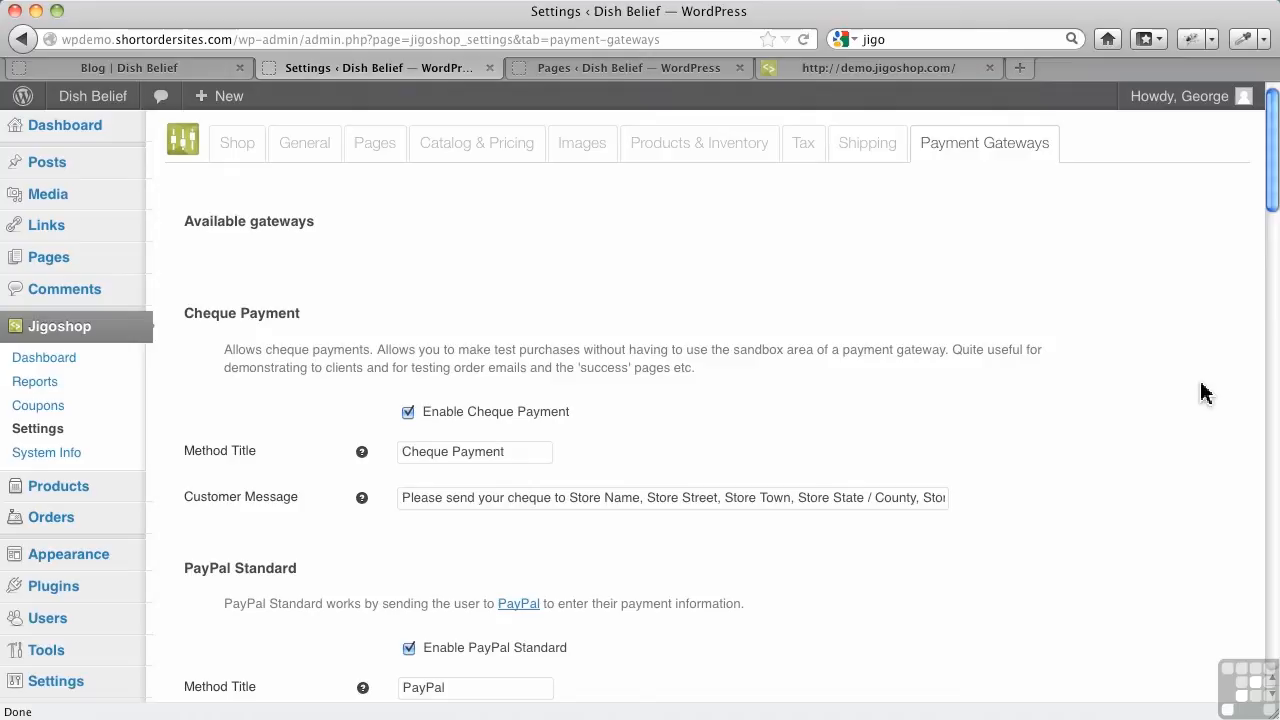
{"action": "mouse_move", "coordinate": [618, 298]}
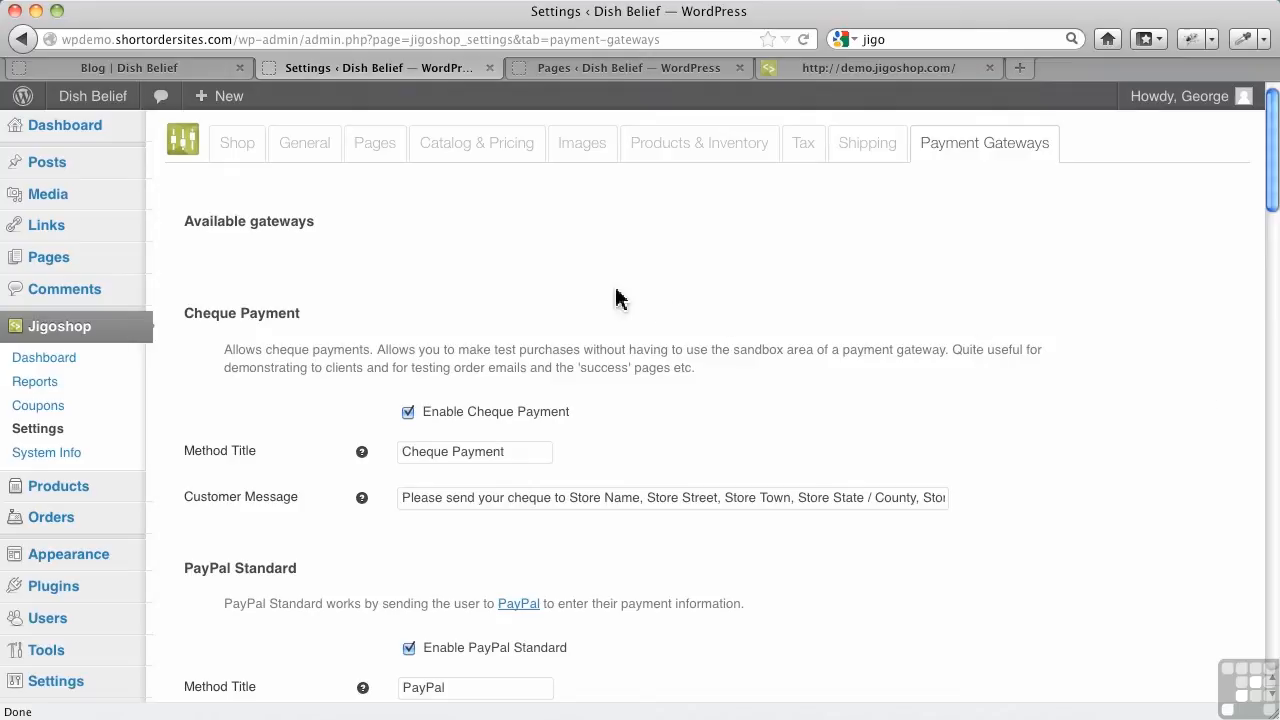
{"action": "mouse_move", "coordinate": [57, 486]}
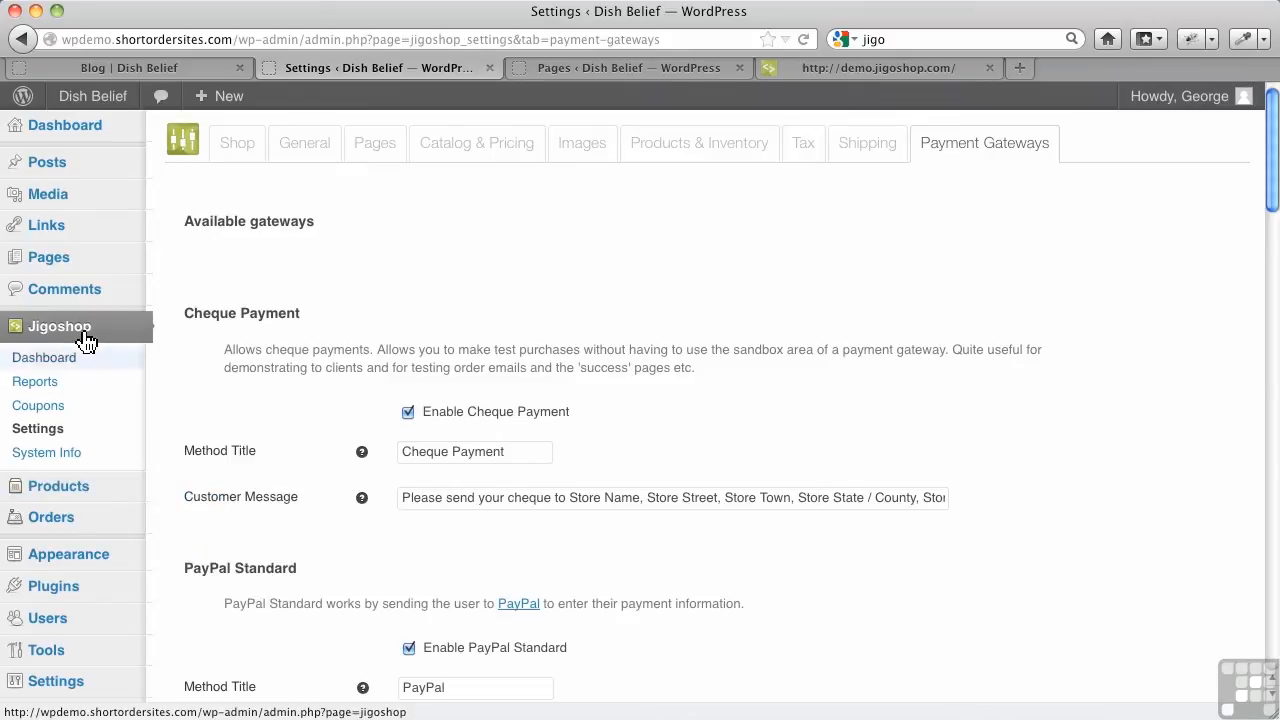
{"action": "mouse_move", "coordinate": [51, 517]}
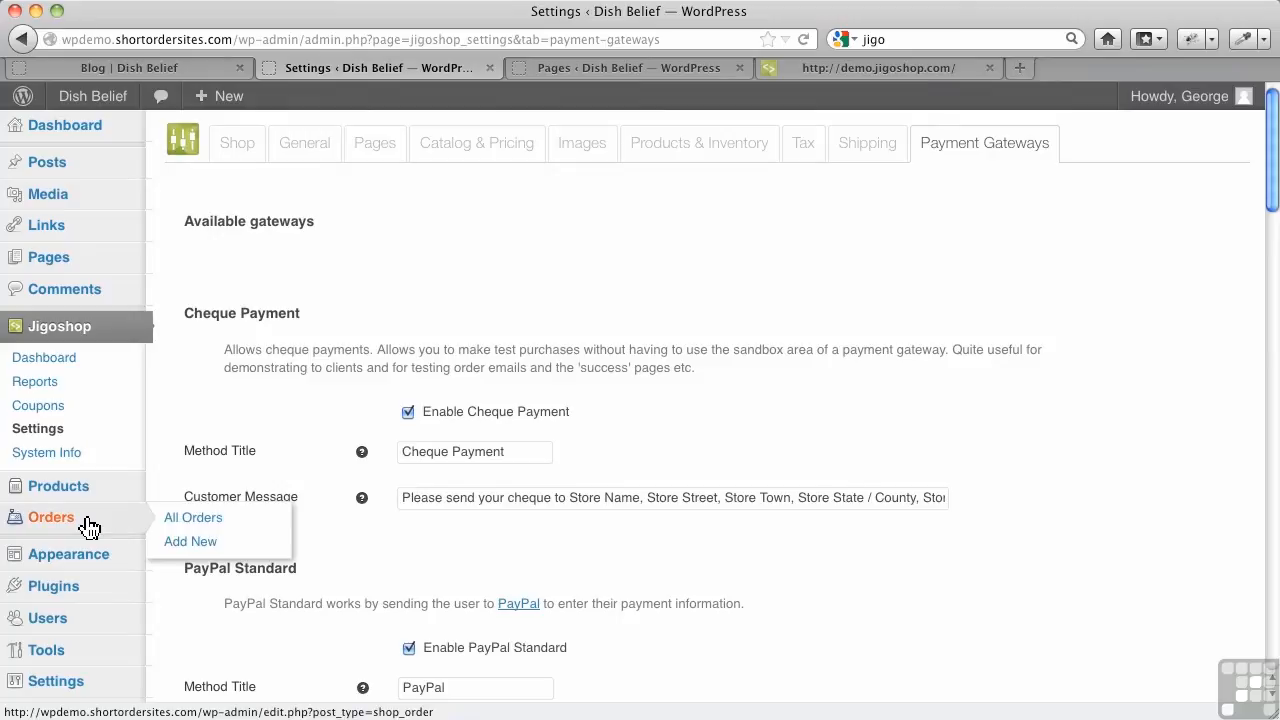
{"action": "mouse_move", "coordinate": [58, 485]}
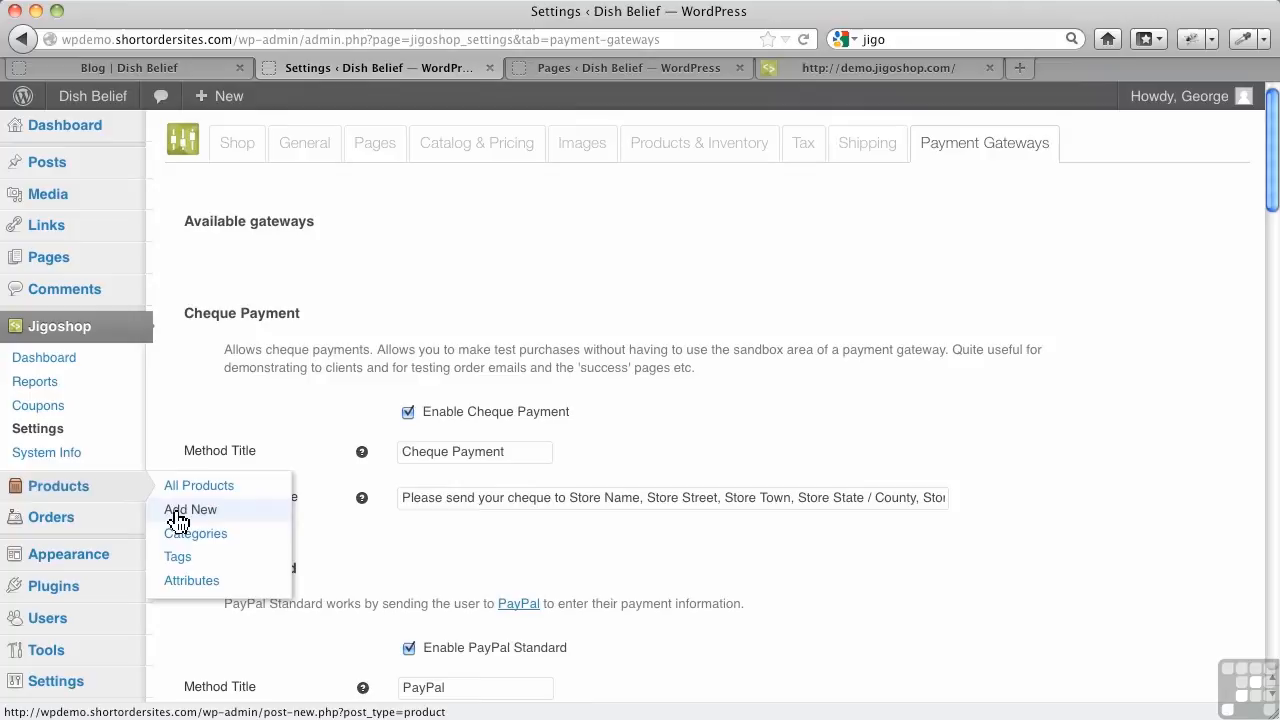
Open a new product form and reveal the Add New Product Category fields
{"action": "left_click", "coordinate": [190, 509]}
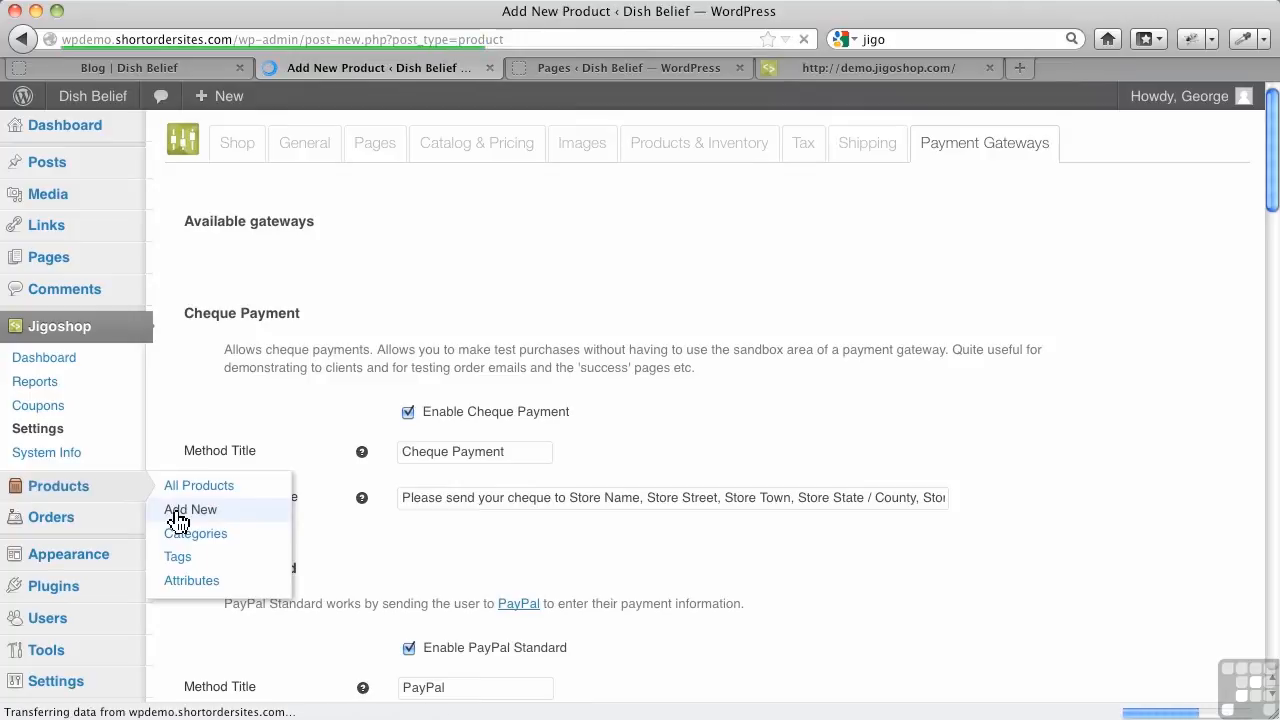
{"action": "left_click", "coordinate": [190, 509]}
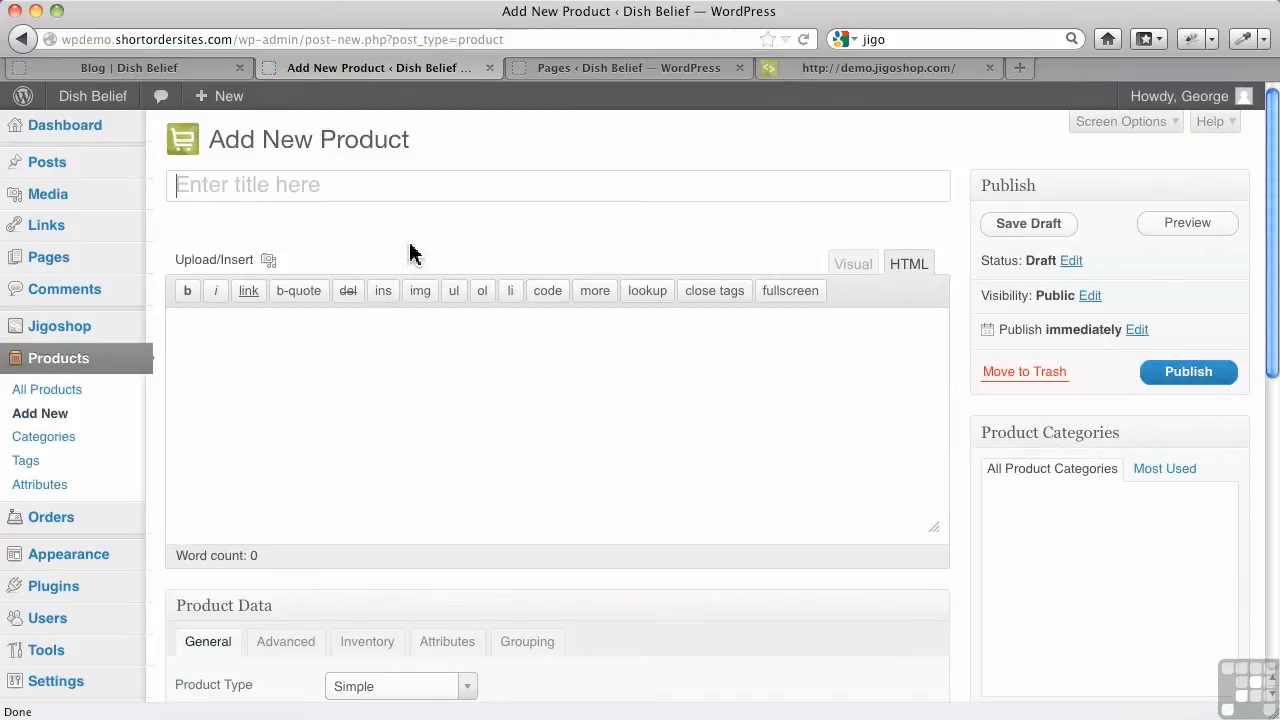
{"action": "scroll", "scroll_direction": "down", "scroll_amount": 3}
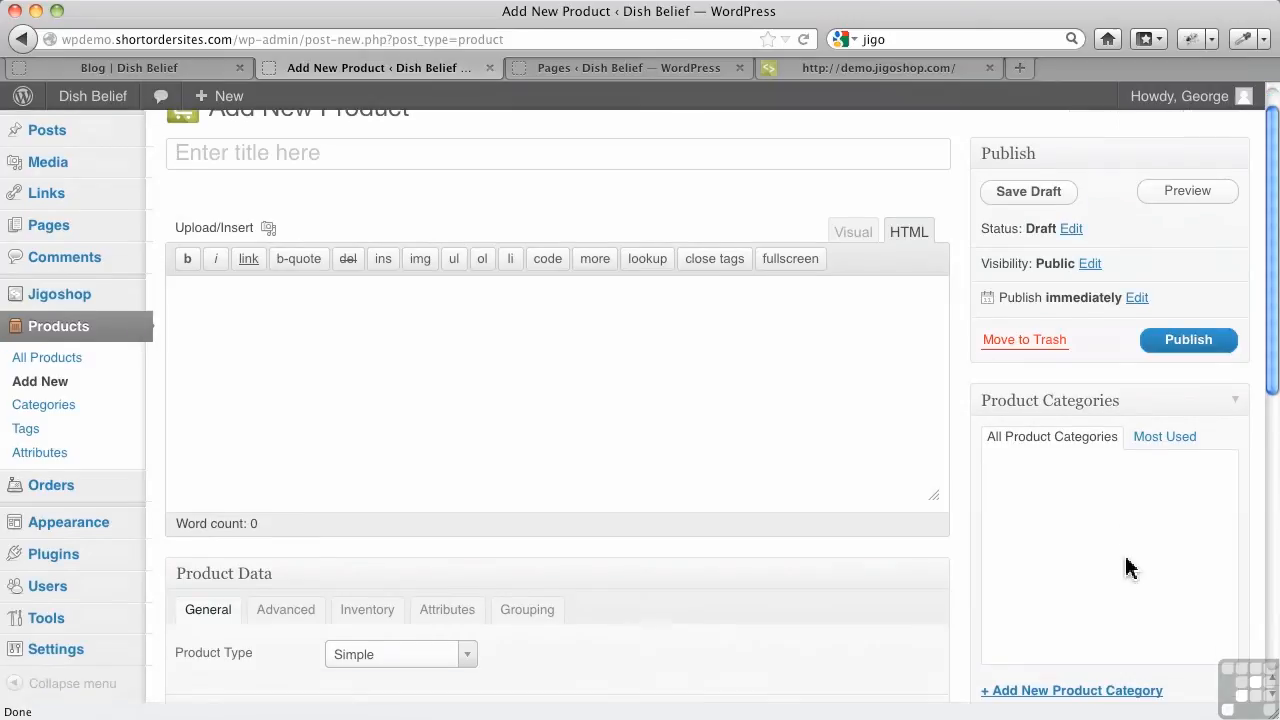
{"action": "scroll", "scroll_direction": "down", "scroll_amount": 3}
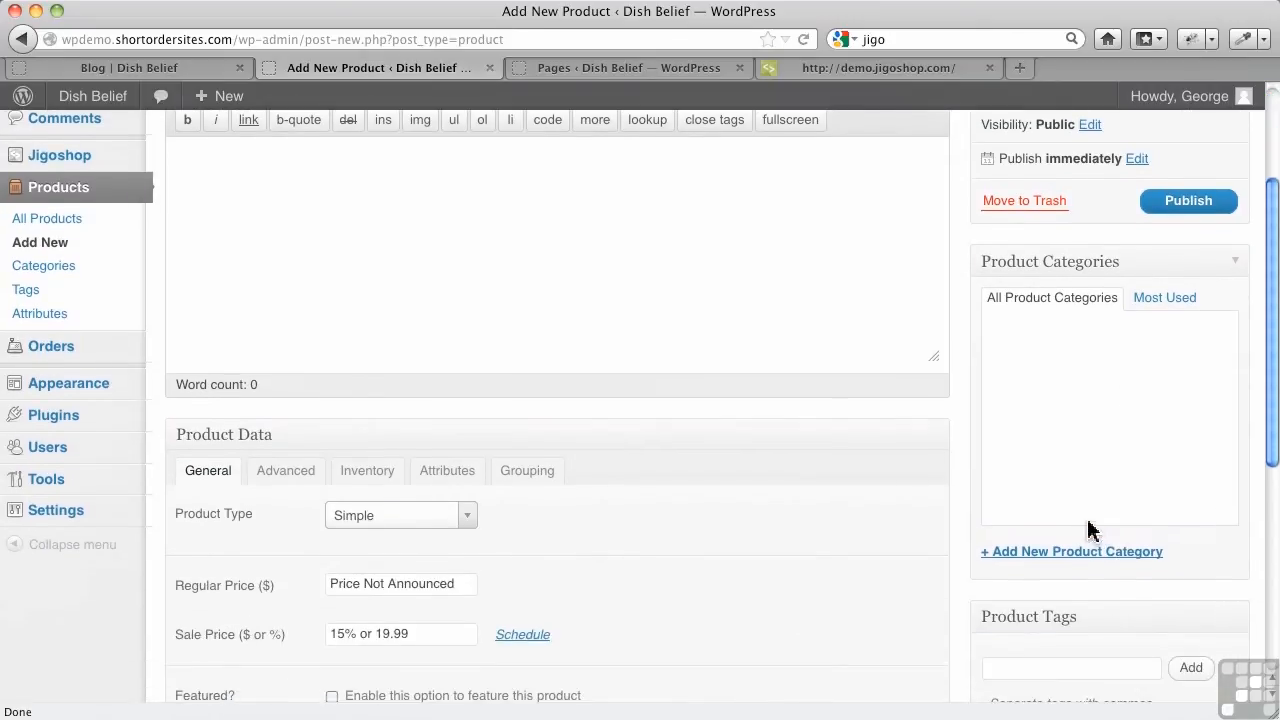
{"action": "mouse_move", "coordinate": [1085, 505]}
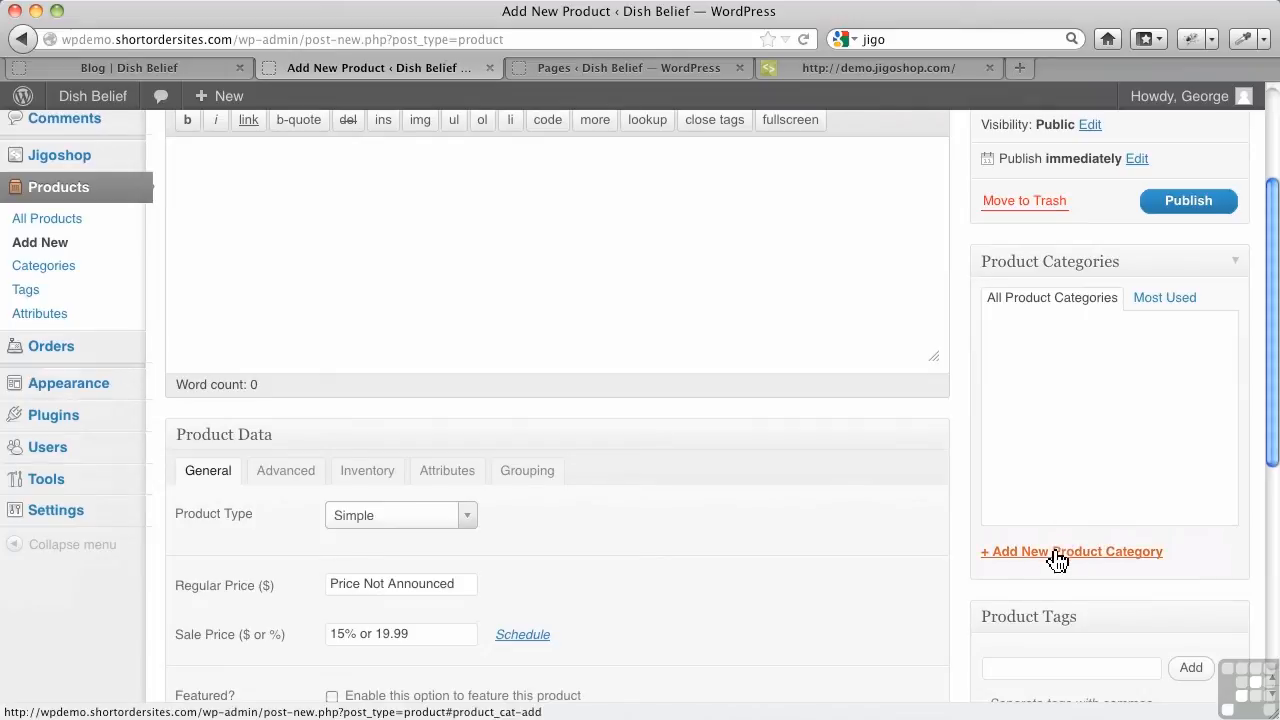
{"action": "left_click", "coordinate": [1071, 551]}
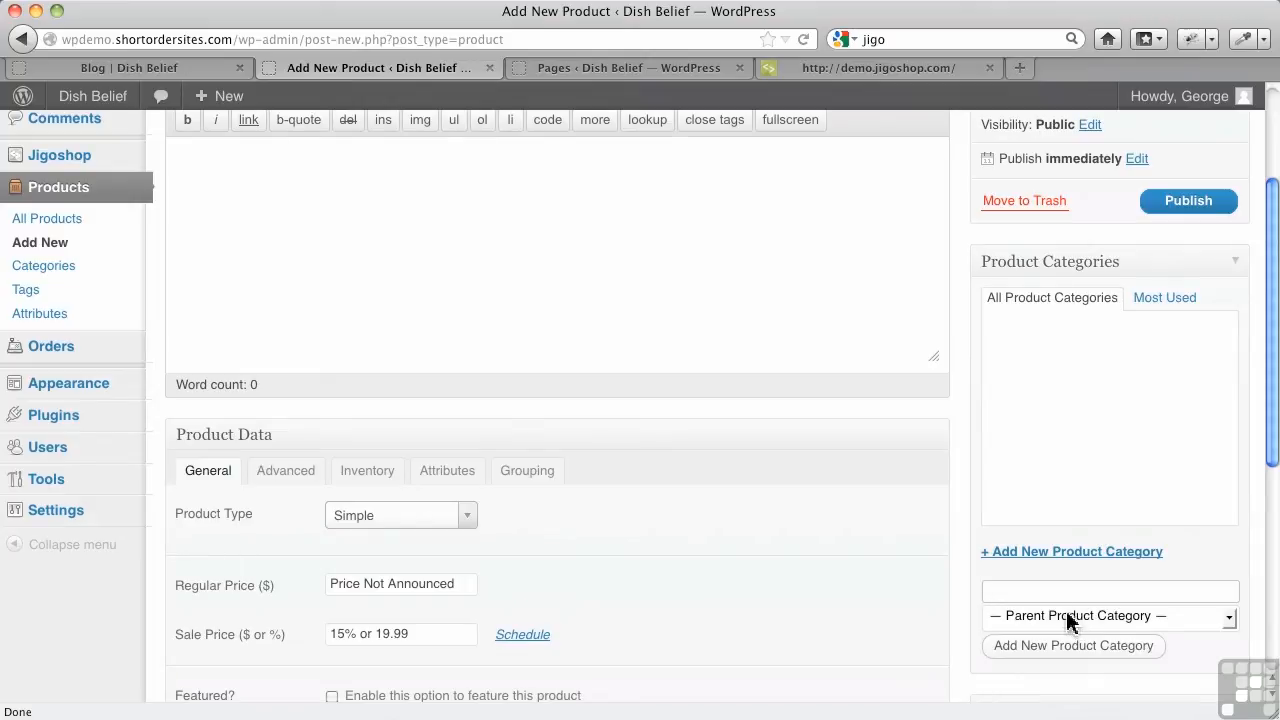
{"action": "mouse_move", "coordinate": [1060, 445]}
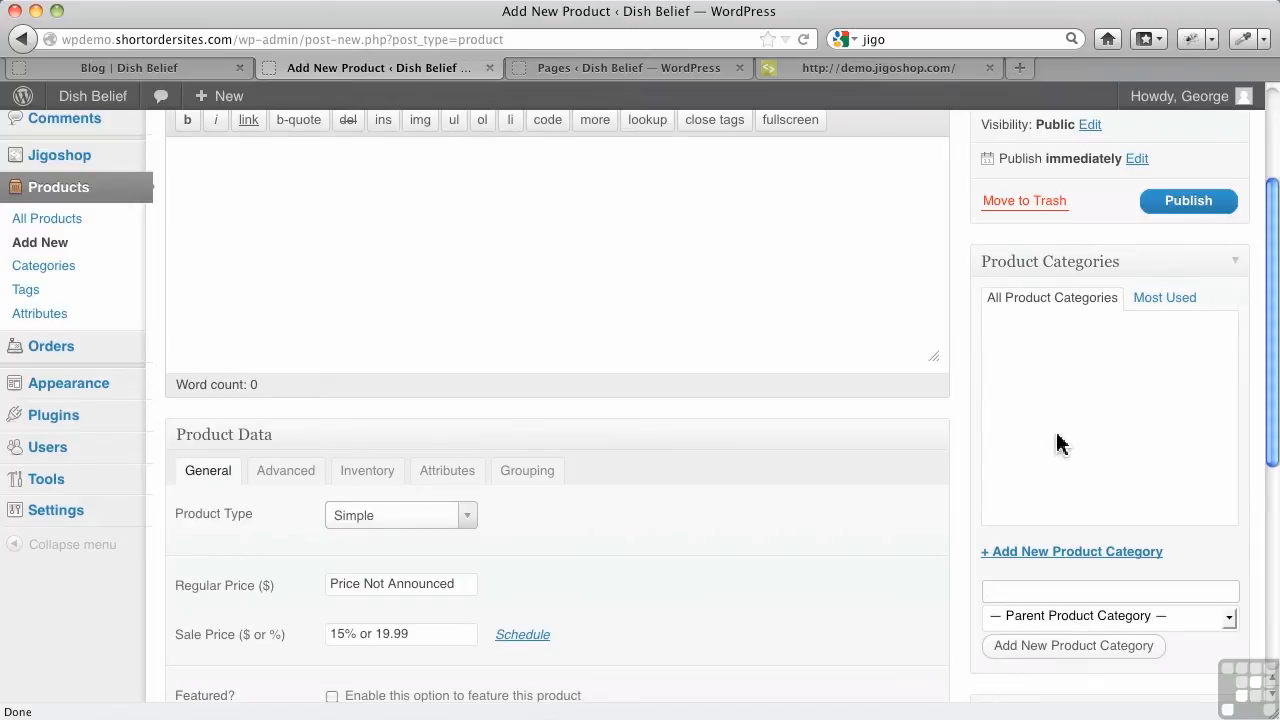
On the Product Categories page, add the Plates category
{"action": "left_click", "coordinate": [44, 265]}
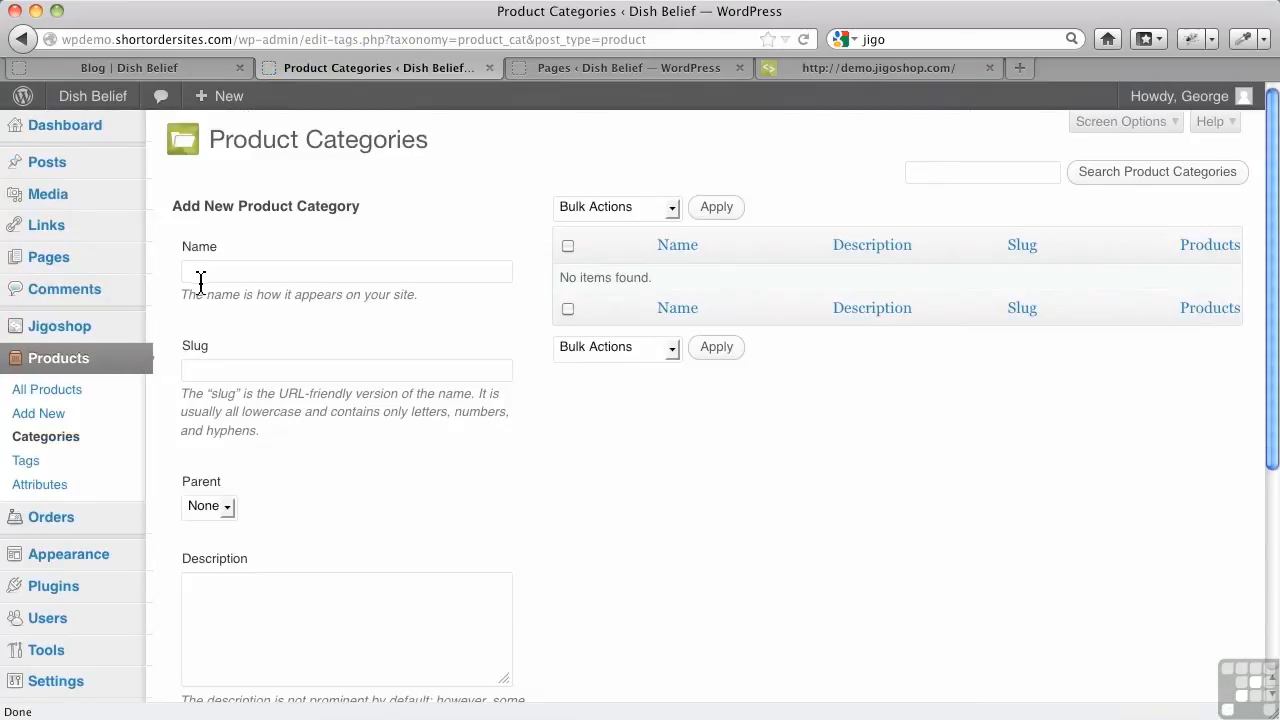
{"action": "mouse_move", "coordinate": [333, 335]}
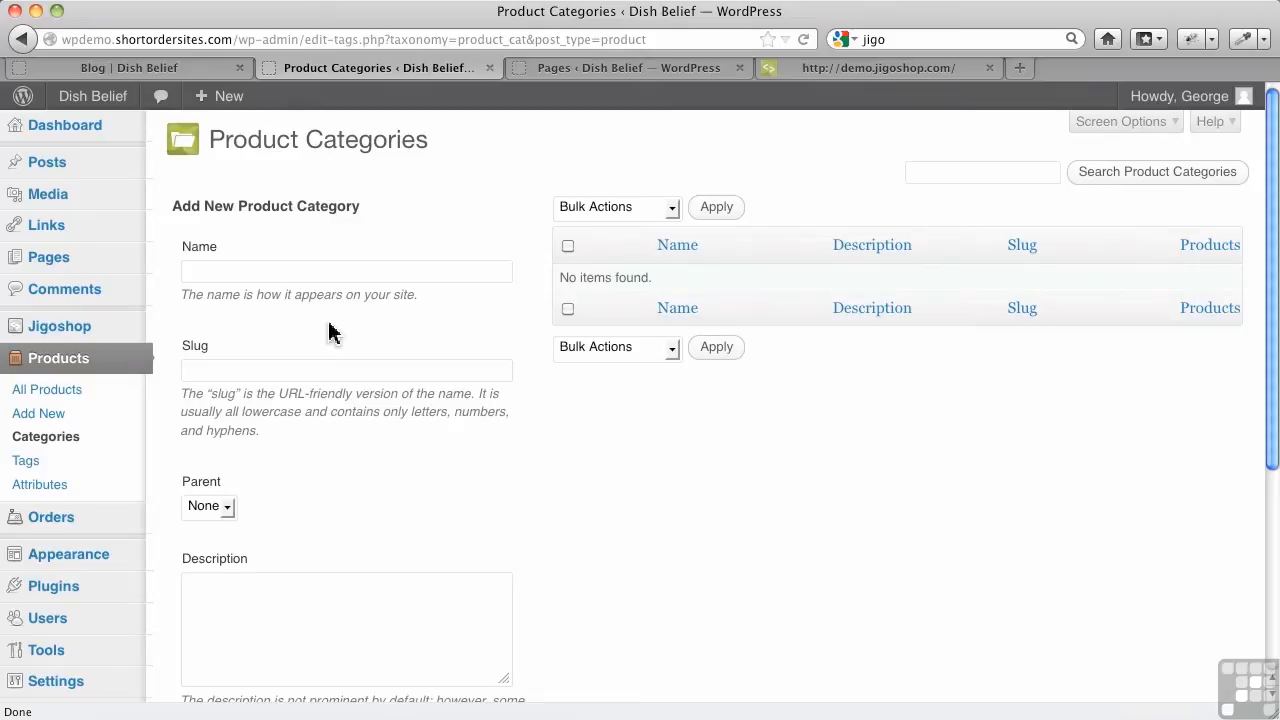
{"action": "left_click", "coordinate": [346, 270]}
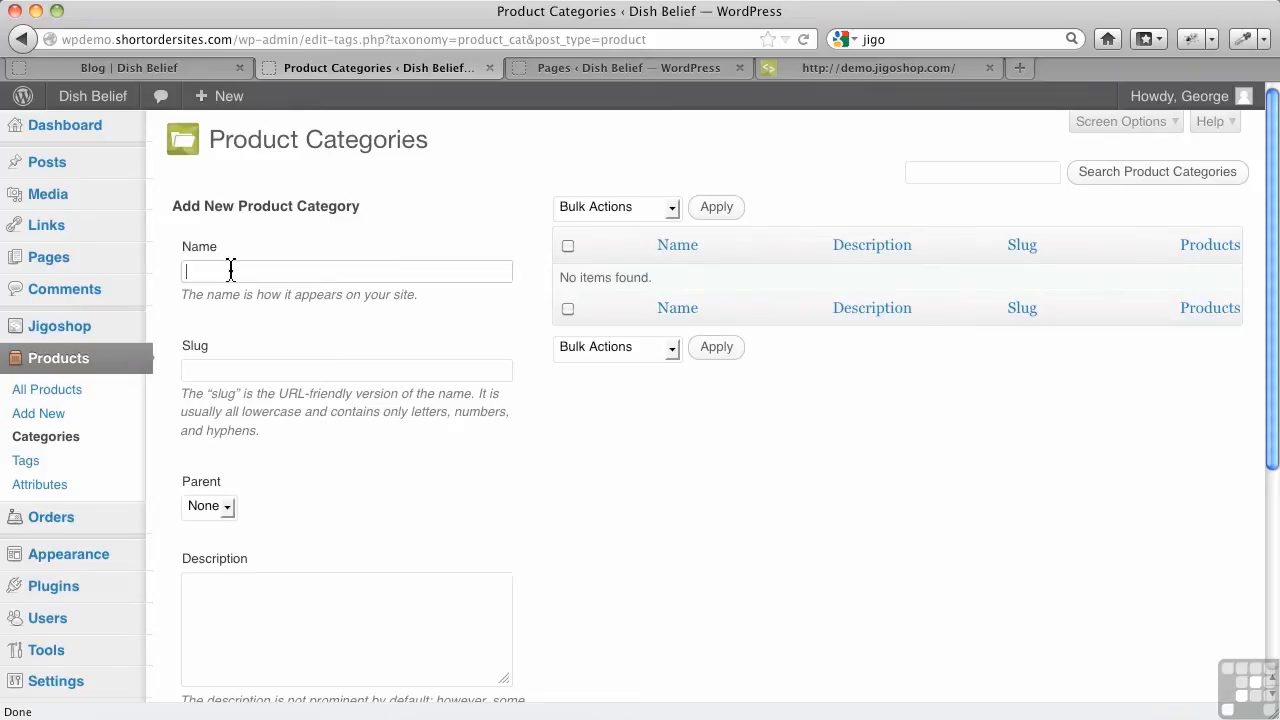
{"action": "type", "text": "Plates"}
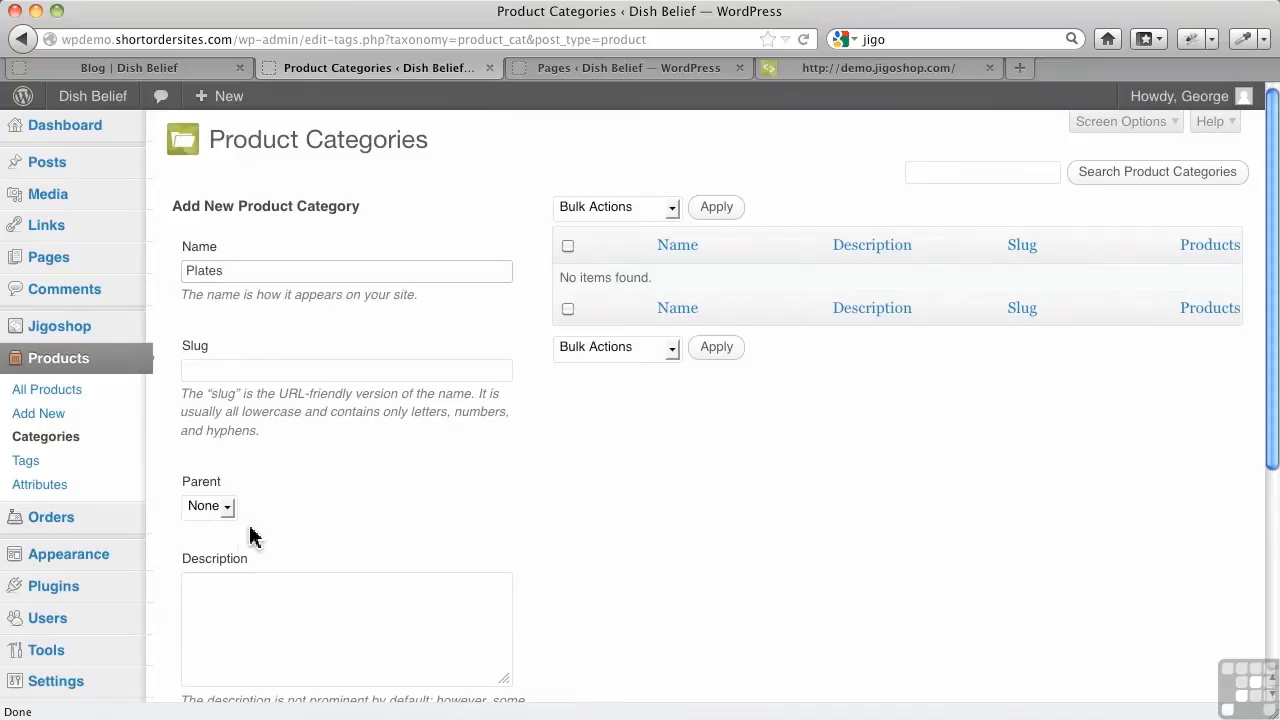
{"action": "scroll", "scroll_direction": "down", "scroll_amount": 3}
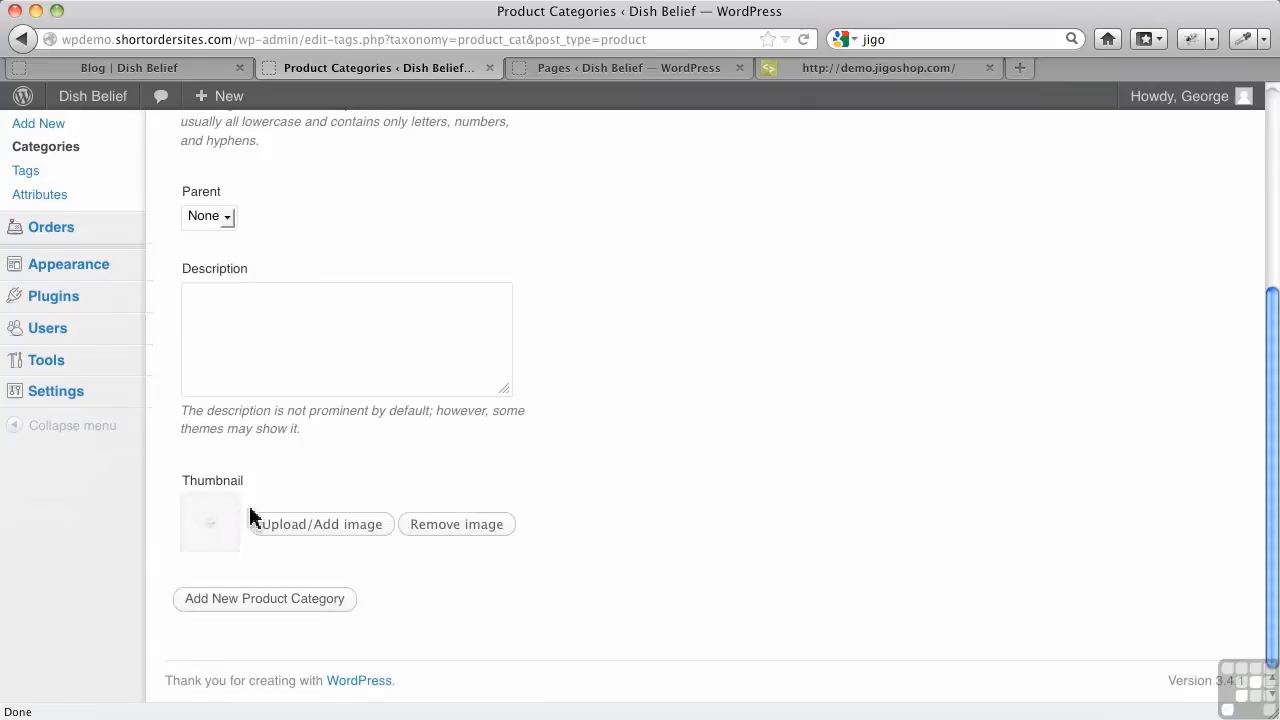
{"action": "mouse_move", "coordinate": [309, 559]}
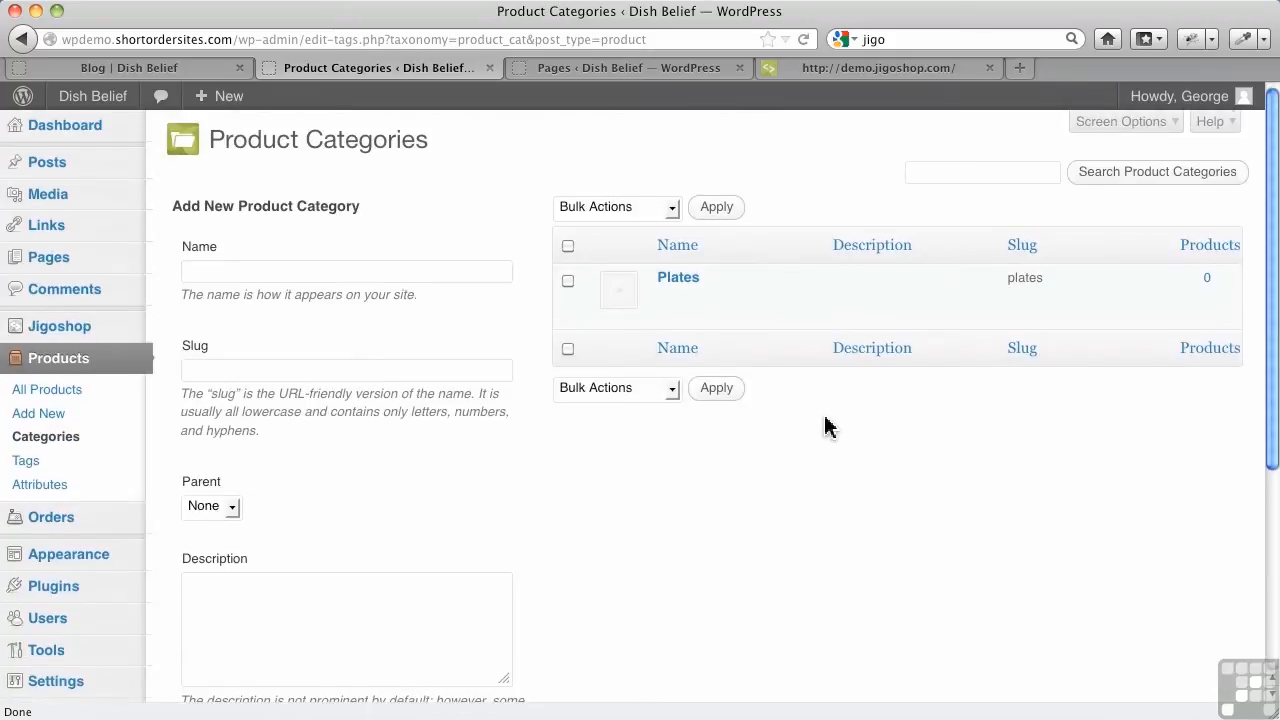
{"action": "mouse_move", "coordinate": [700, 295]}
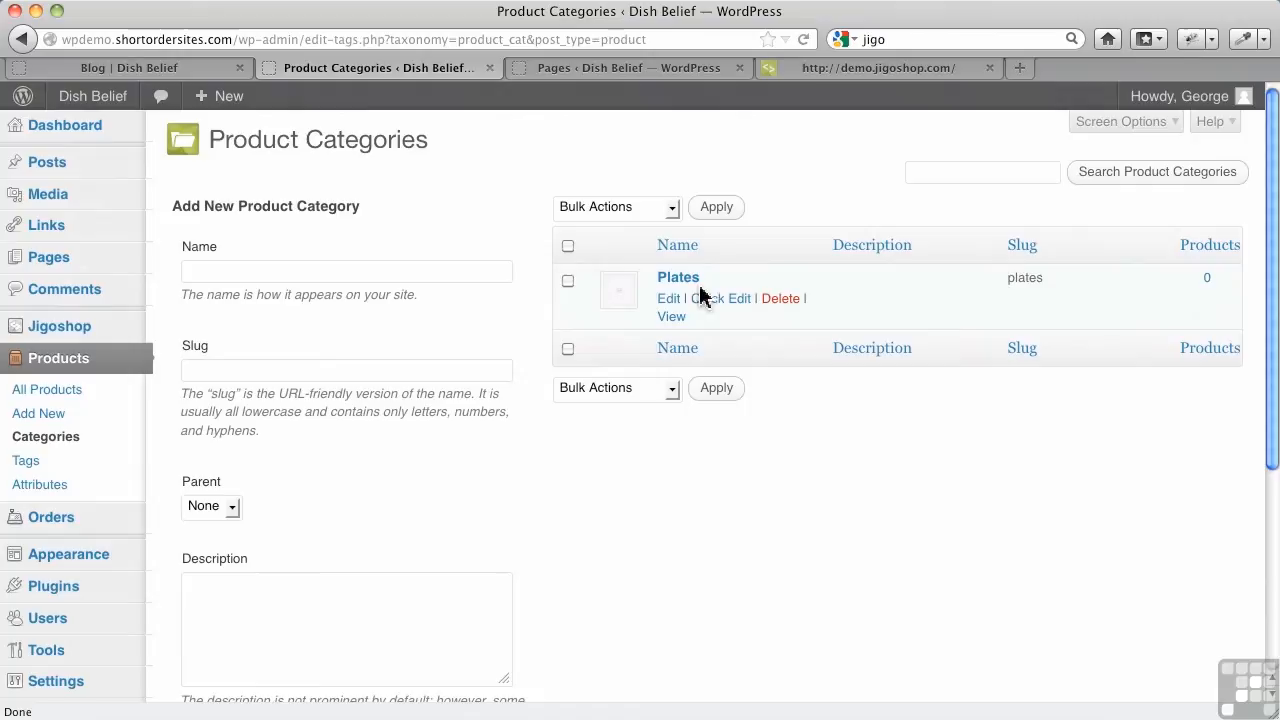
{"action": "mouse_move", "coordinate": [806, 558]}
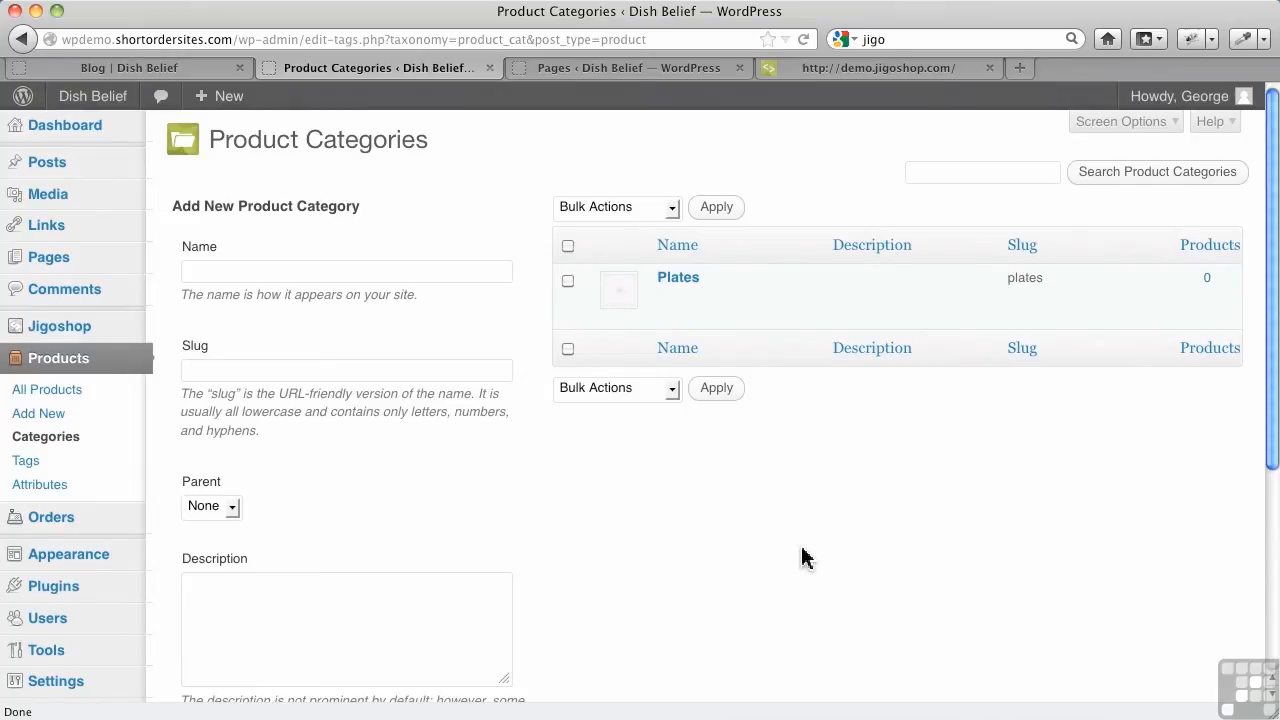
{"action": "mouse_move", "coordinate": [784, 539]}
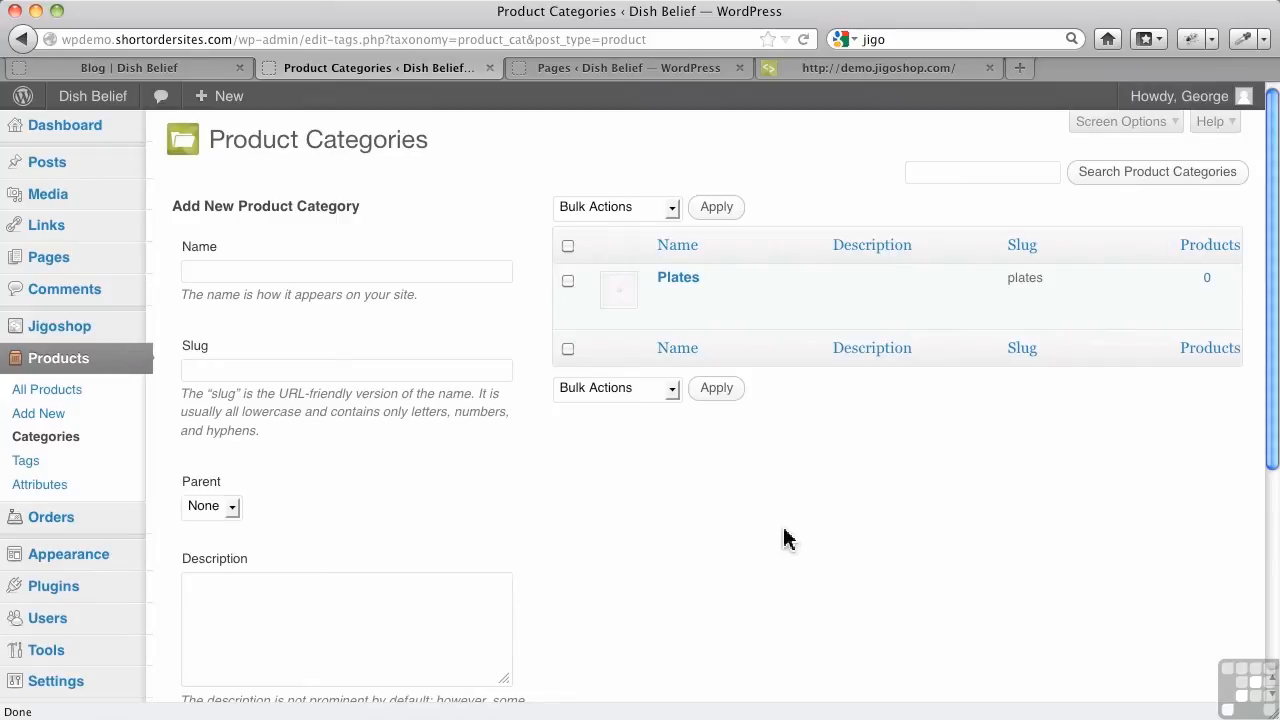
Enter Bowls as the name of another new category
{"action": "left_click", "coordinate": [346, 271]}
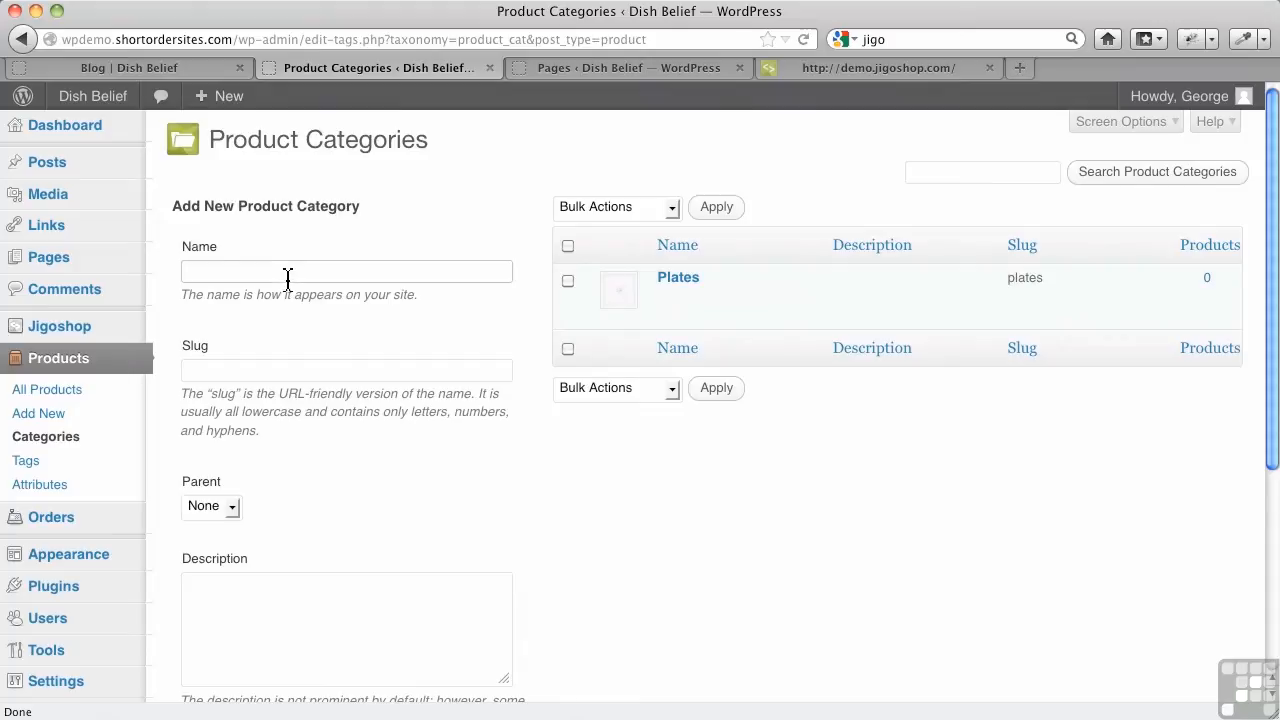
{"action": "type", "text": "Bowls"}
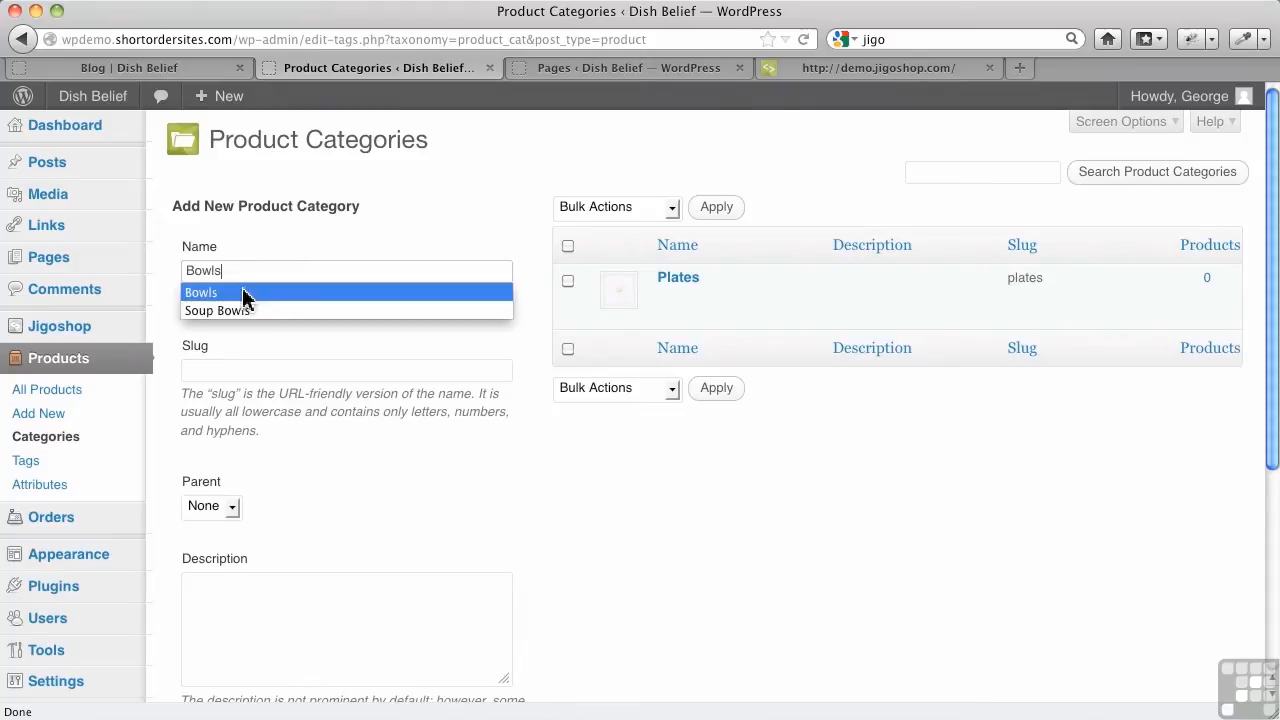
{"action": "scroll", "scroll_direction": "down", "scroll_amount": 3}
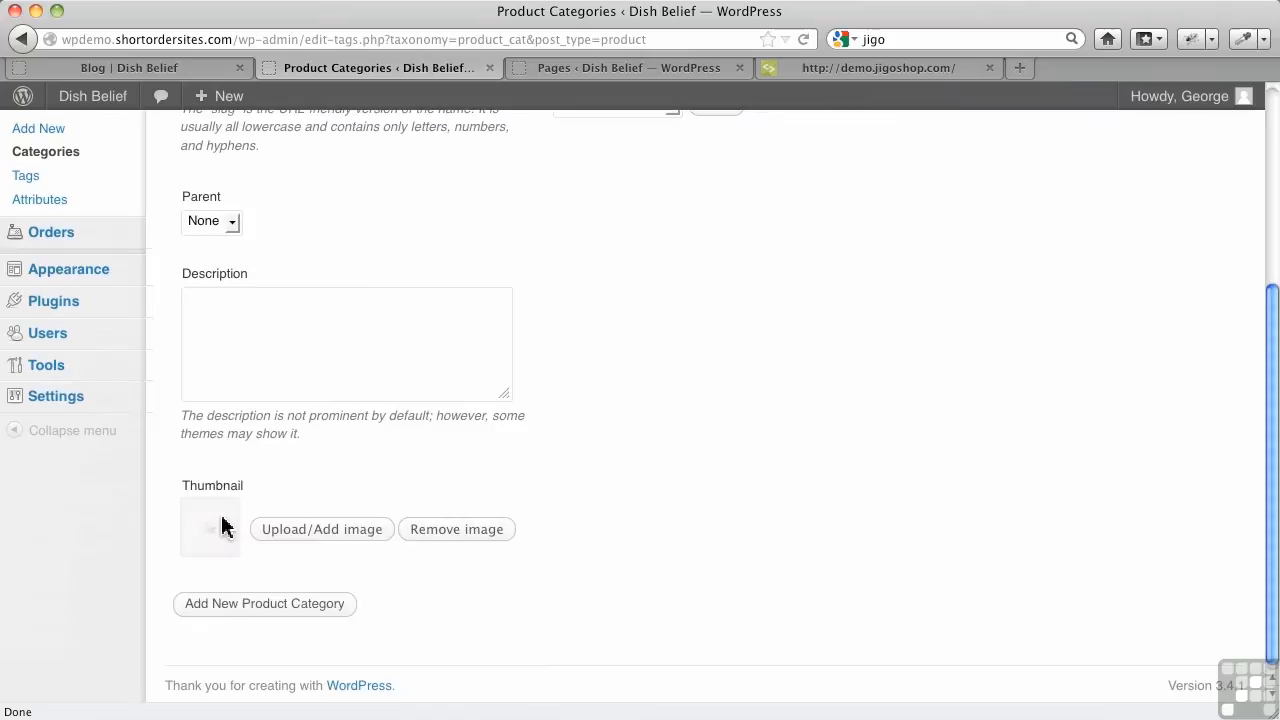
{"action": "mouse_move", "coordinate": [307, 610]}
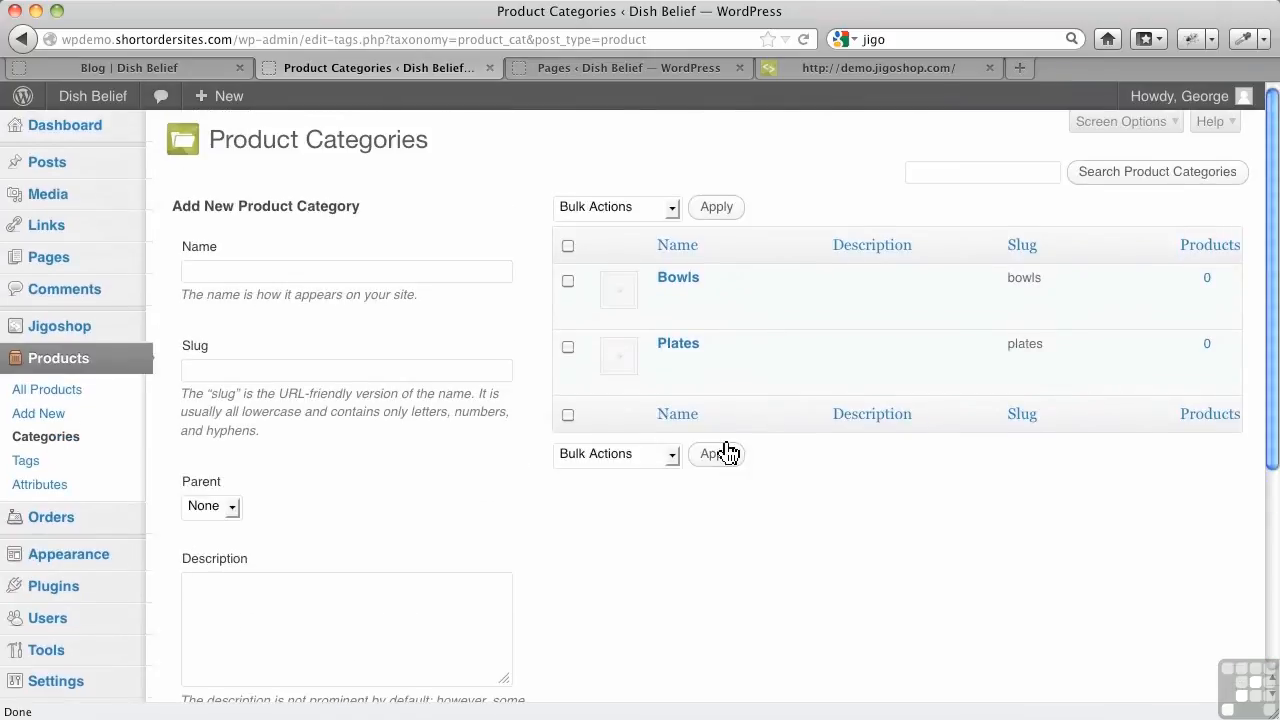
{"action": "mouse_move", "coordinate": [678, 277]}
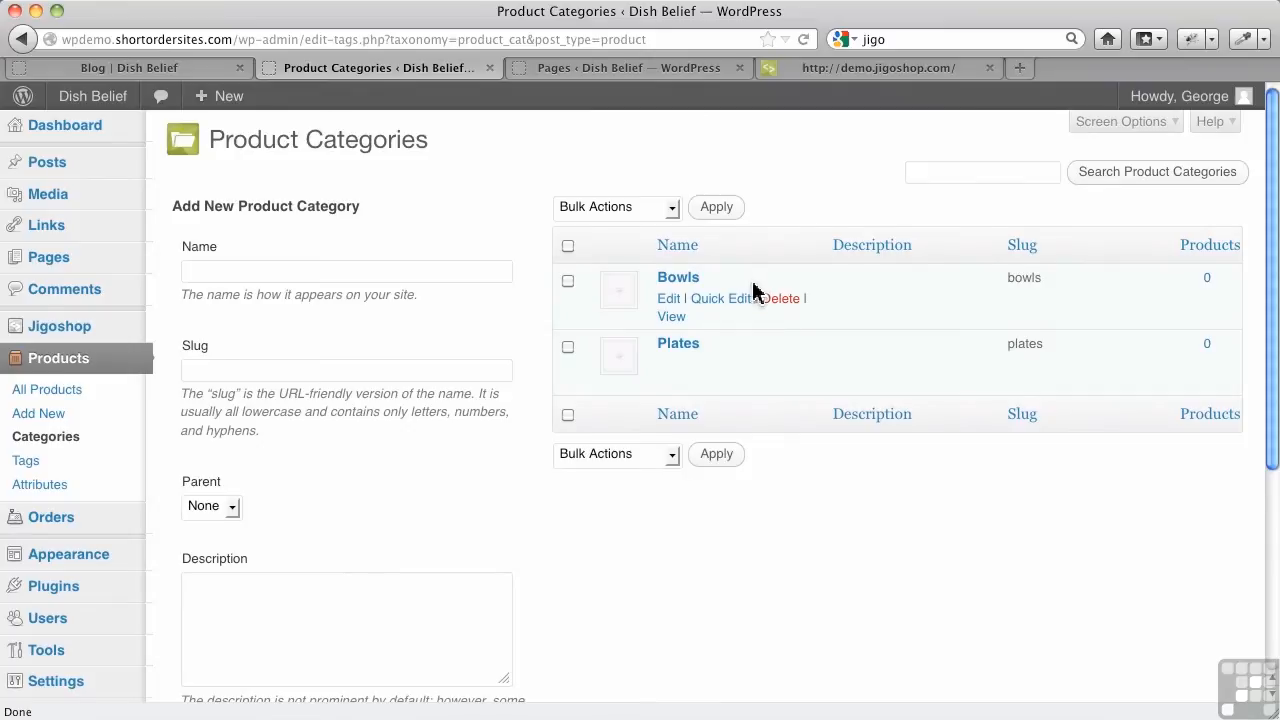
{"action": "mouse_move", "coordinate": [363, 283]}
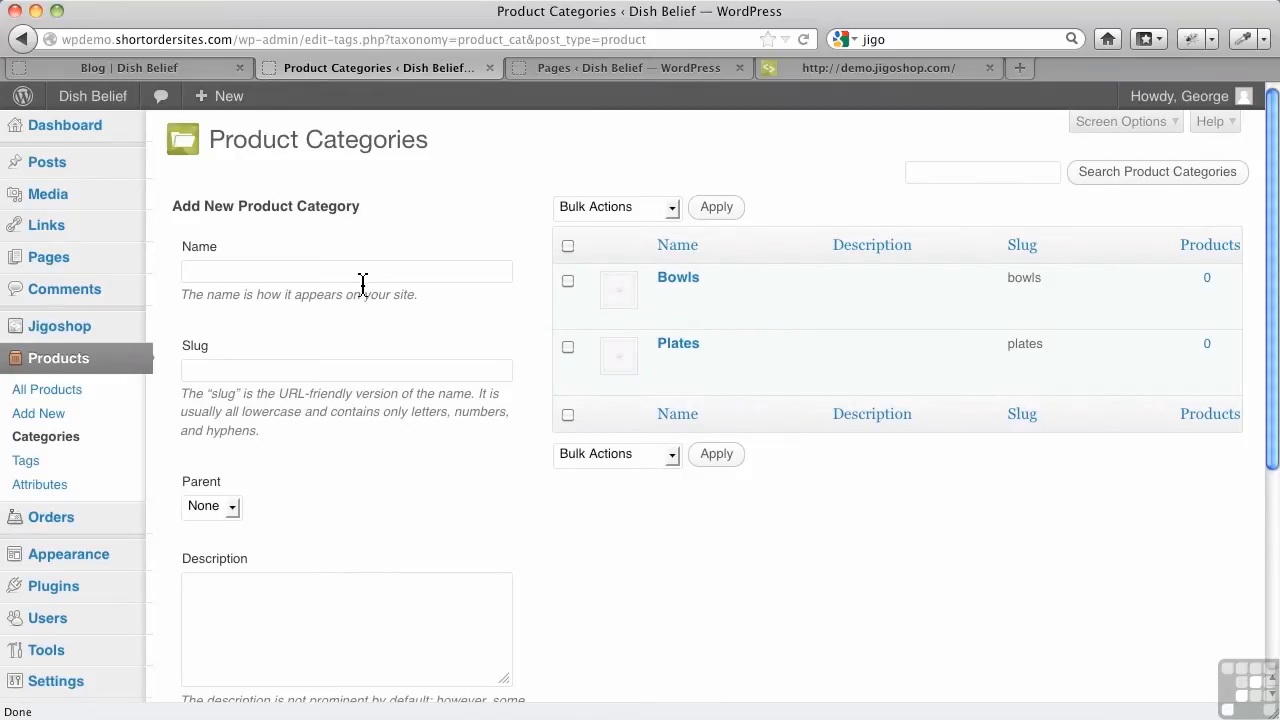
Create the Soup Bowls category with Bowls as its parent
{"action": "type", "text": "Soup"}
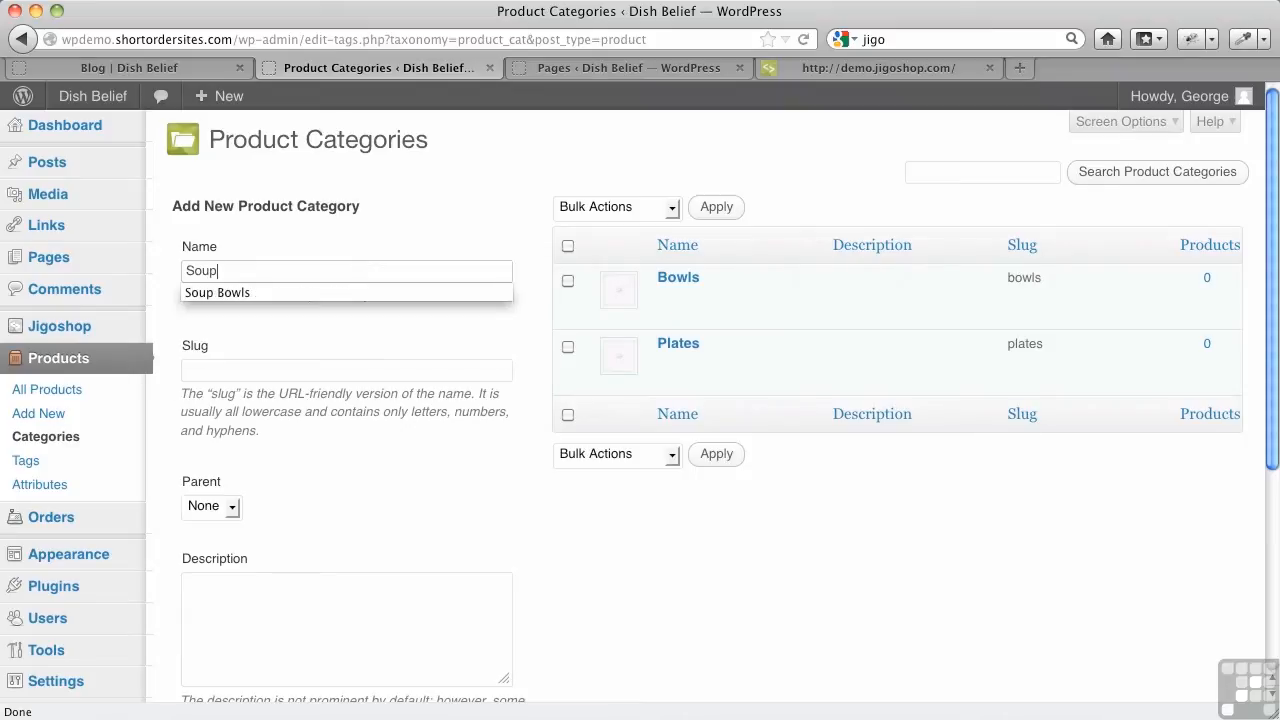
{"action": "type", "text": "Bowls"}
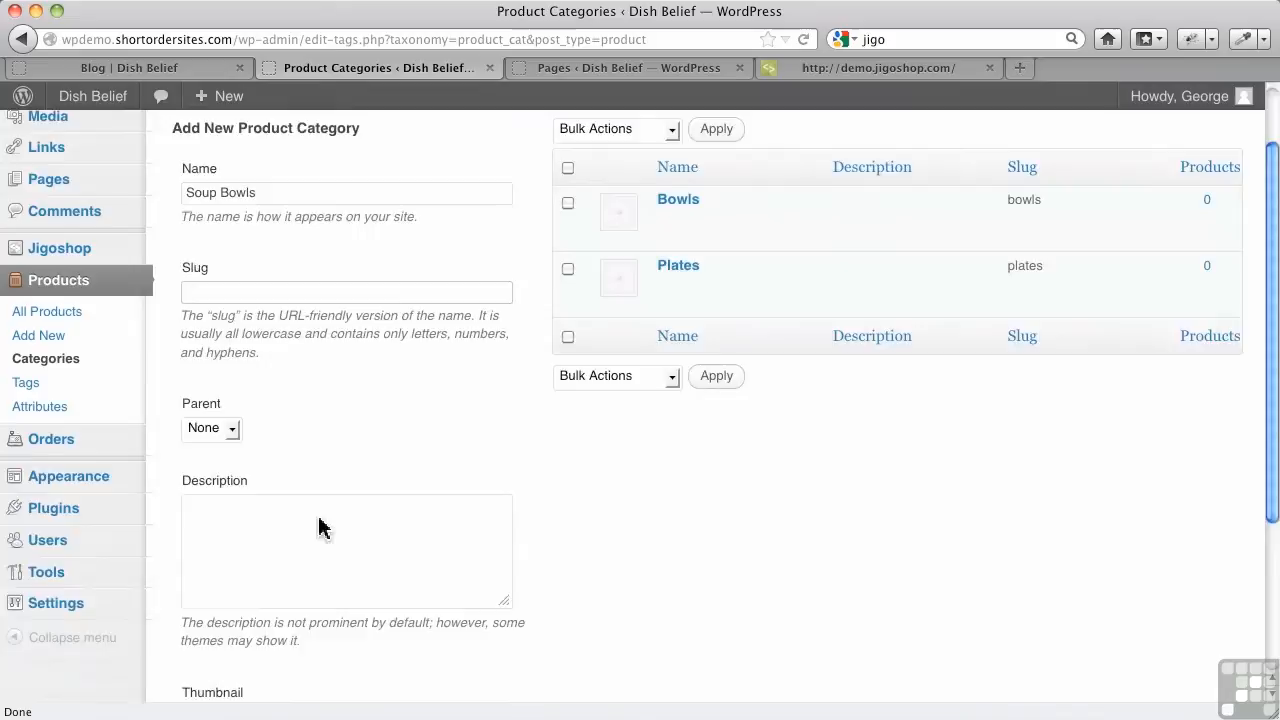
{"action": "scroll", "scroll_direction": "down", "scroll_amount": 3}
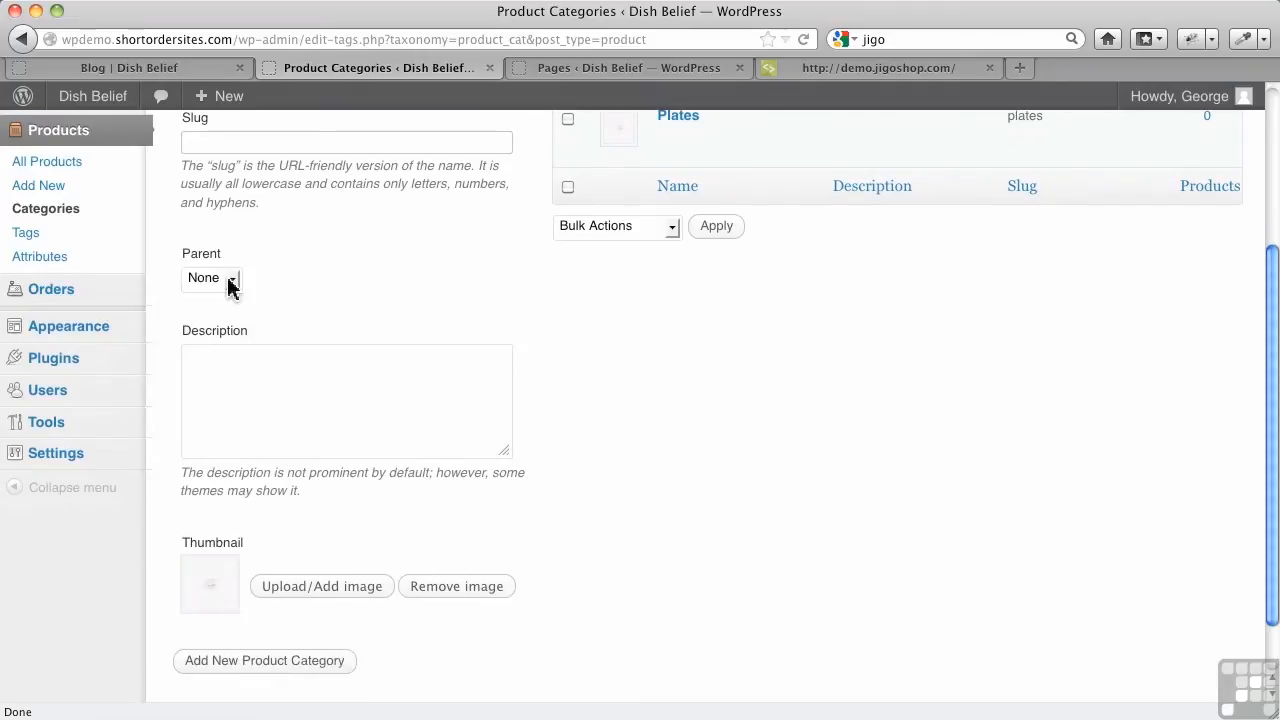
{"action": "left_click", "coordinate": [211, 278]}
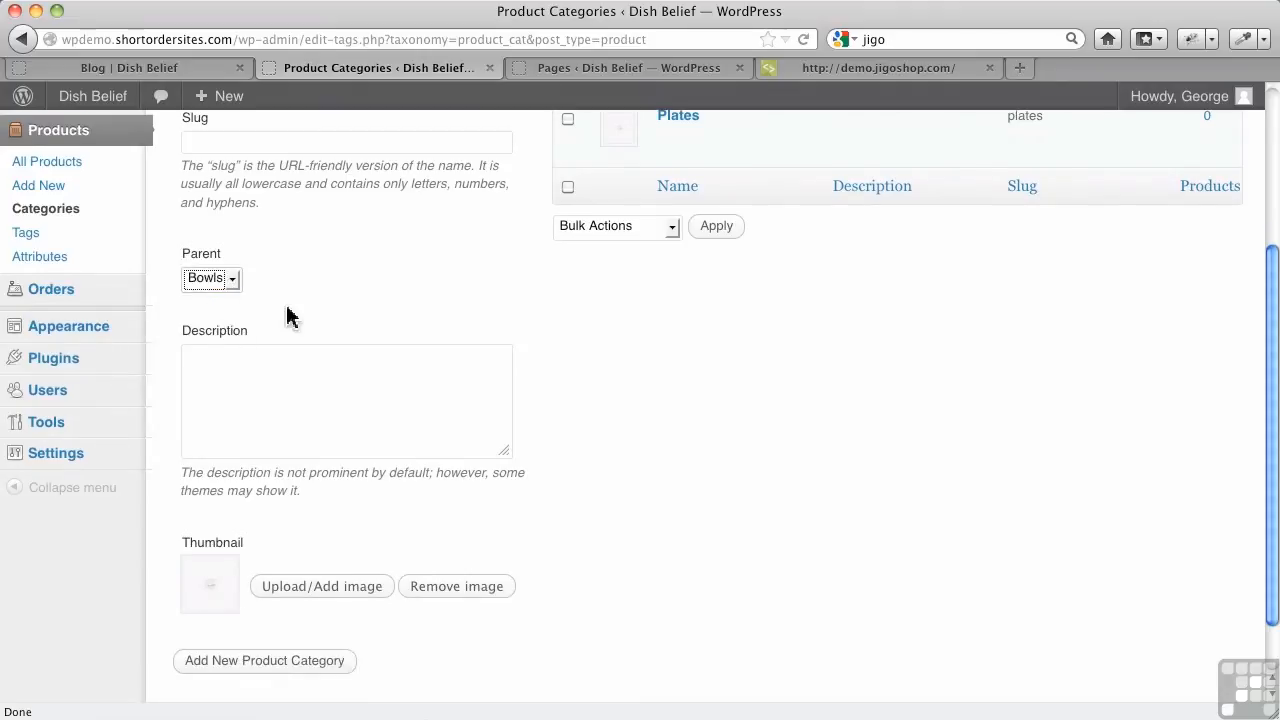
{"action": "scroll", "scroll_direction": "down", "scroll_amount": 3}
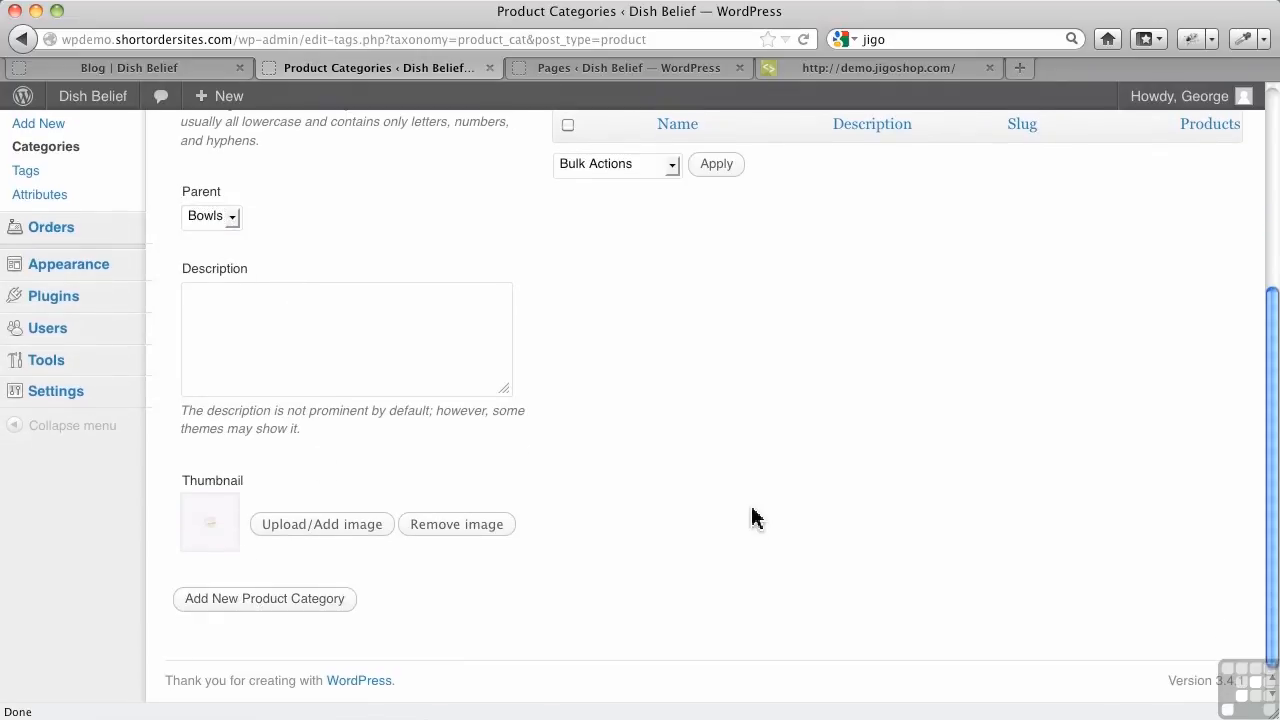
{"action": "scroll", "scroll_direction": "up", "scroll_amount": 3}
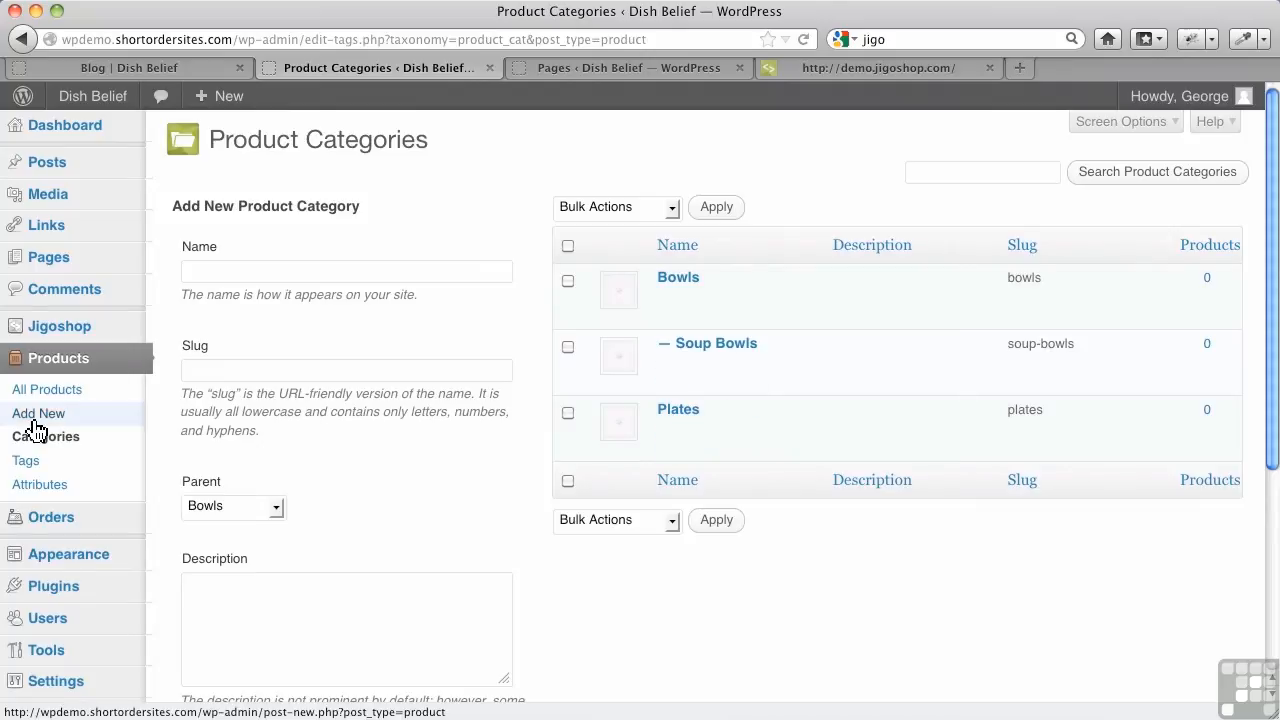
Start a new product titled 'Blue Soup Bowl'
{"action": "left_click", "coordinate": [38, 413]}
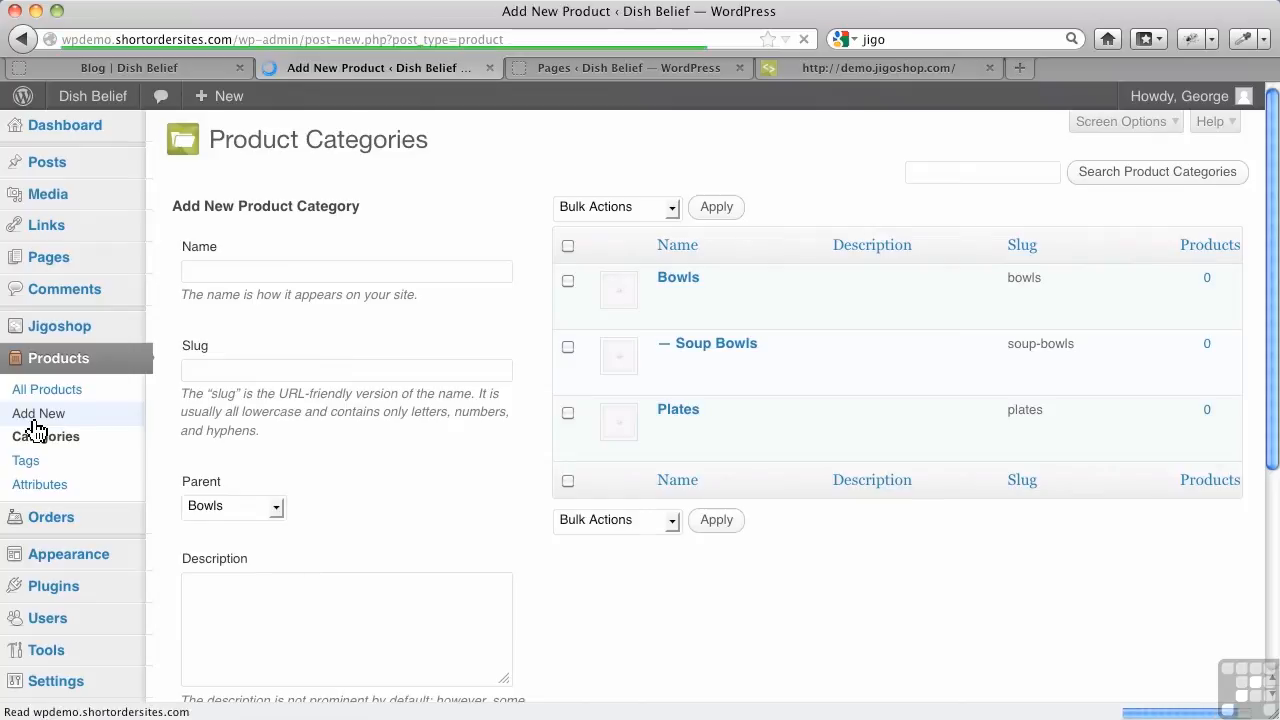
{"action": "left_click", "coordinate": [40, 413]}
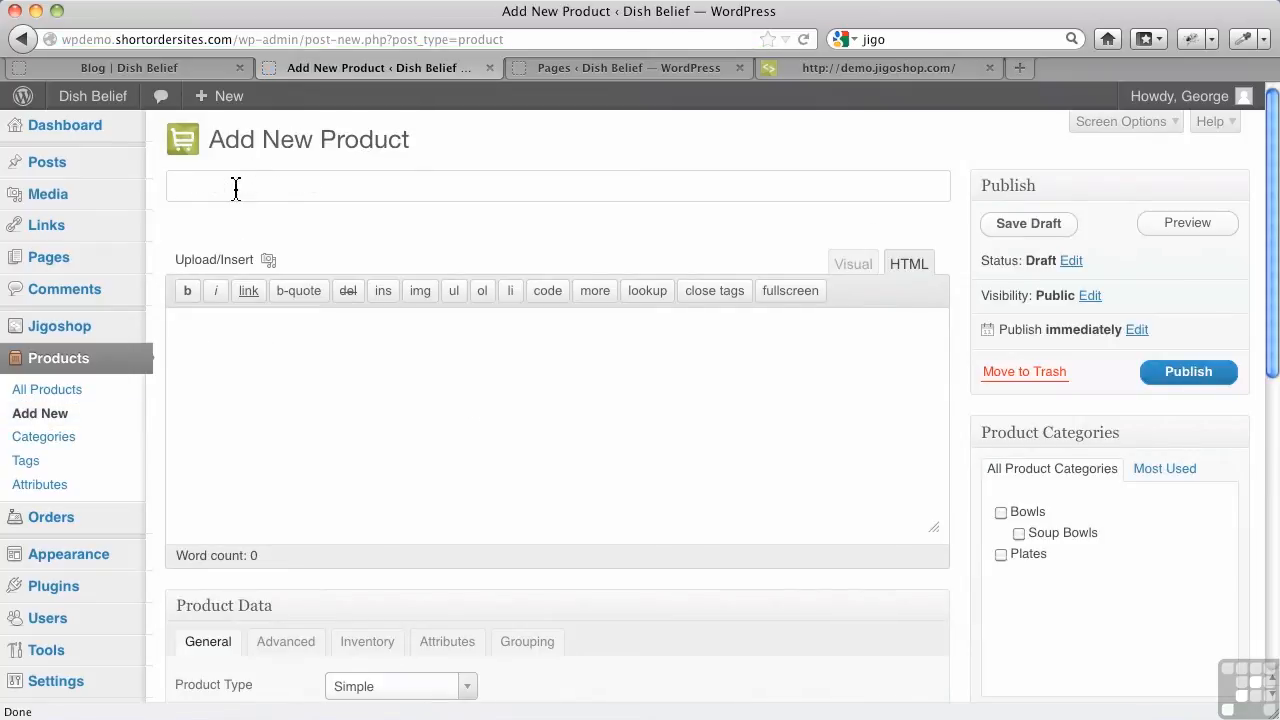
{"action": "type", "text": "Blue"}
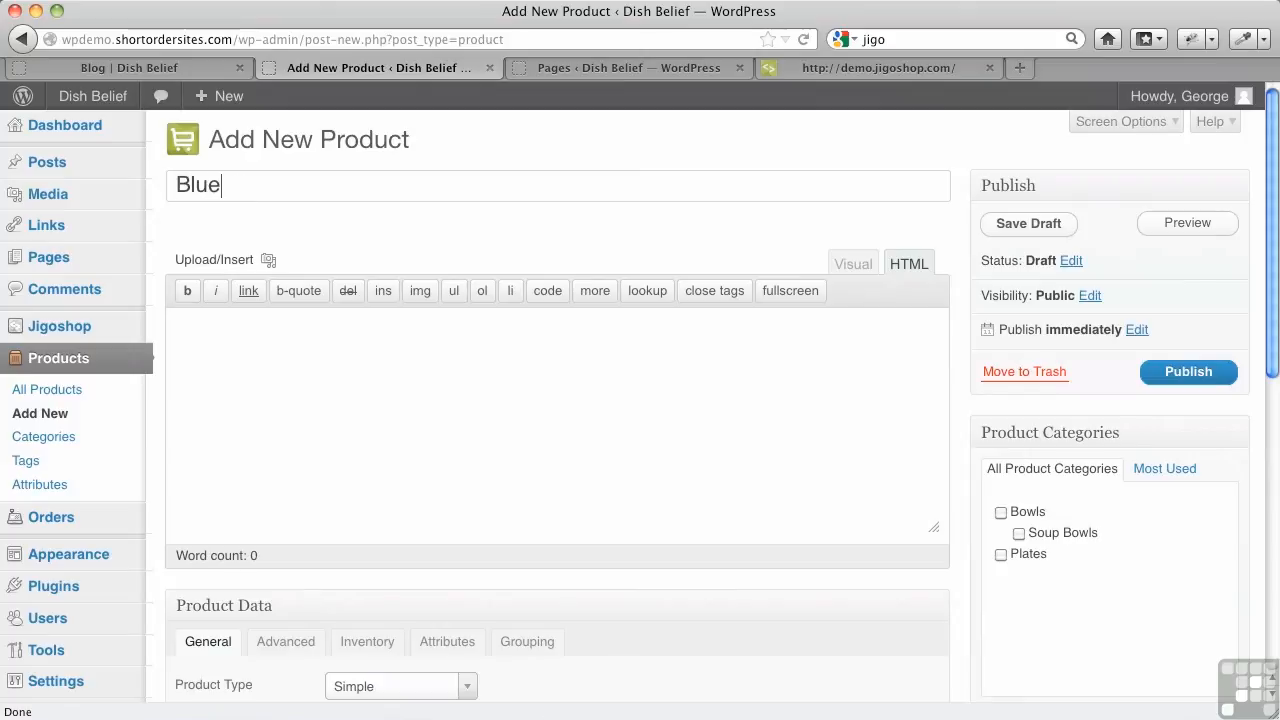
{"action": "type", "text": "Soup"}
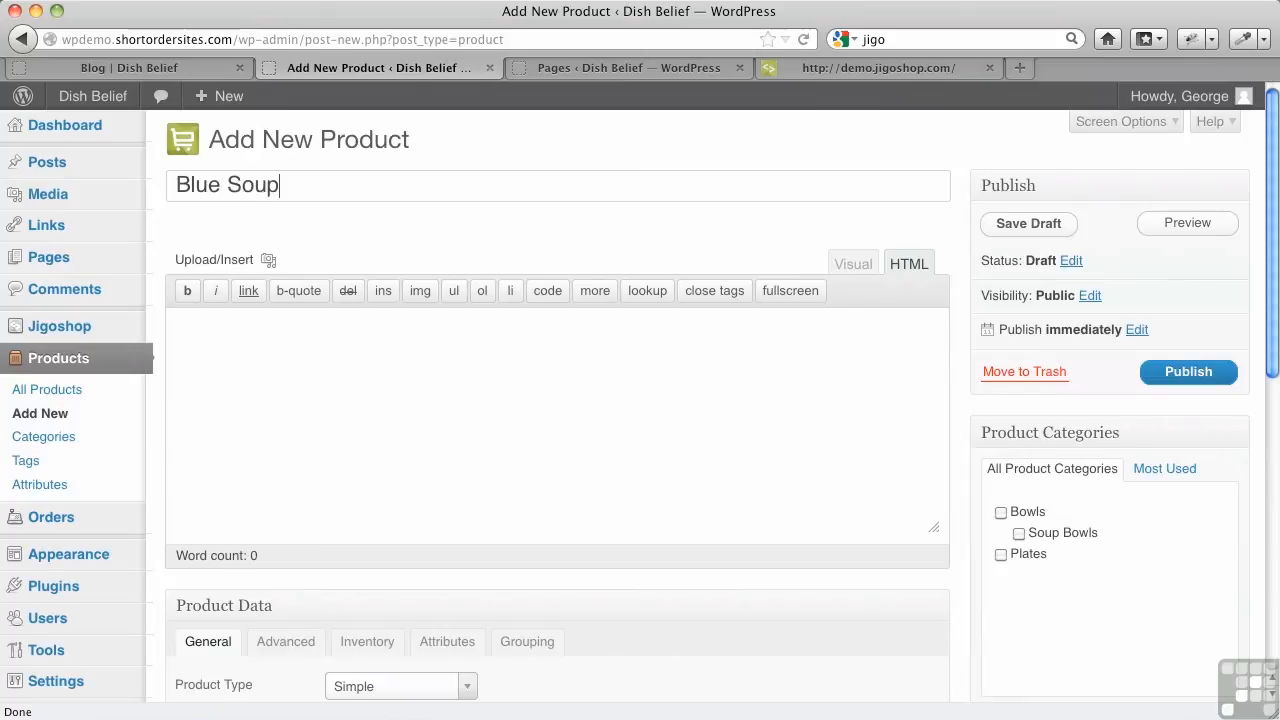
{"action": "type", "text": "Bowl"}
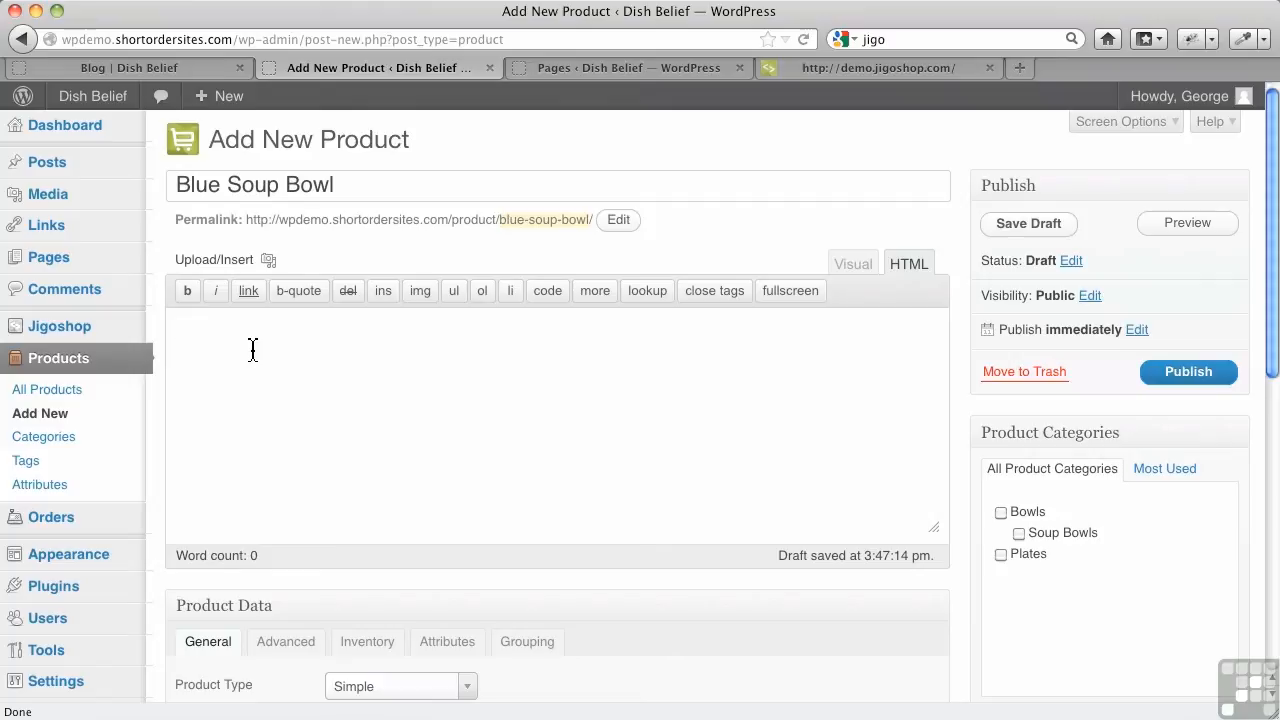
Give it the description 'This is a great bowl for having your soup.'
{"action": "type", "text": "T"}
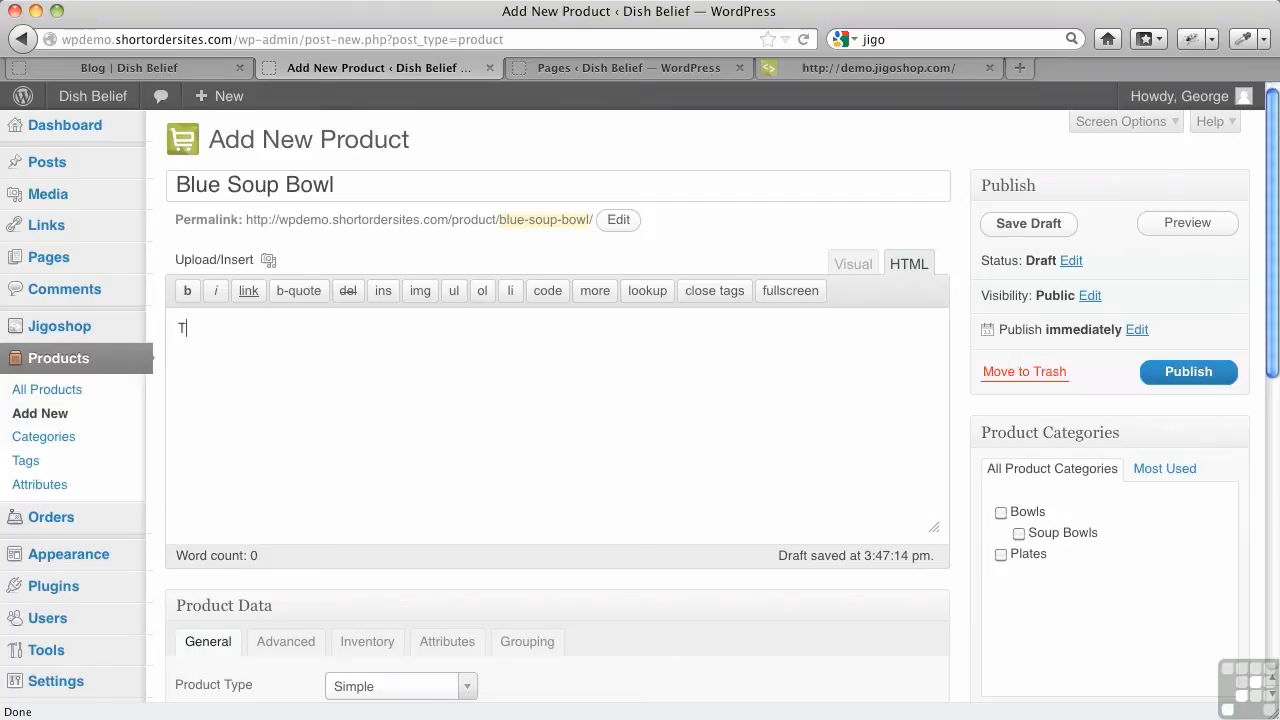
{"action": "type", "text": "his is a great bowl for"}
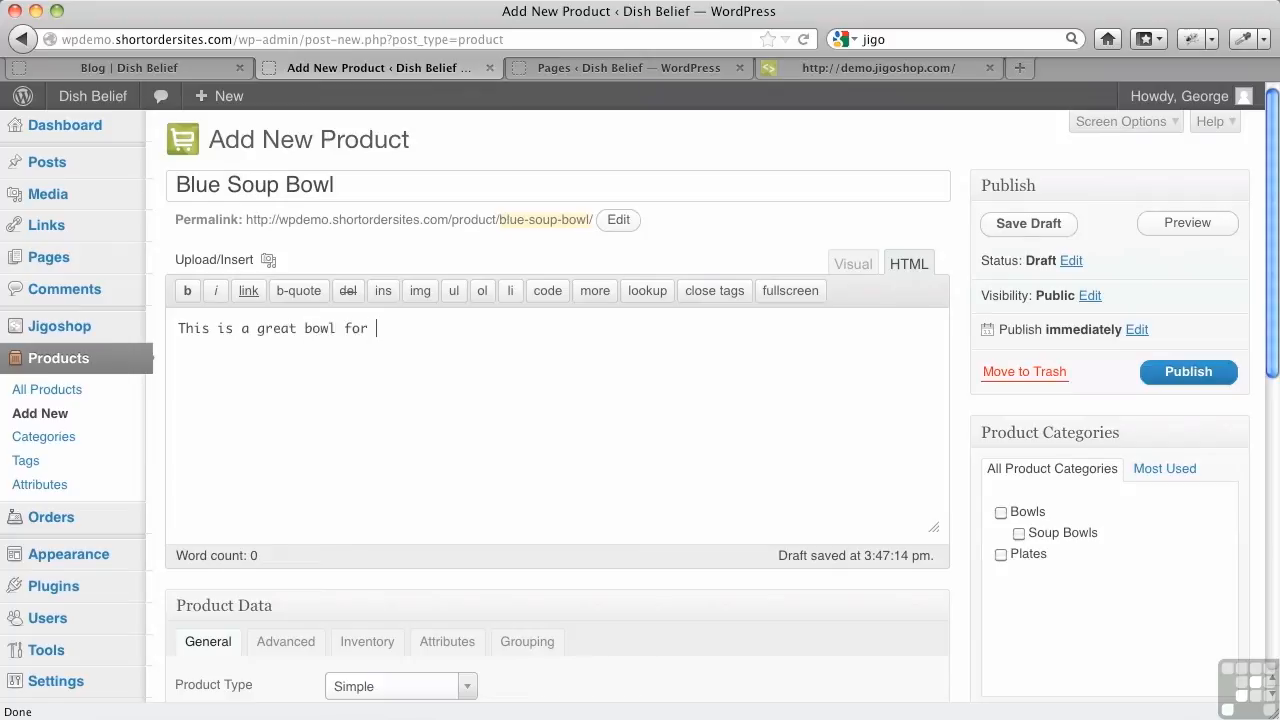
{"action": "type", "text": "having your"}
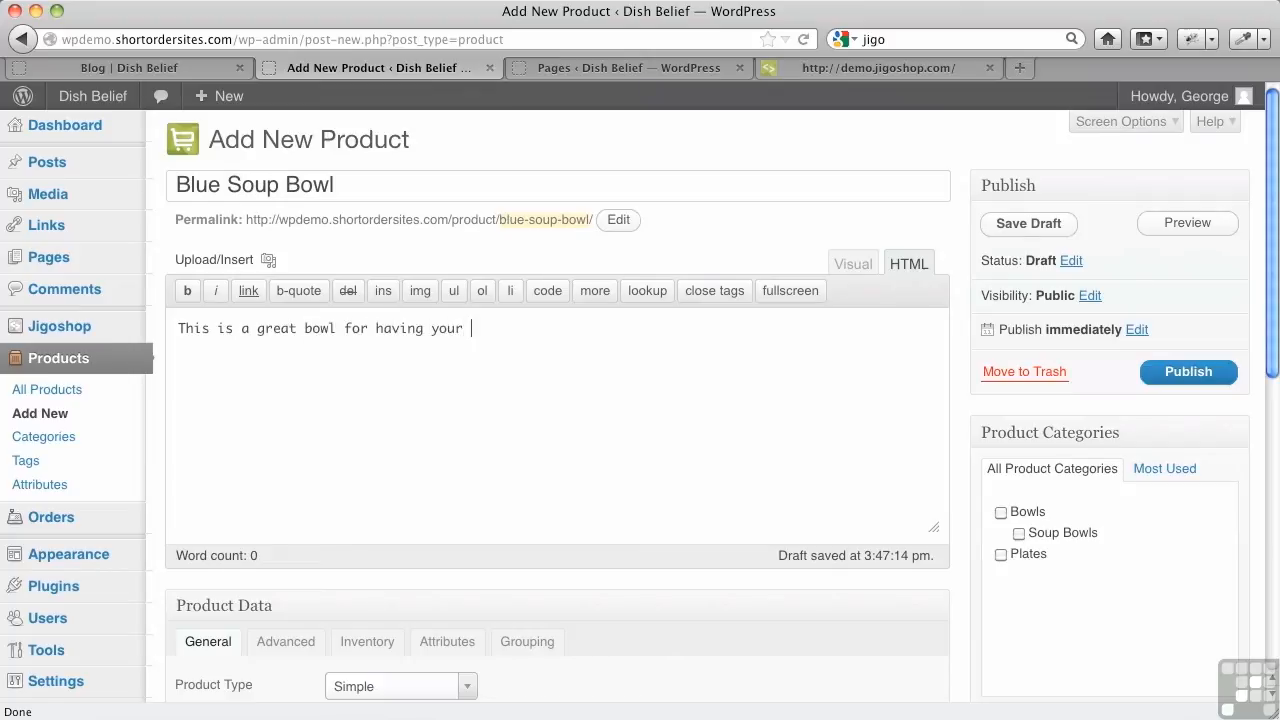
{"action": "type", "text": "soup."}
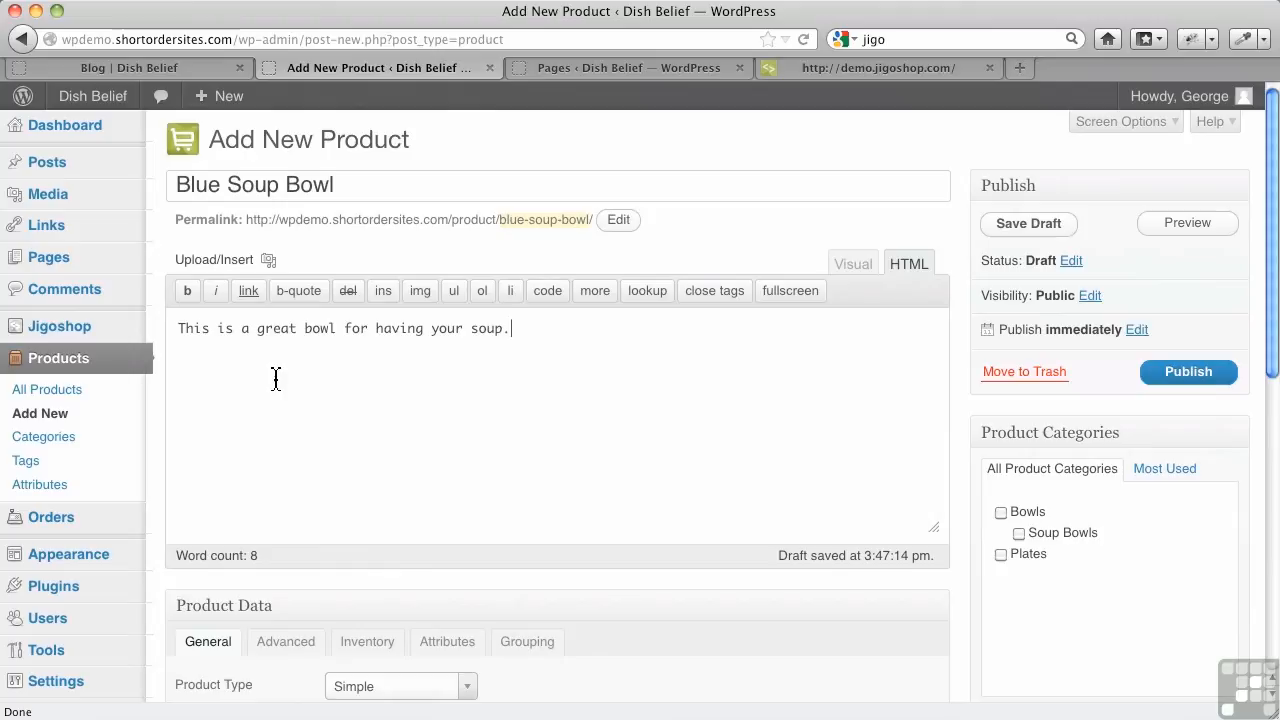
{"action": "mouse_move", "coordinate": [450, 387]}
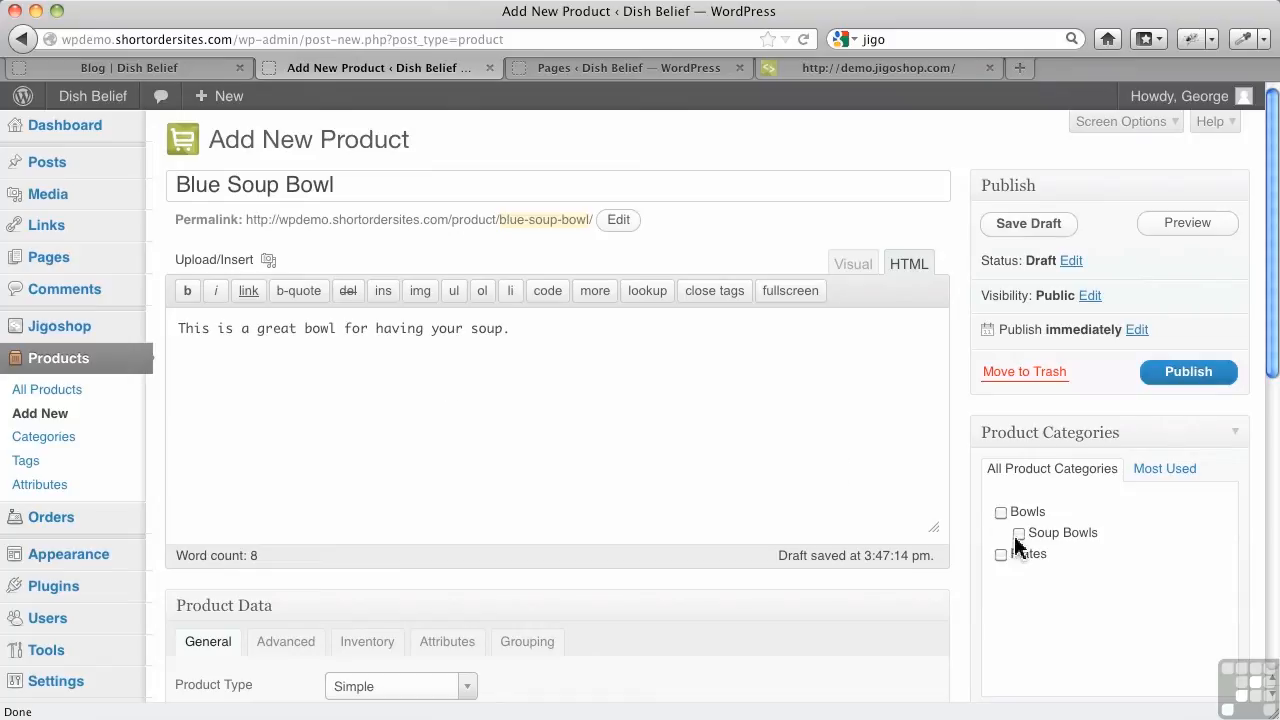
Assign the draft to Soup Bowls and review Product Type, keeping Simple
{"action": "left_click", "coordinate": [1018, 532]}
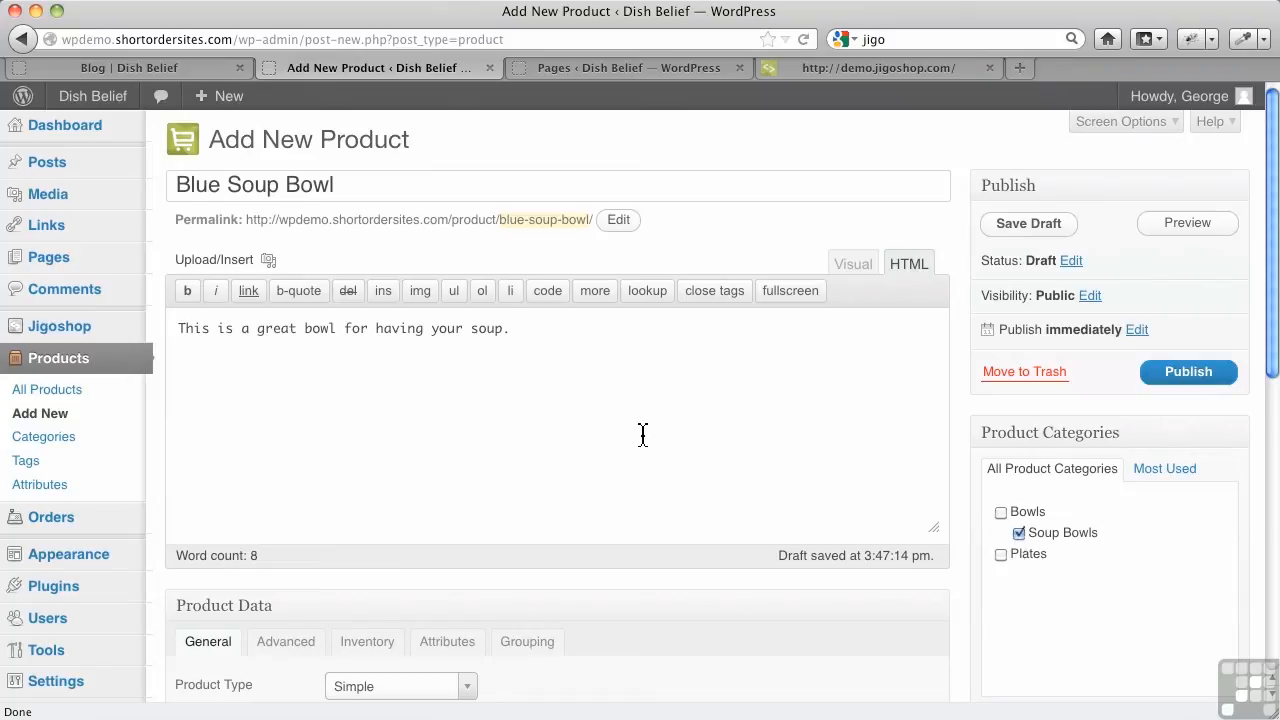
{"action": "mouse_move", "coordinate": [359, 435]}
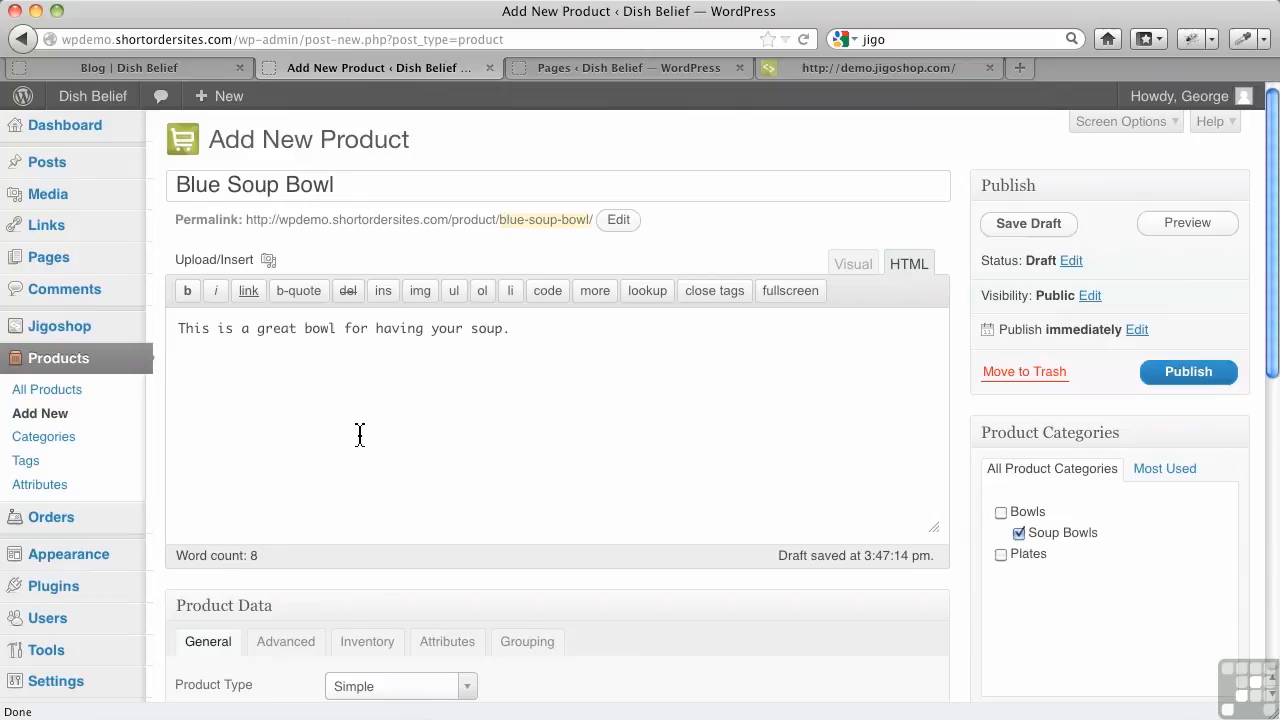
{"action": "scroll", "scroll_direction": "down", "scroll_amount": 3}
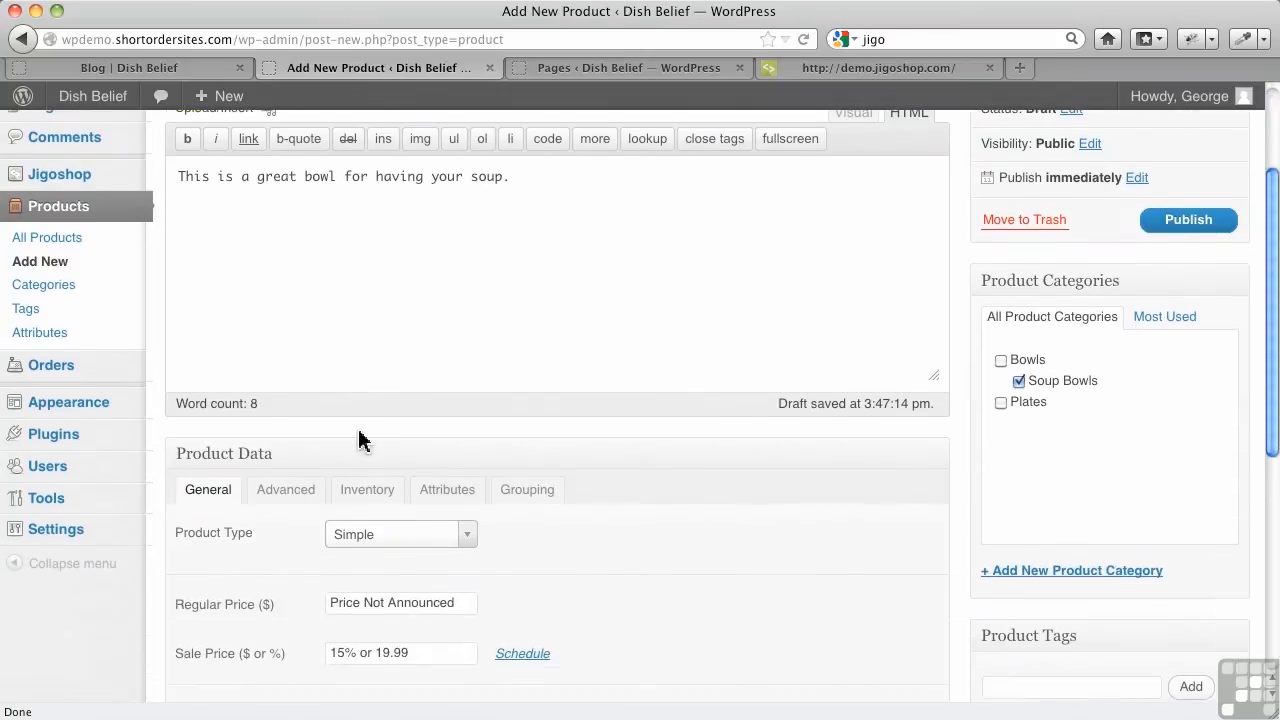
{"action": "scroll", "scroll_direction": "down", "scroll_amount": 3}
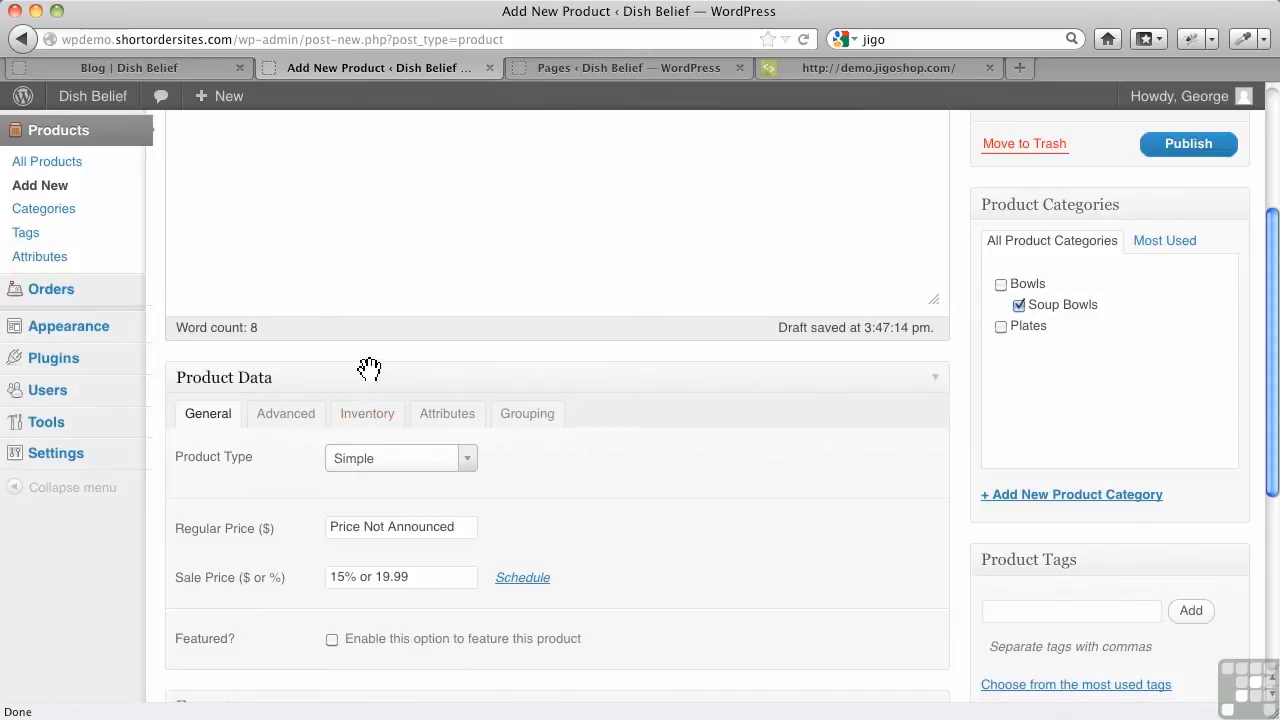
{"action": "scroll", "scroll_direction": "down", "scroll_amount": 3}
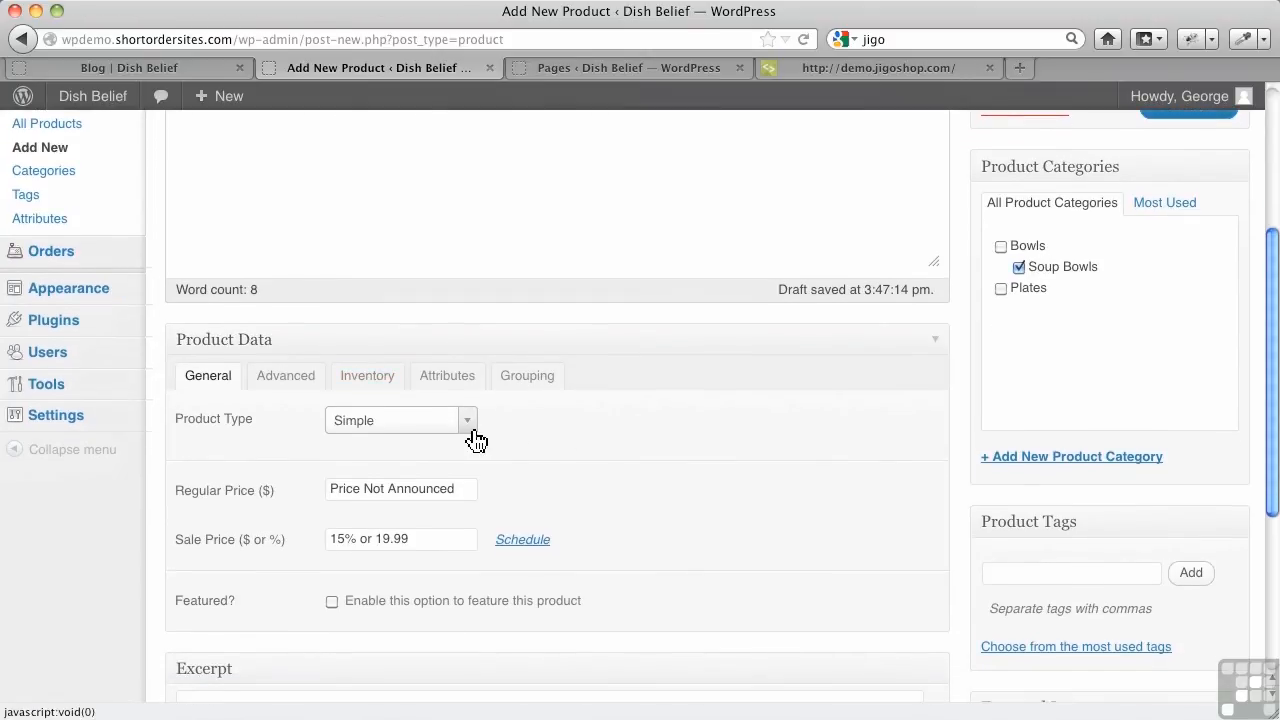
{"action": "left_click", "coordinate": [397, 419]}
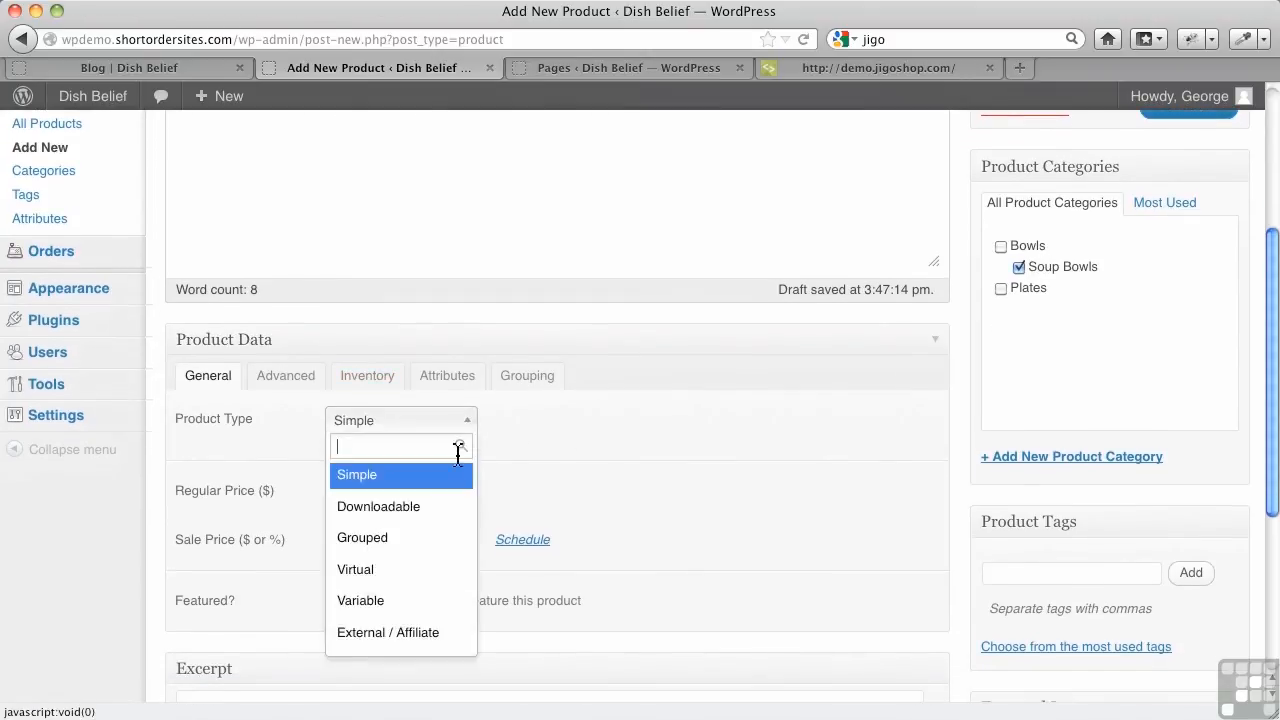
{"action": "mouse_move", "coordinate": [440, 512]}
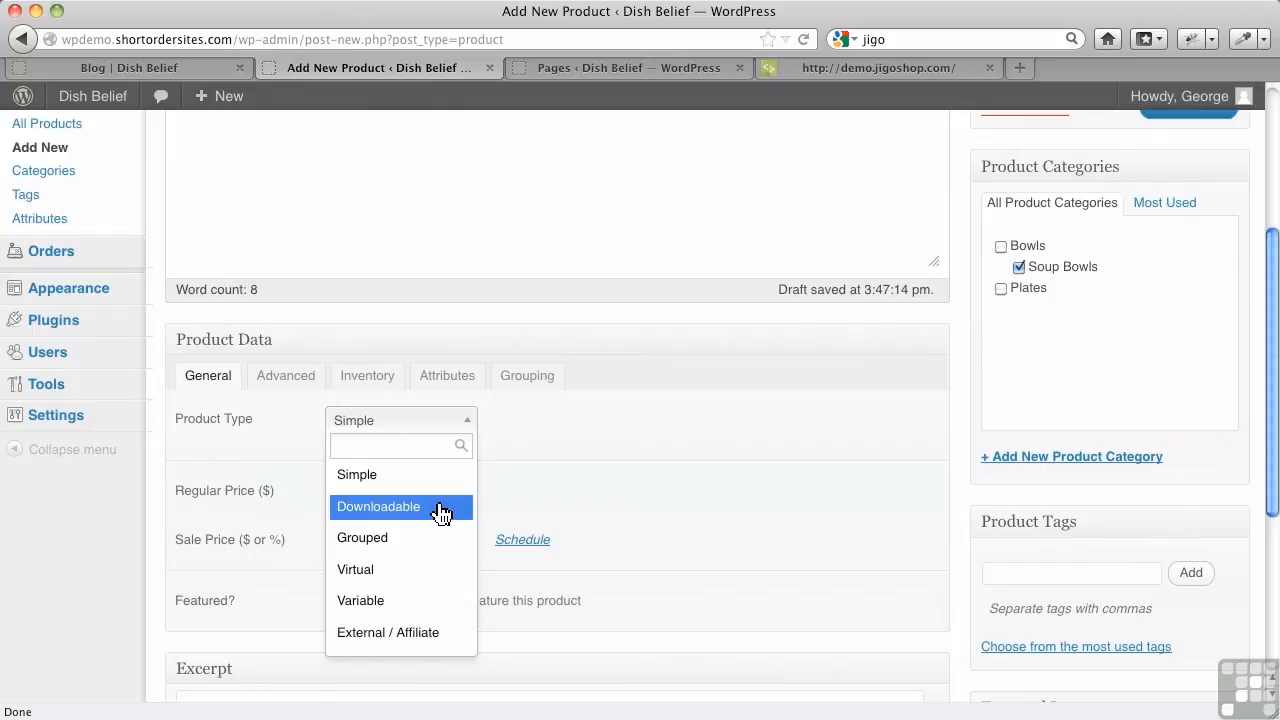
{"action": "mouse_move", "coordinate": [430, 532]}
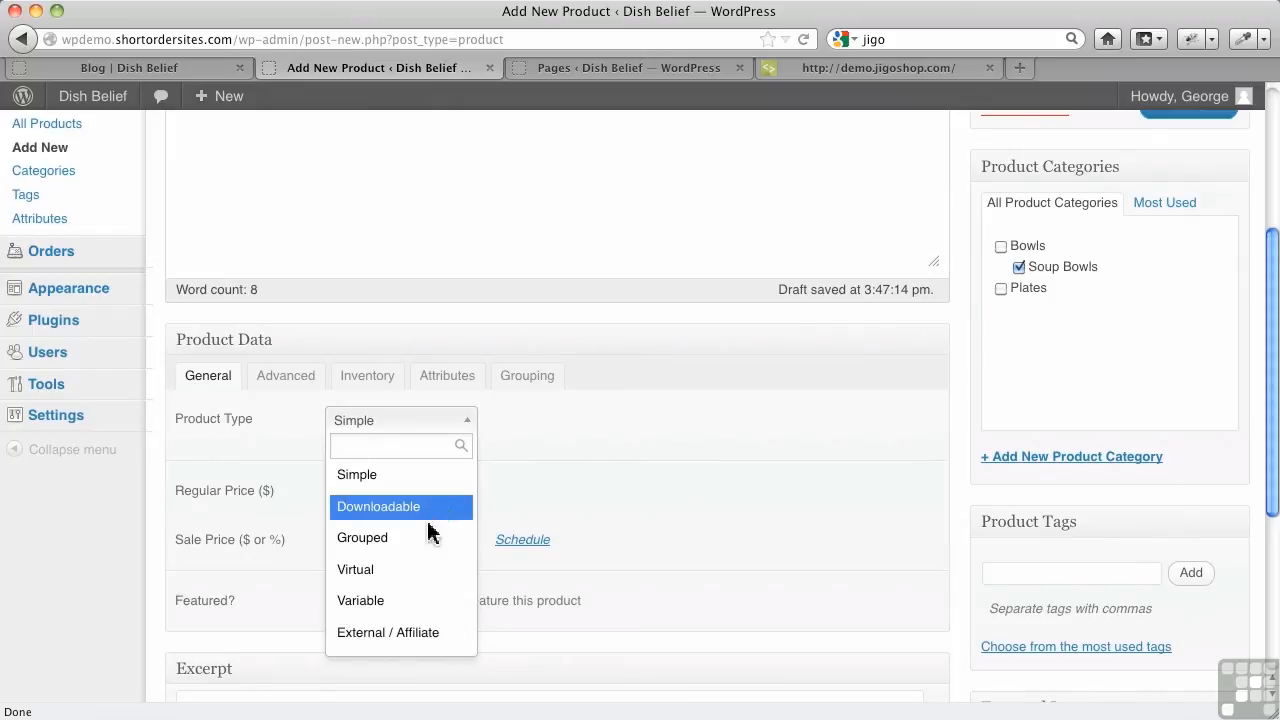
{"action": "mouse_move", "coordinate": [425, 573]}
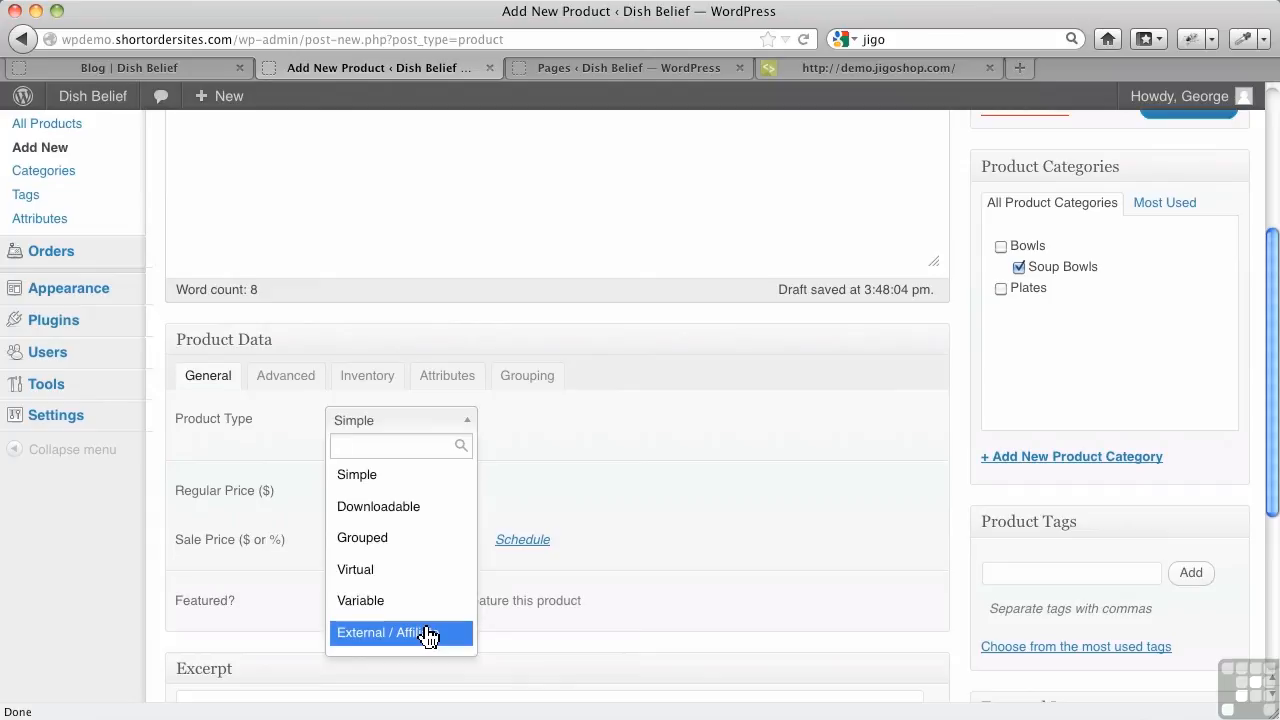
{"action": "mouse_move", "coordinate": [650, 440]}
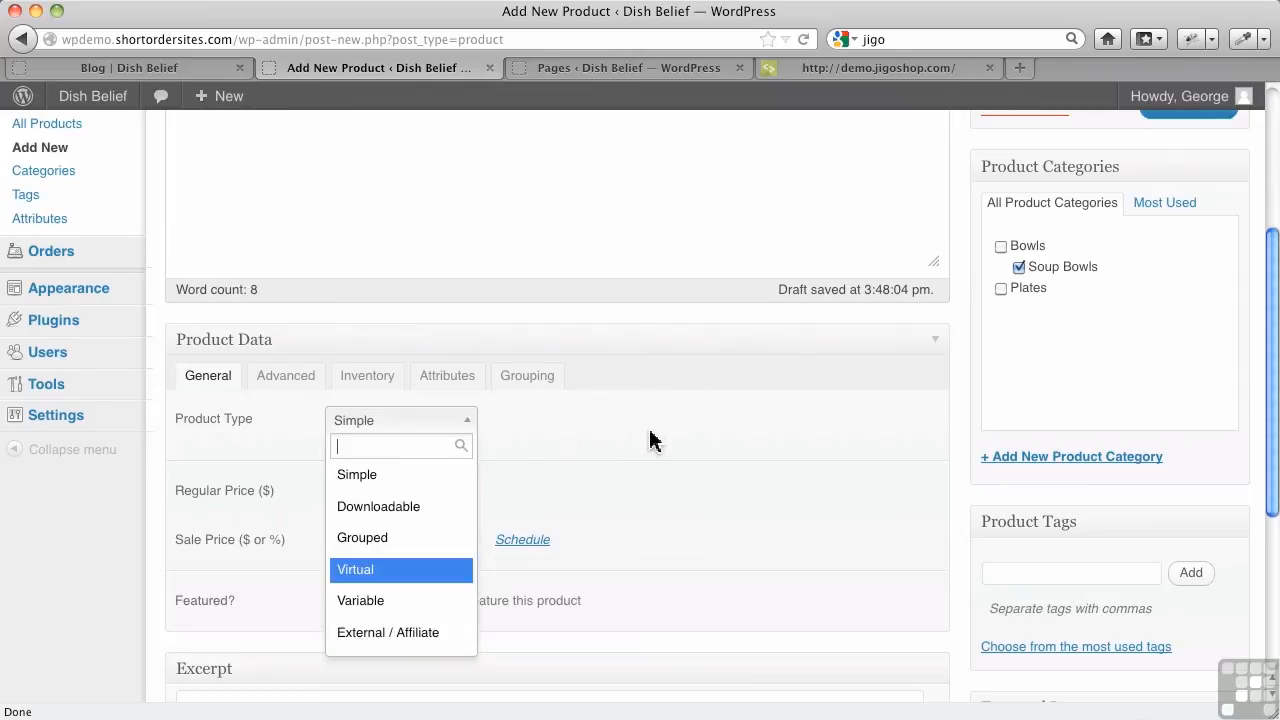
{"action": "left_click", "coordinate": [356, 474]}
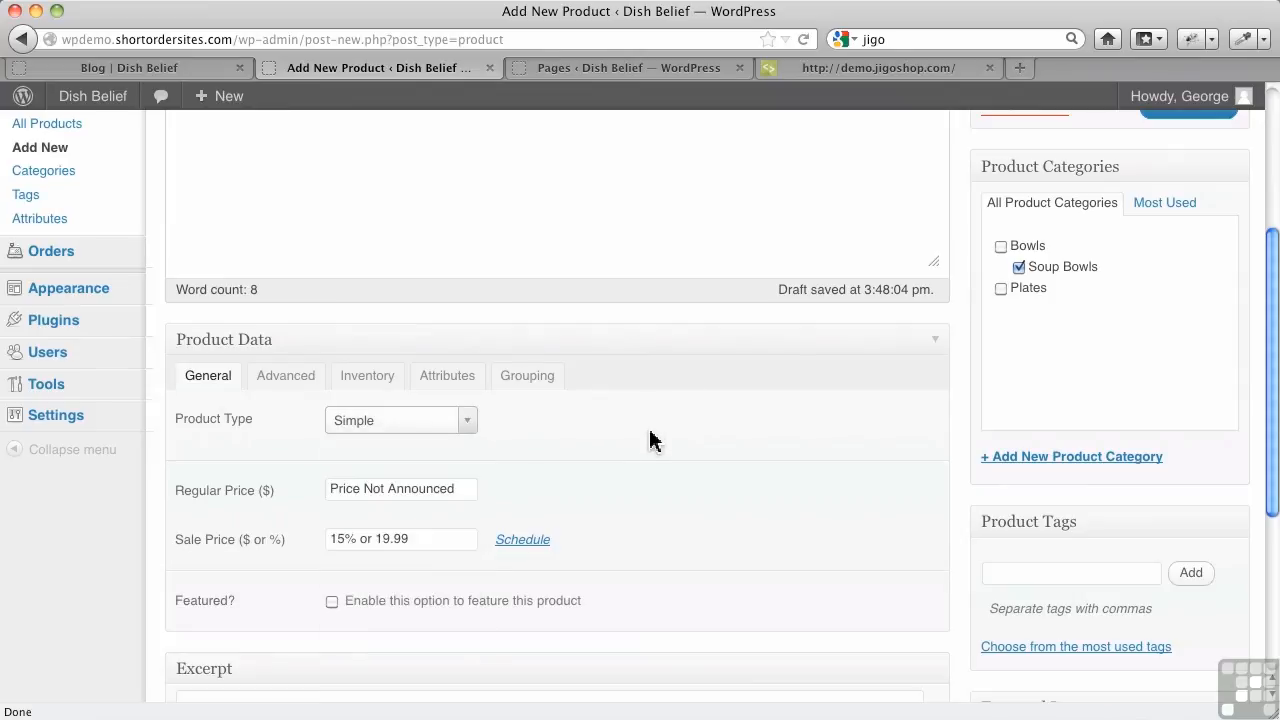
Set the product's regular price to 25.00
{"action": "scroll", "scroll_direction": "down", "scroll_amount": 3}
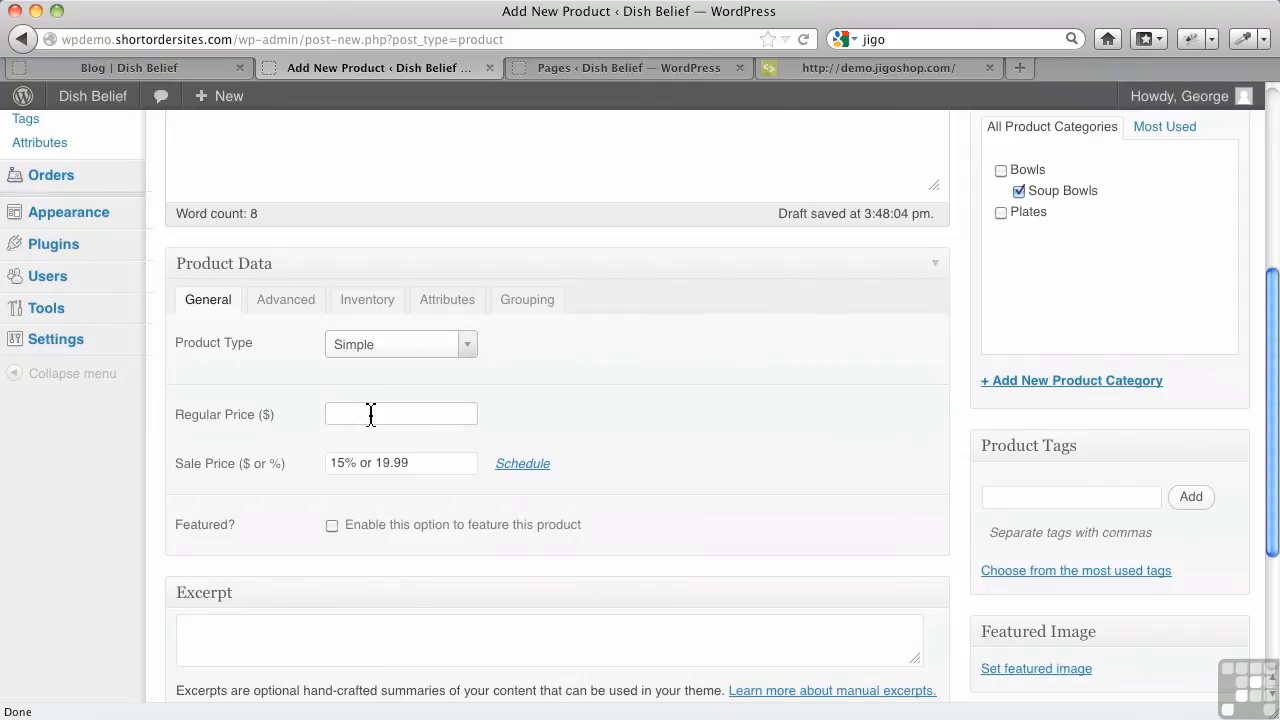
{"action": "type", "text": "25.00"}
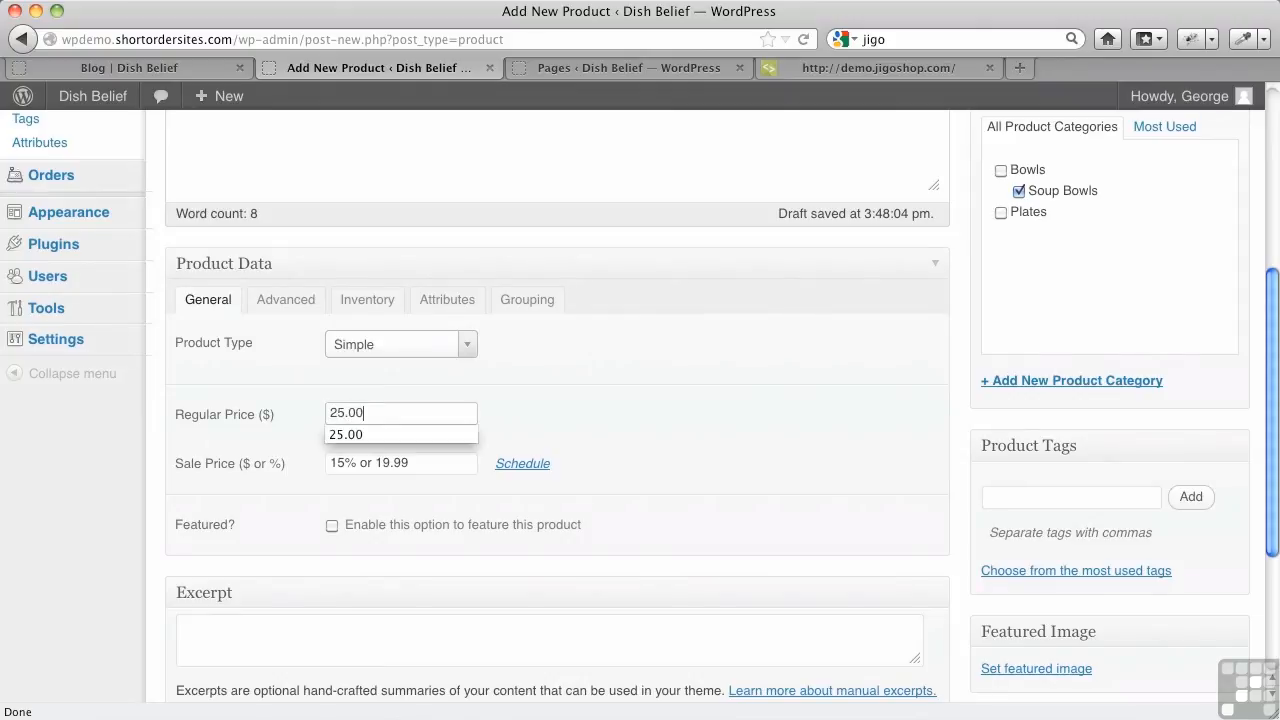
{"action": "left_click", "coordinate": [556, 424]}
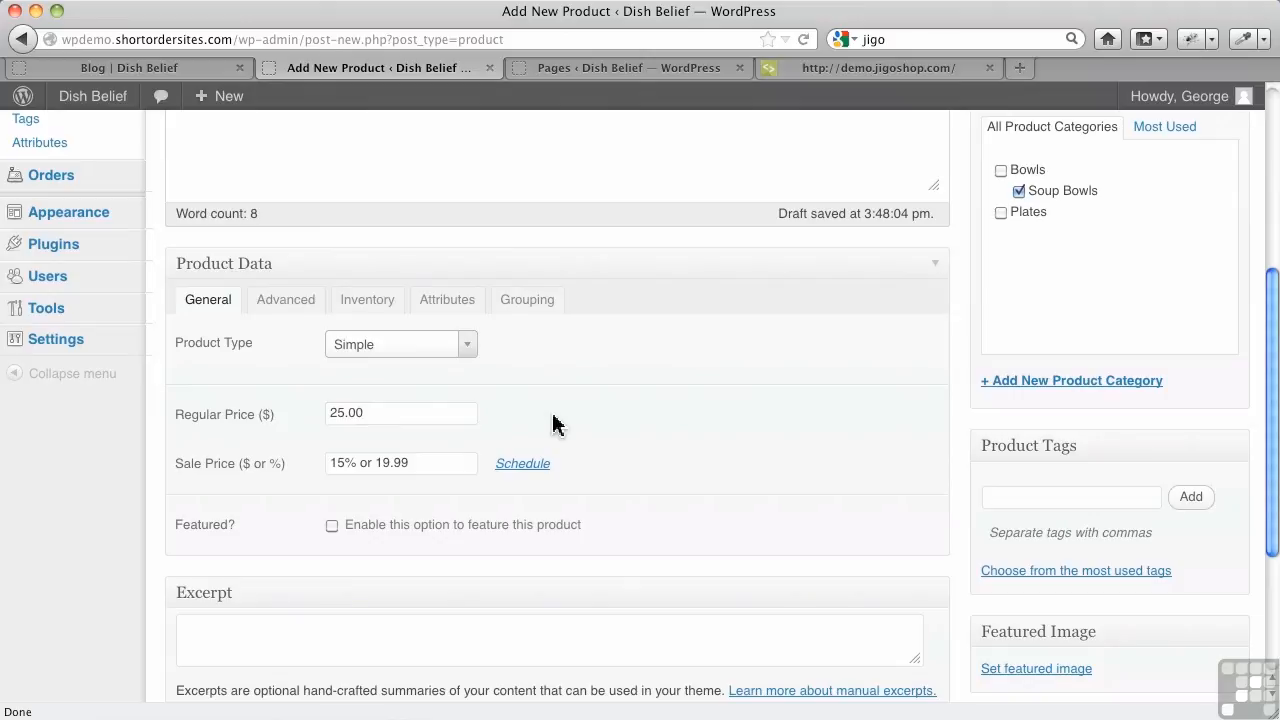
{"action": "mouse_move", "coordinate": [509, 440]}
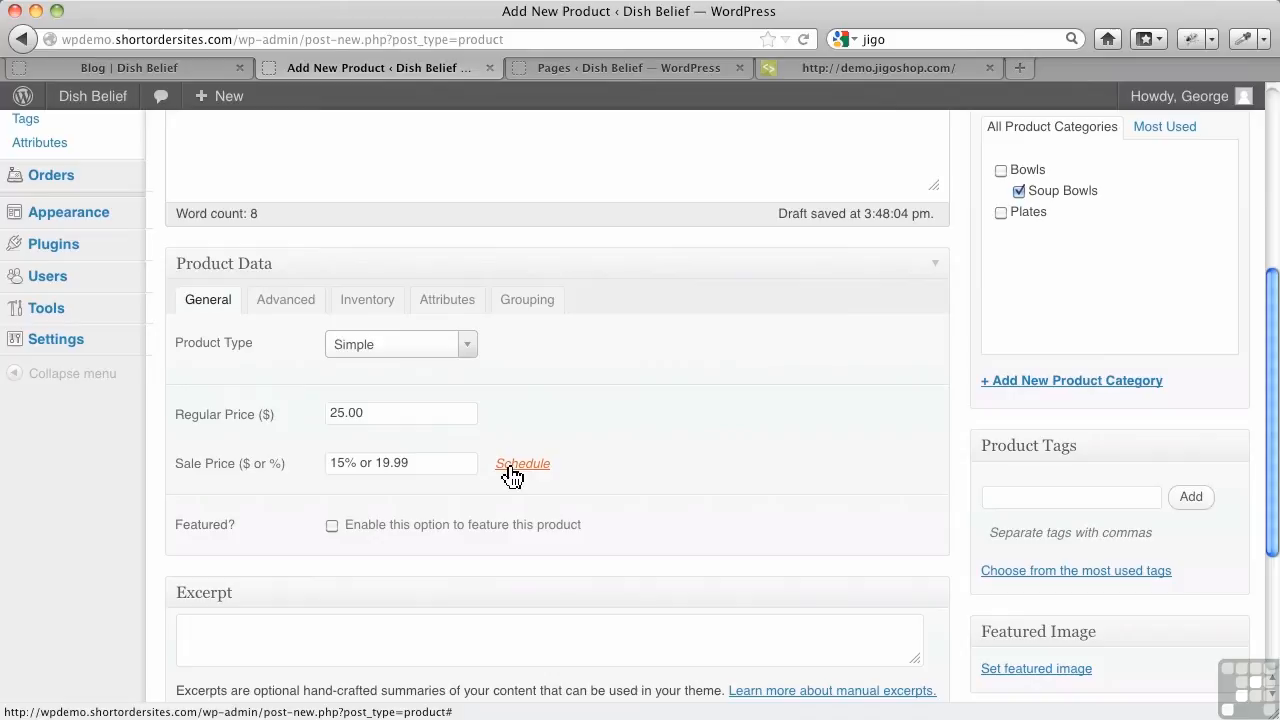
Open and dismiss the sale schedule, leaving no sale price saved
{"action": "left_click", "coordinate": [522, 463]}
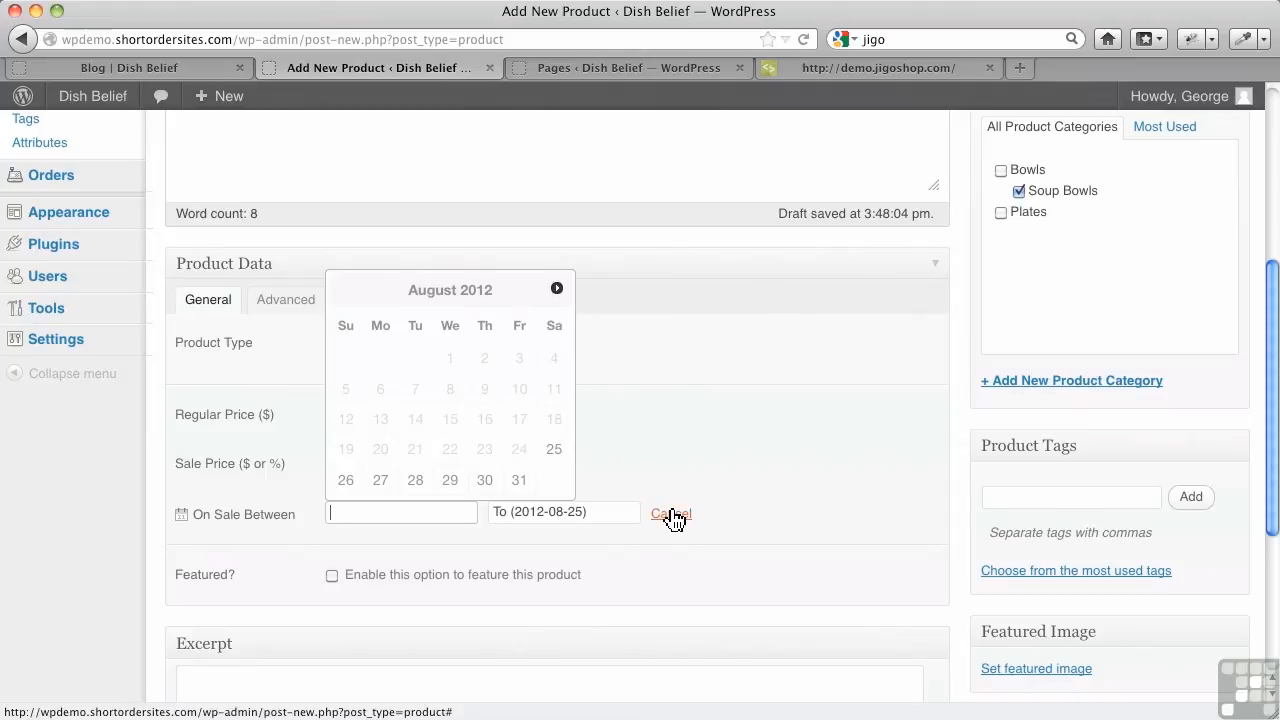
{"action": "left_click", "coordinate": [671, 514]}
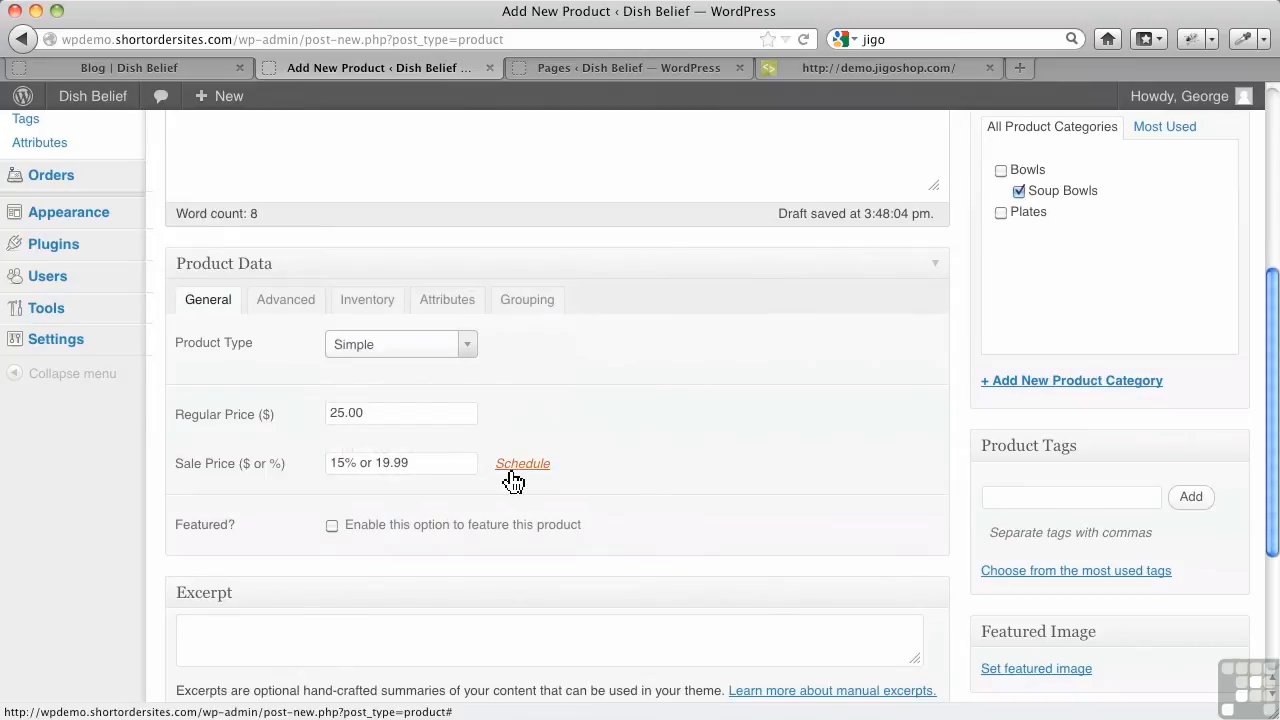
{"action": "left_click", "coordinate": [400, 462]}
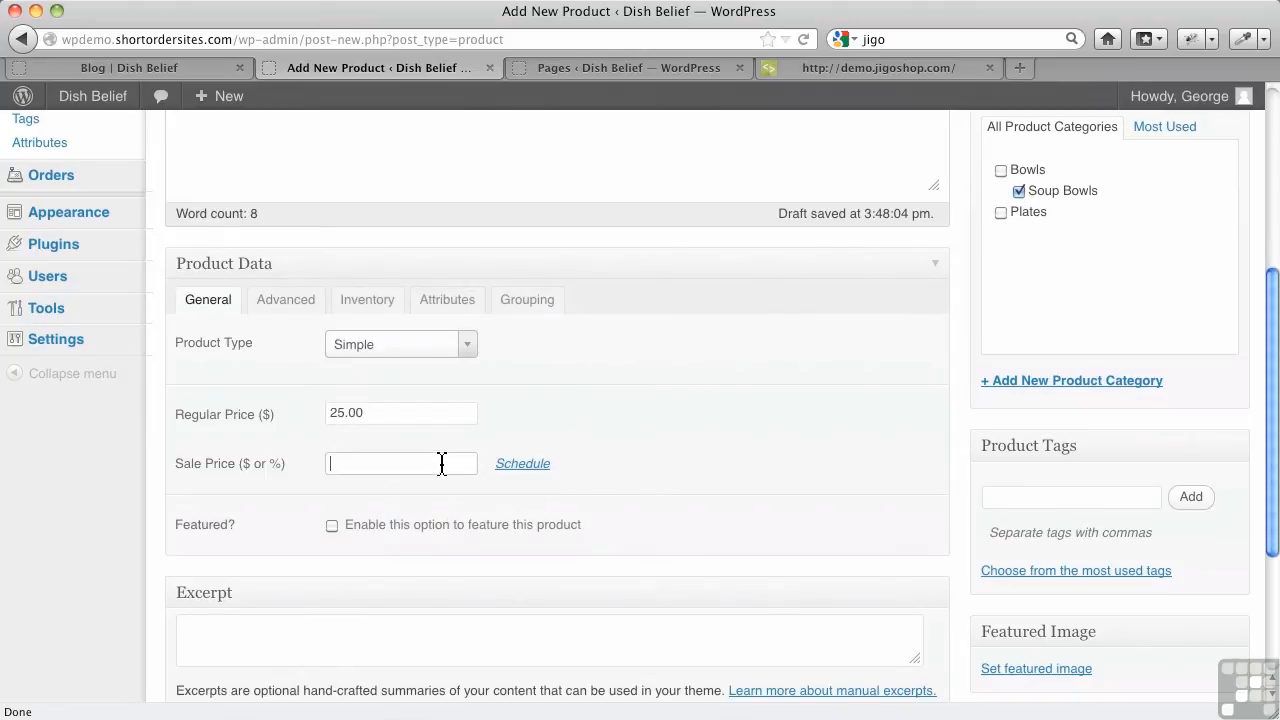
{"action": "type", "text": "15% or 19.99"}
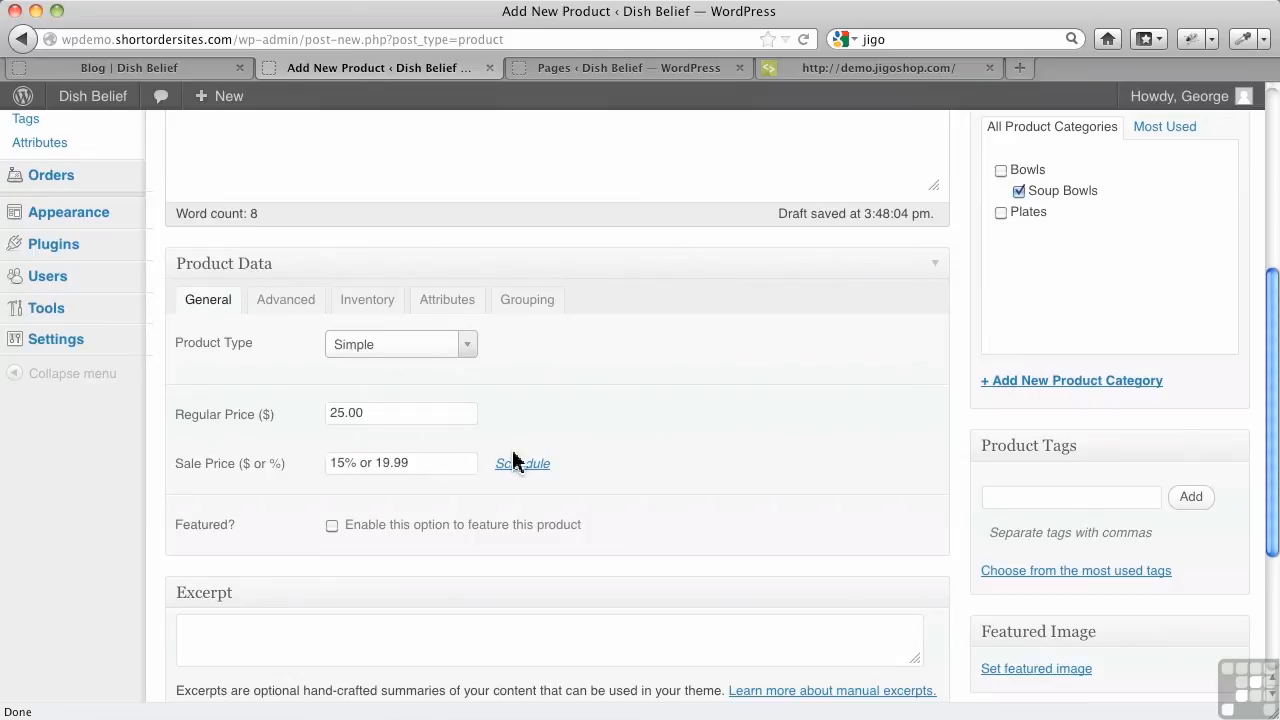
{"action": "left_click", "coordinate": [400, 462]}
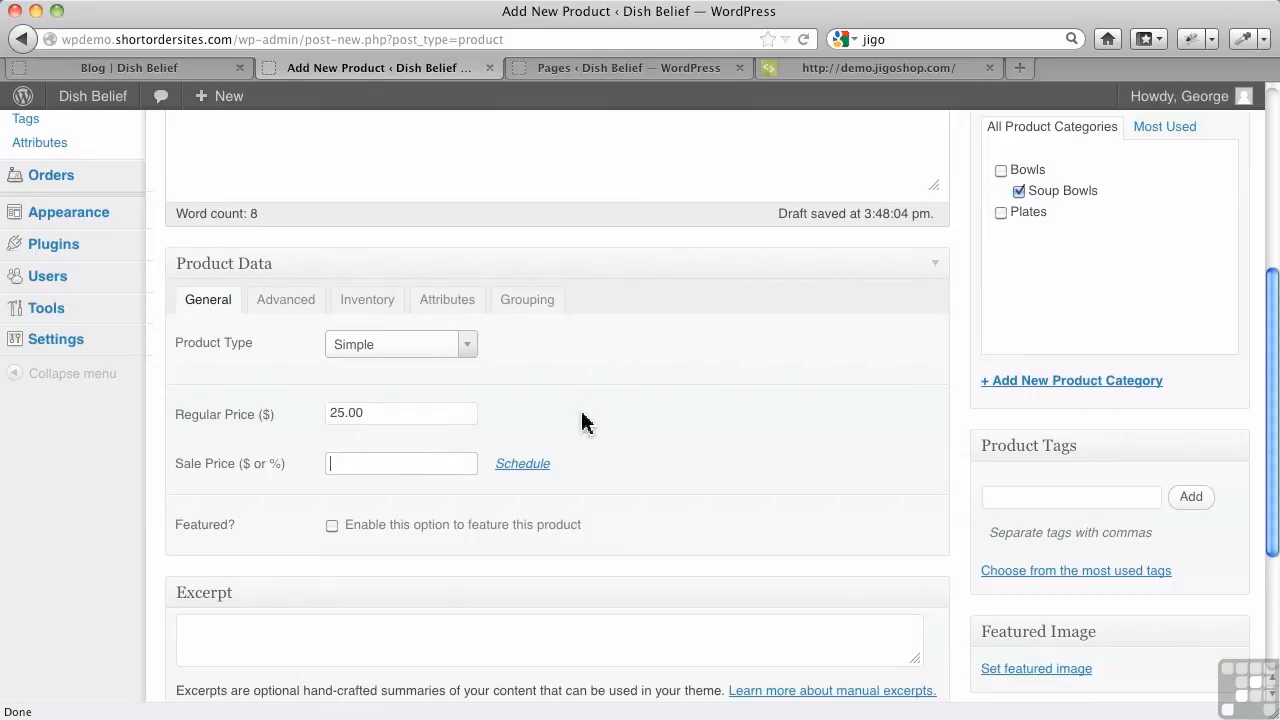
{"action": "type", "text": "15% or 19.99"}
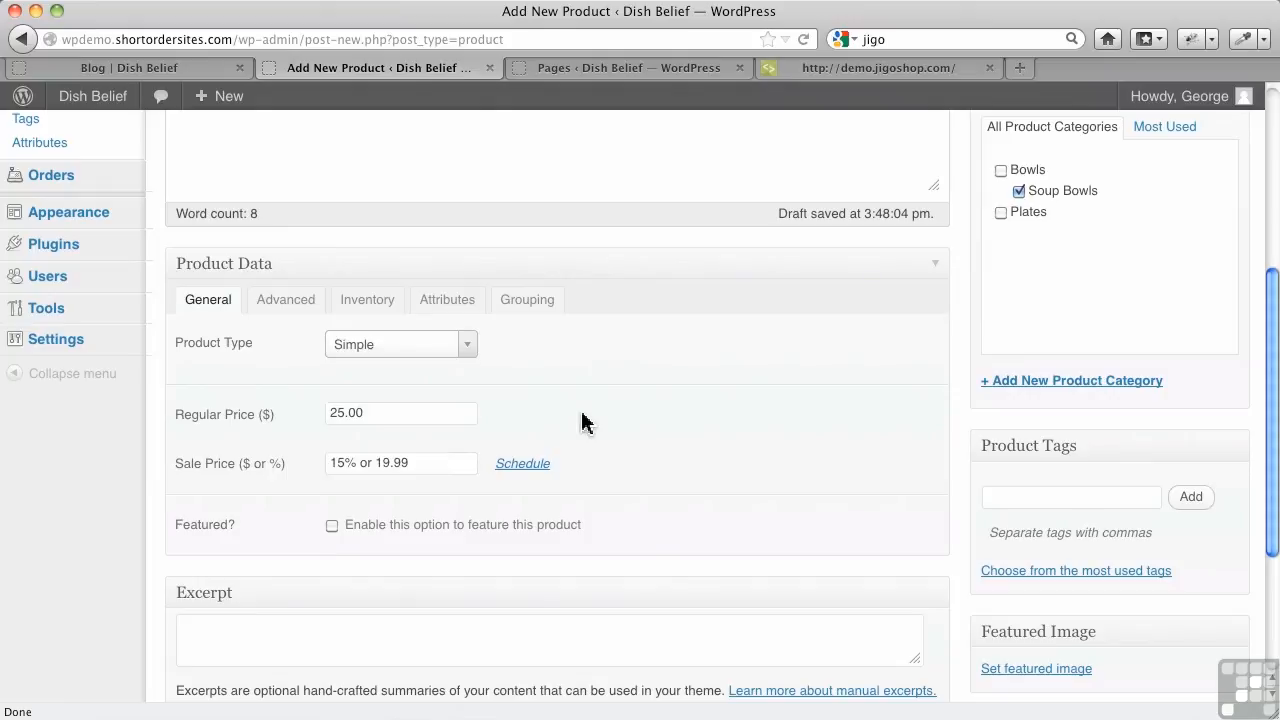
{"action": "mouse_move", "coordinate": [399, 546]}
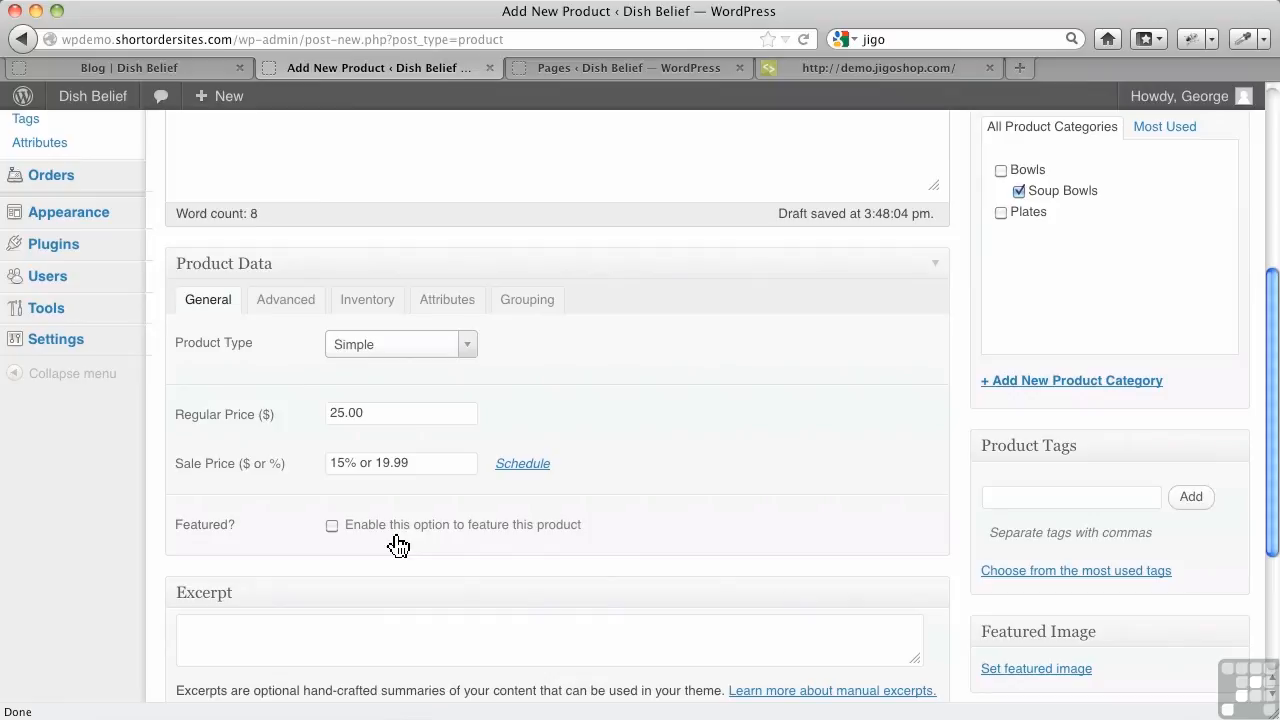
{"action": "mouse_move", "coordinate": [399, 527]}
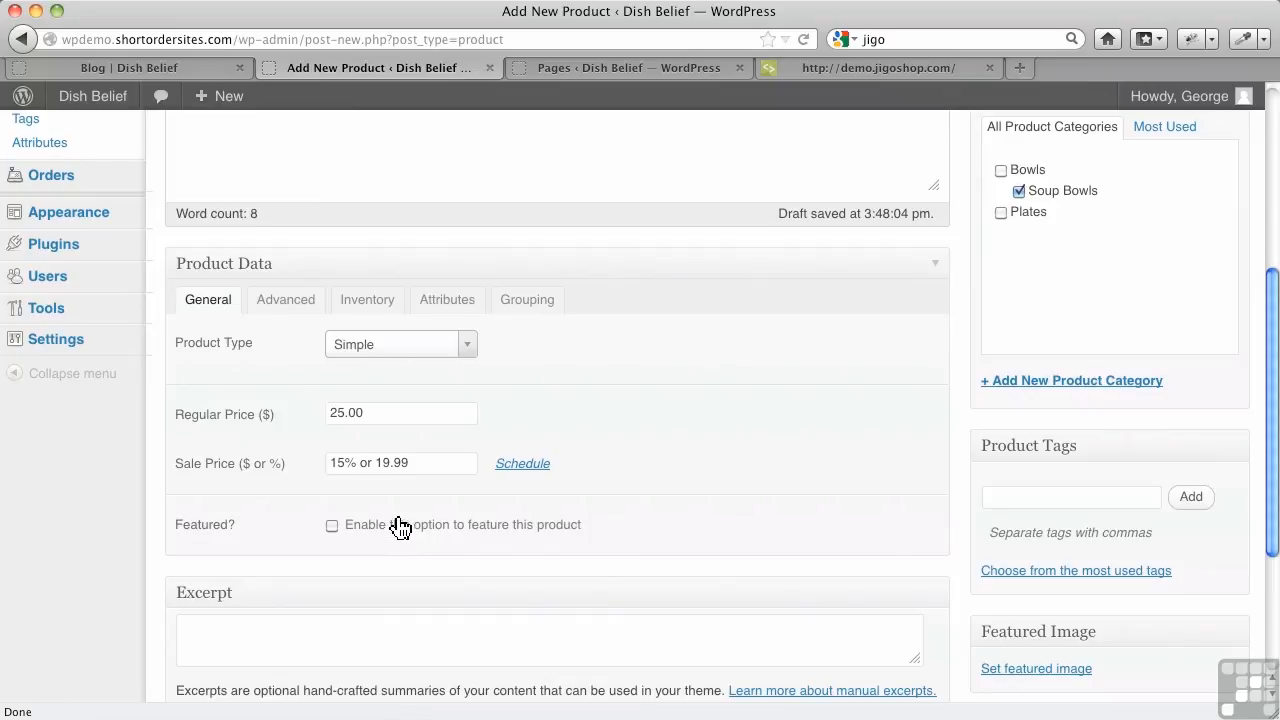
Show the Advanced product data and review Tax Status, keeping Taxable
{"action": "scroll", "scroll_direction": "down", "scroll_amount": 3}
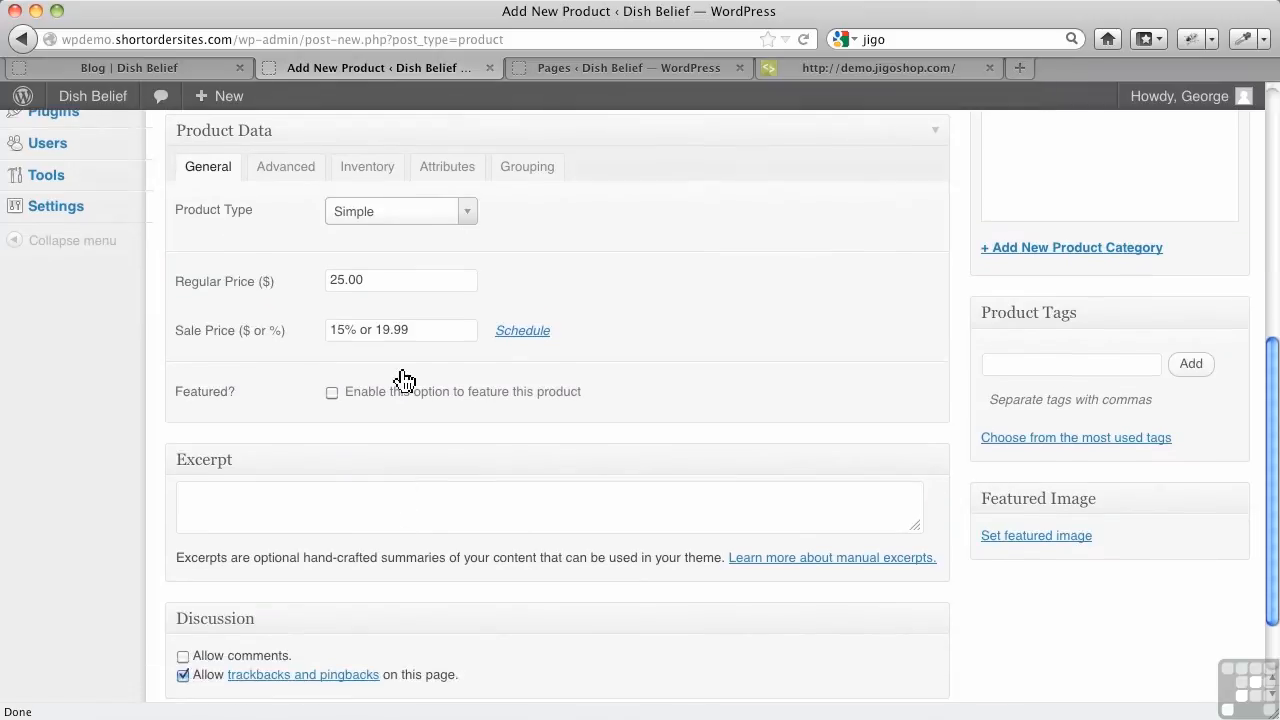
{"action": "left_click", "coordinate": [285, 166]}
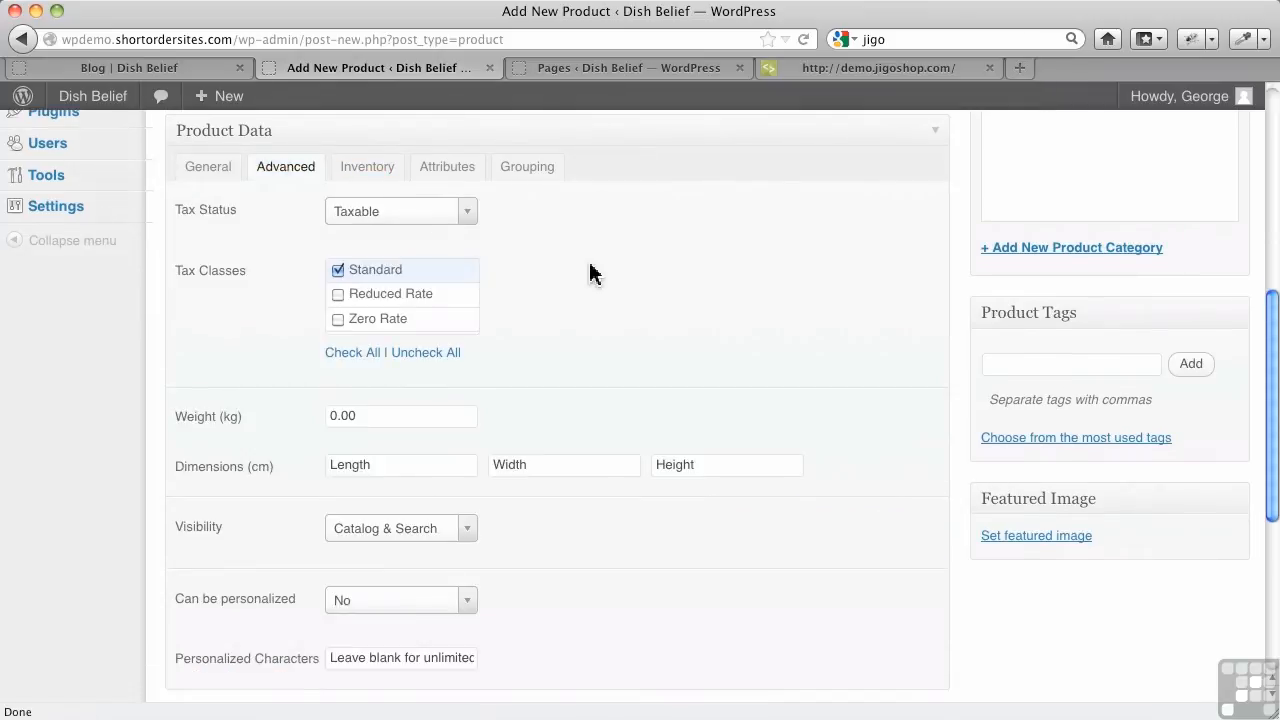
{"action": "left_click", "coordinate": [400, 211]}
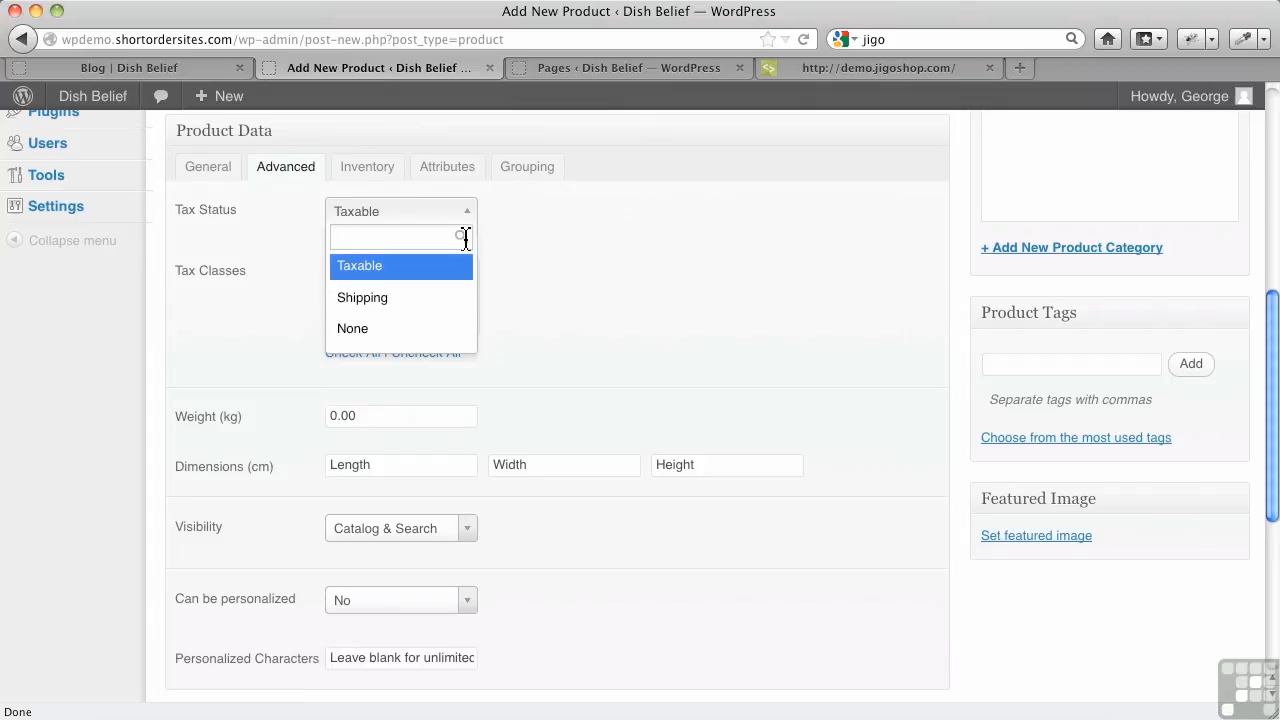
{"action": "left_click", "coordinate": [359, 265]}
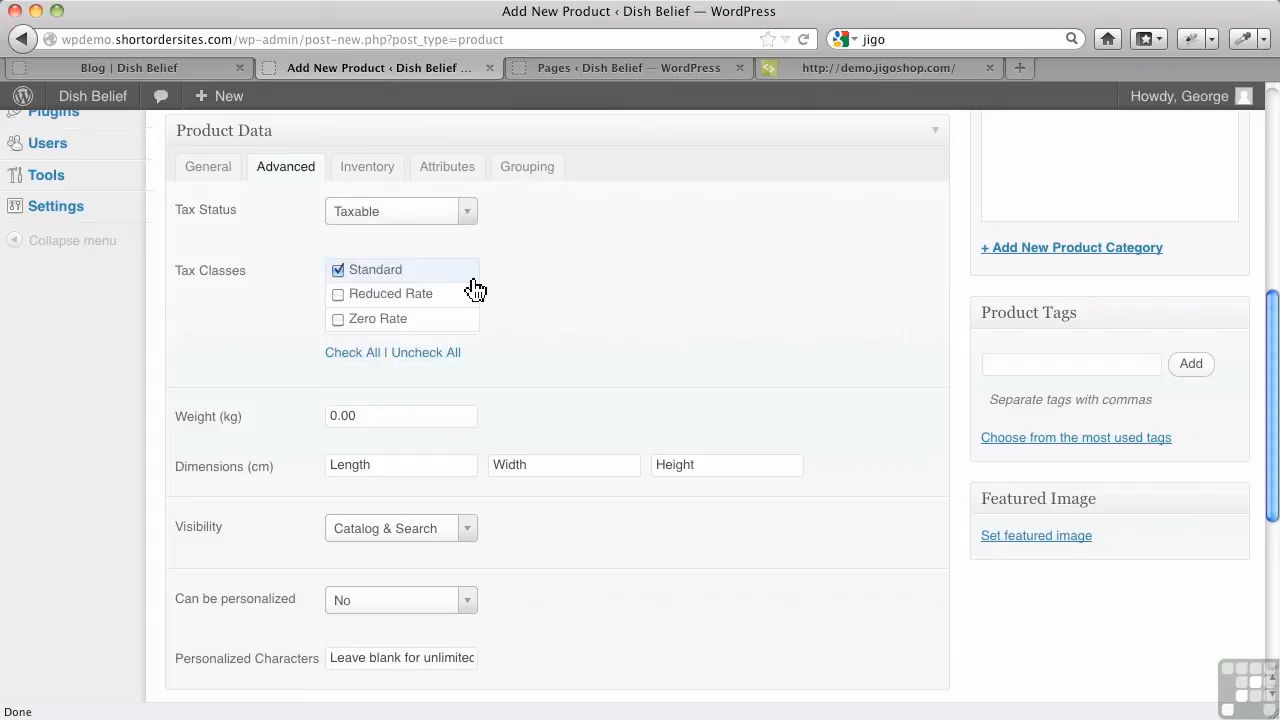
{"action": "mouse_move", "coordinate": [442, 283]}
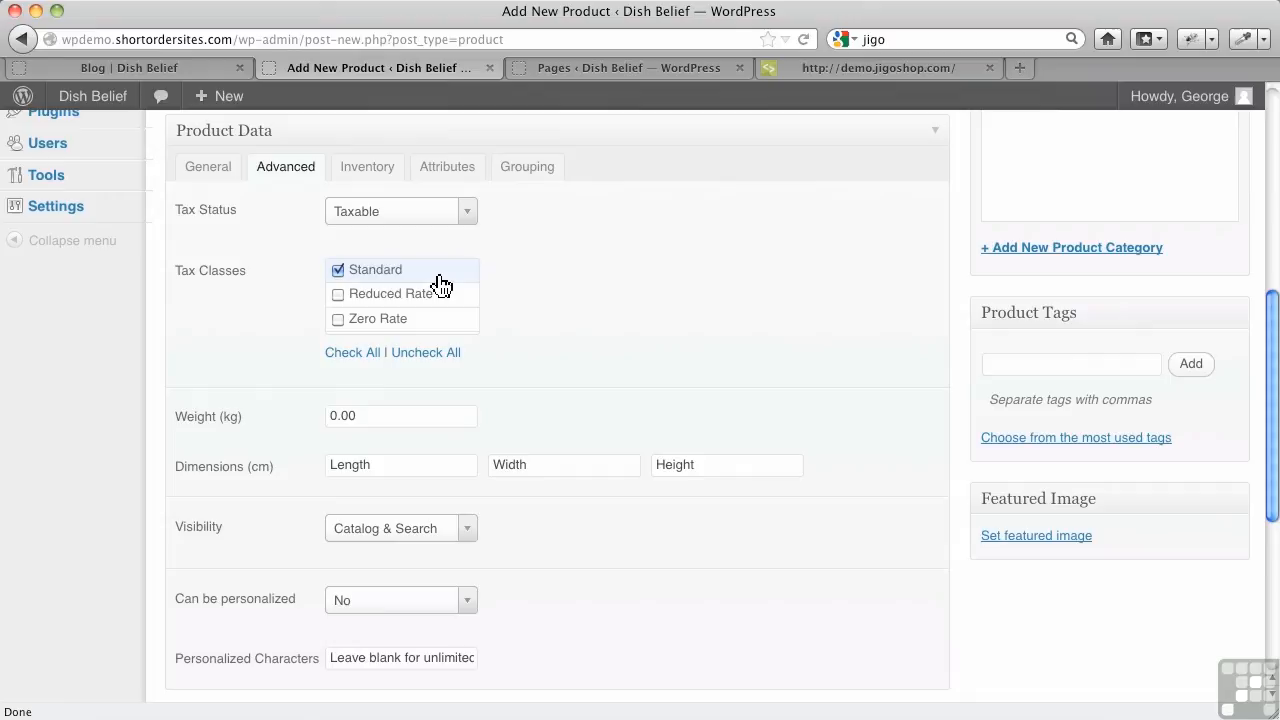
{"action": "mouse_move", "coordinate": [515, 290]}
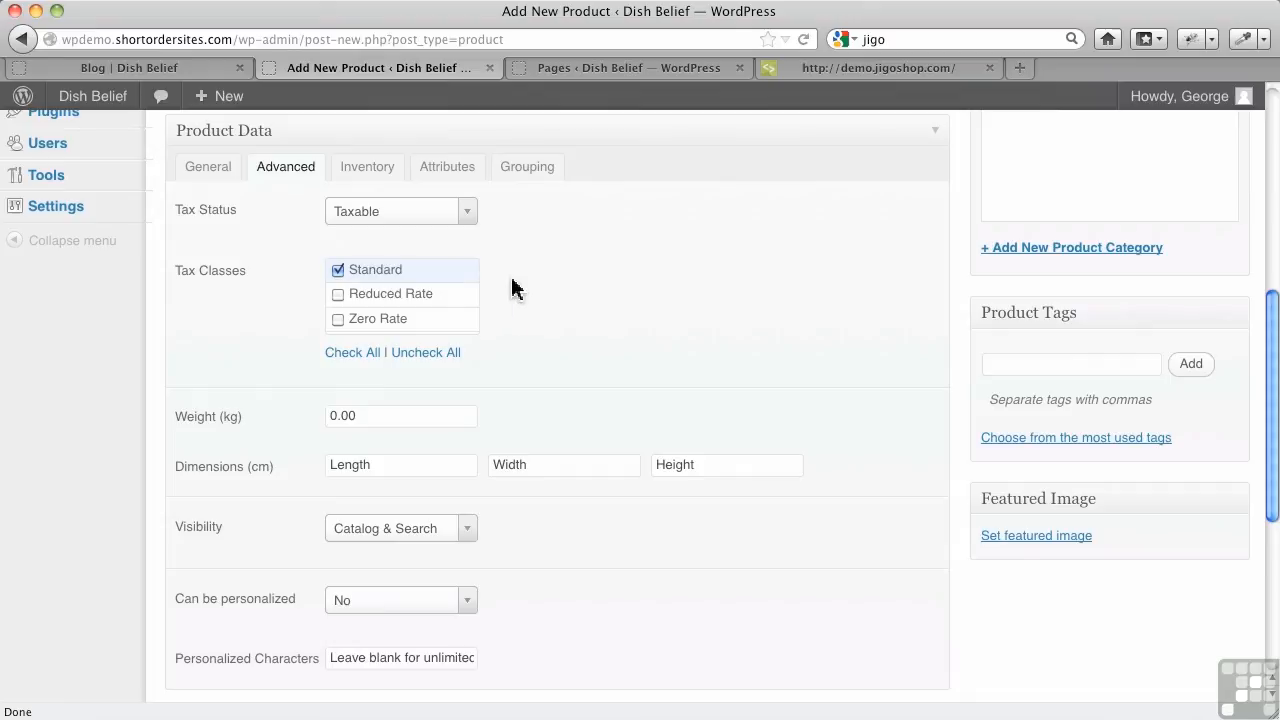
Review the Visibility options, keeping Catalog & Search
{"action": "scroll", "scroll_direction": "down", "scroll_amount": 3}
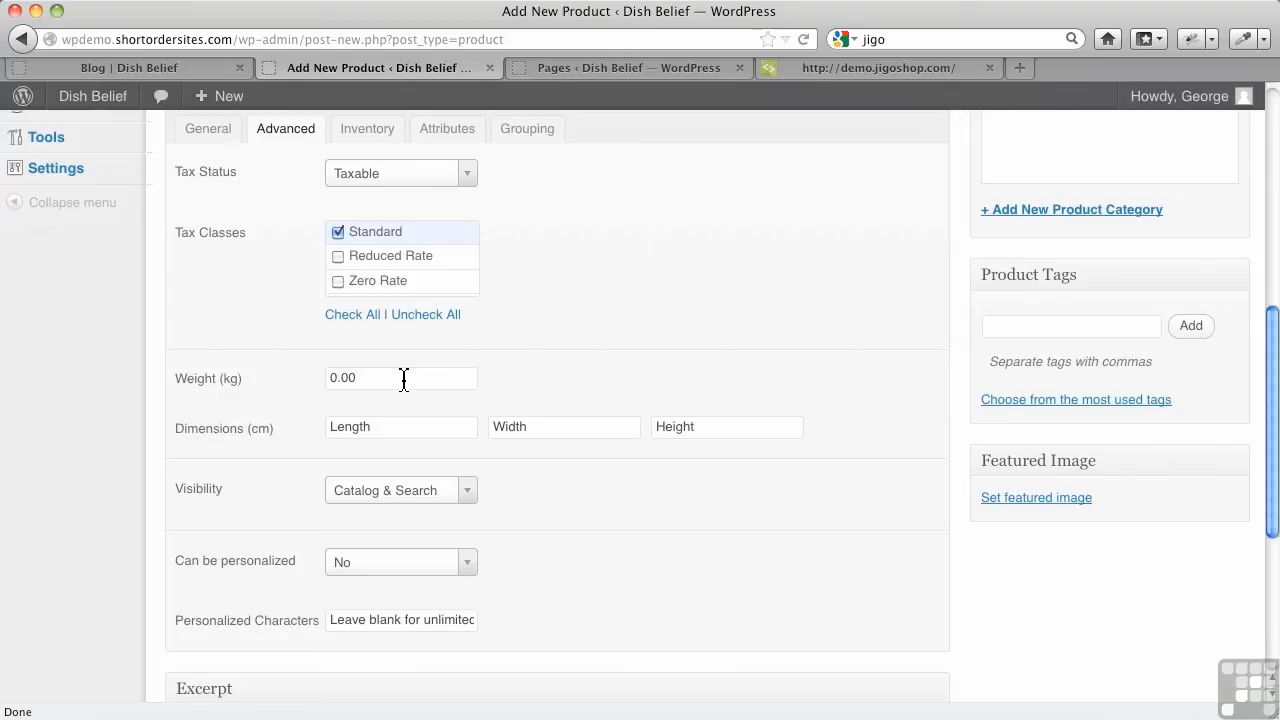
{"action": "mouse_move", "coordinate": [560, 426]}
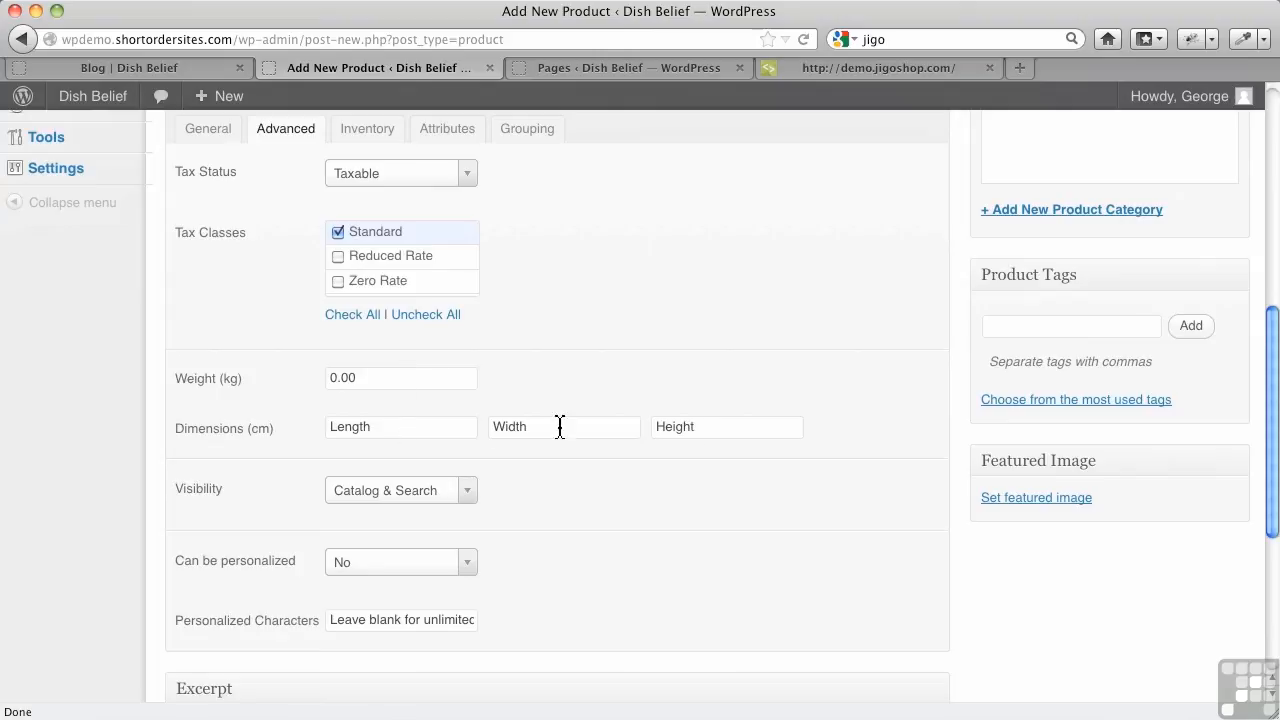
{"action": "scroll", "scroll_direction": "down", "scroll_amount": 3}
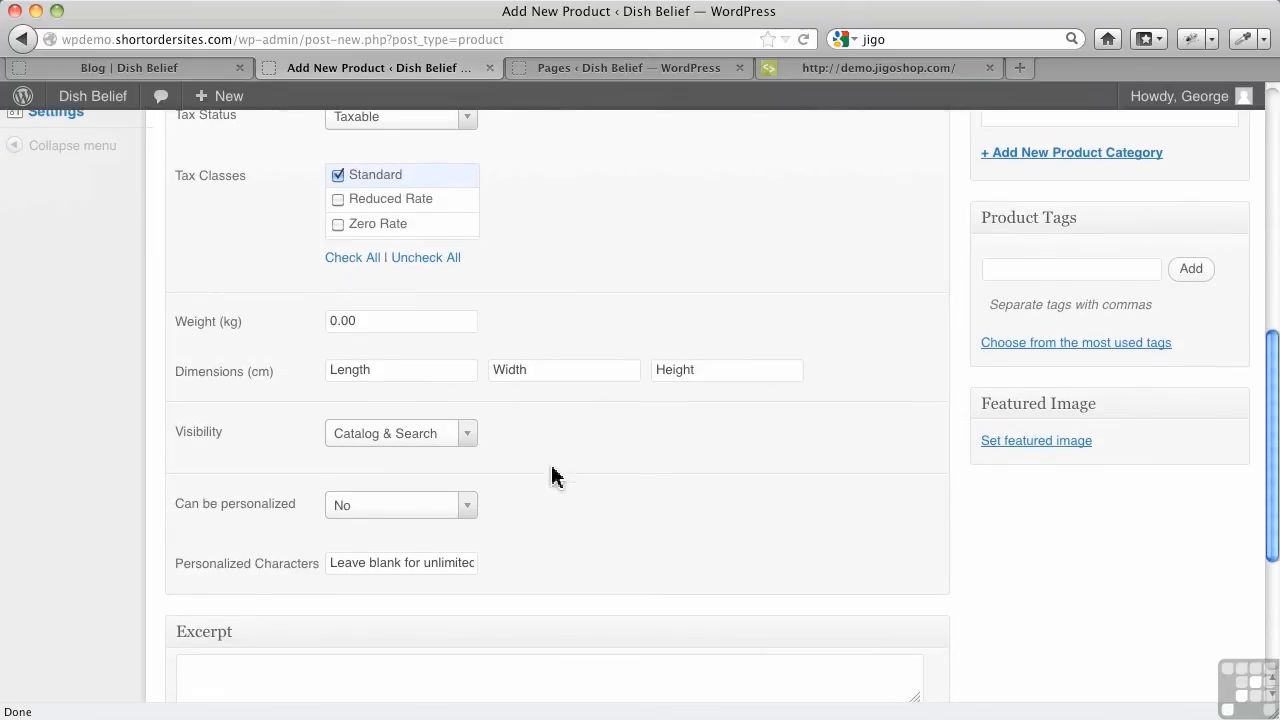
{"action": "left_click", "coordinate": [400, 433]}
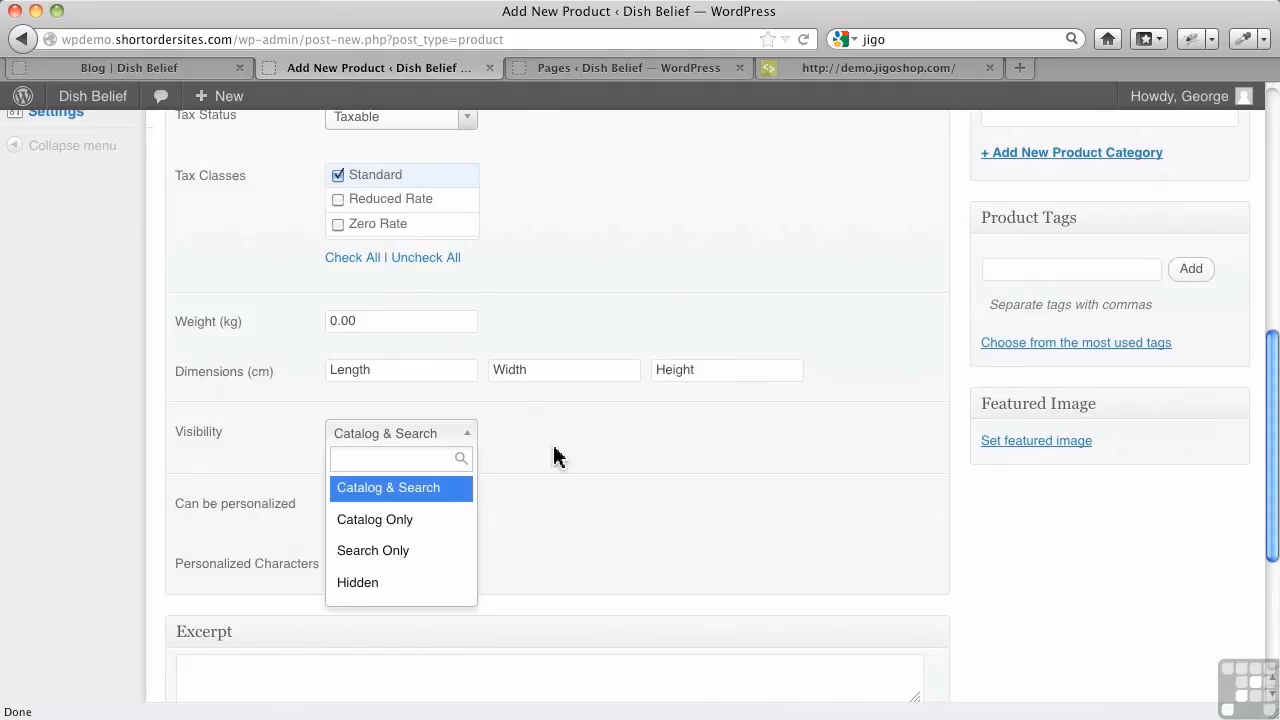
{"action": "left_click", "coordinate": [400, 458]}
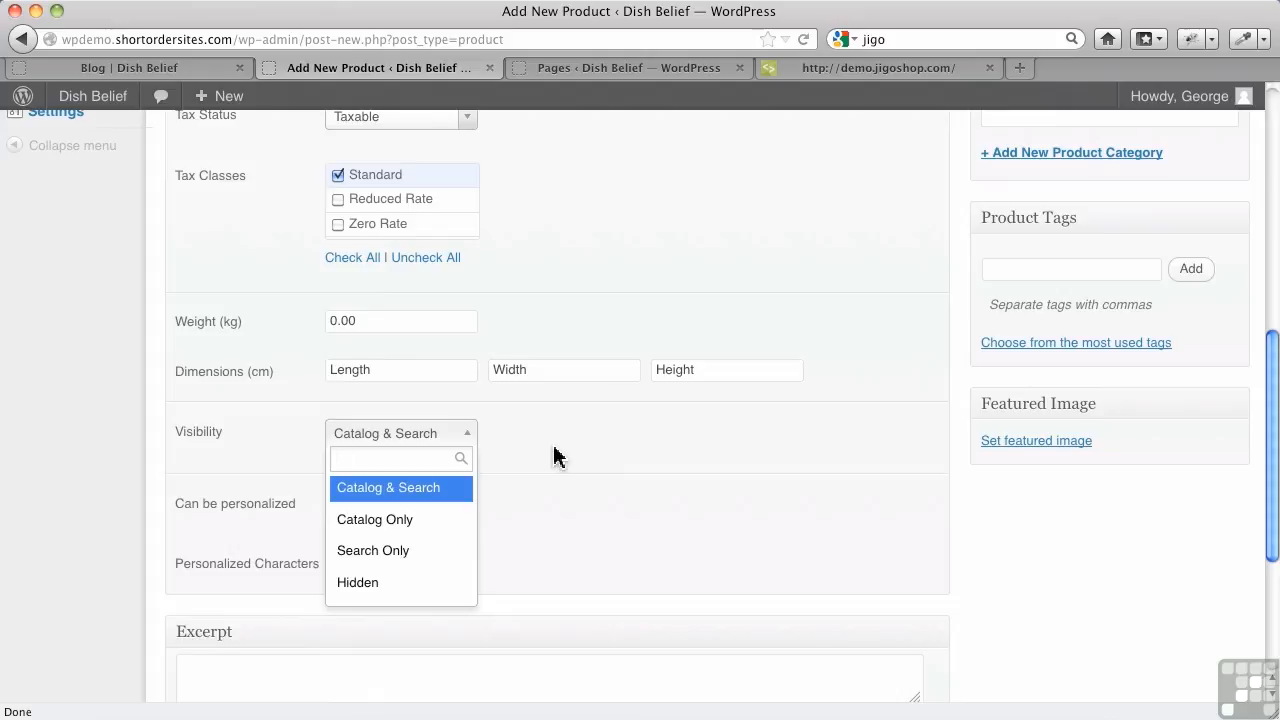
{"action": "left_click", "coordinate": [395, 458]}
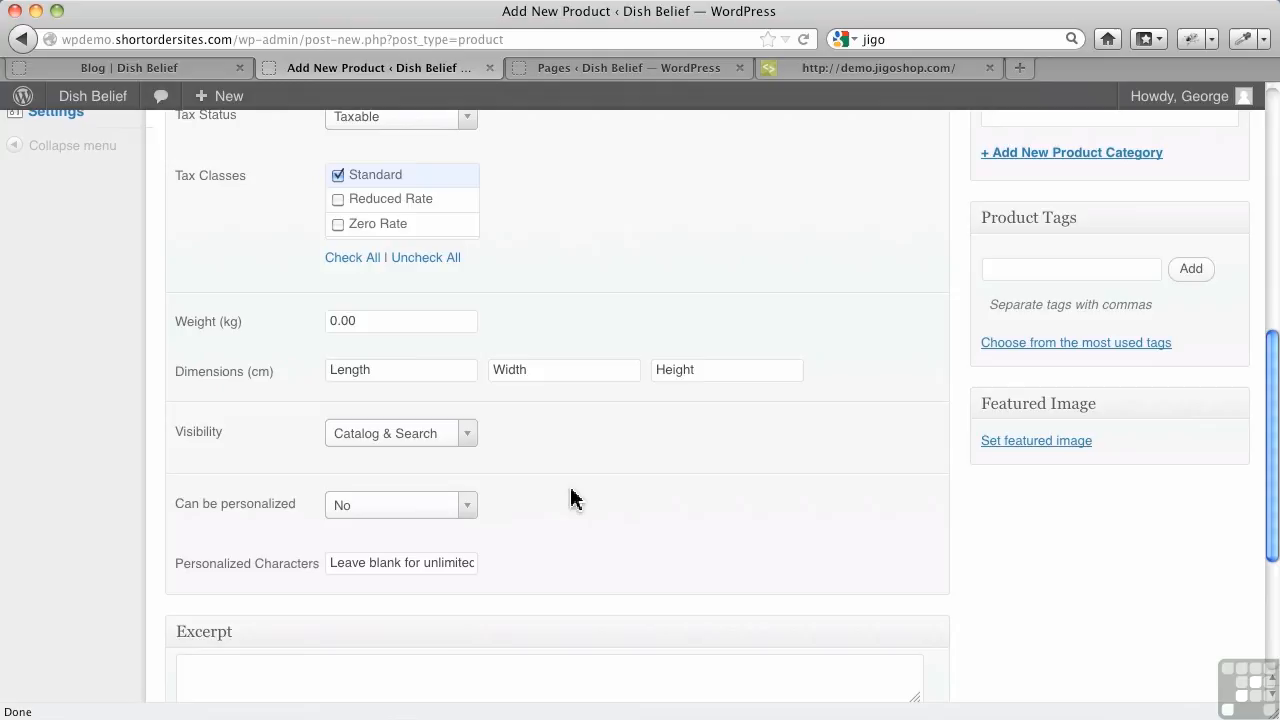
{"action": "mouse_move", "coordinate": [510, 530]}
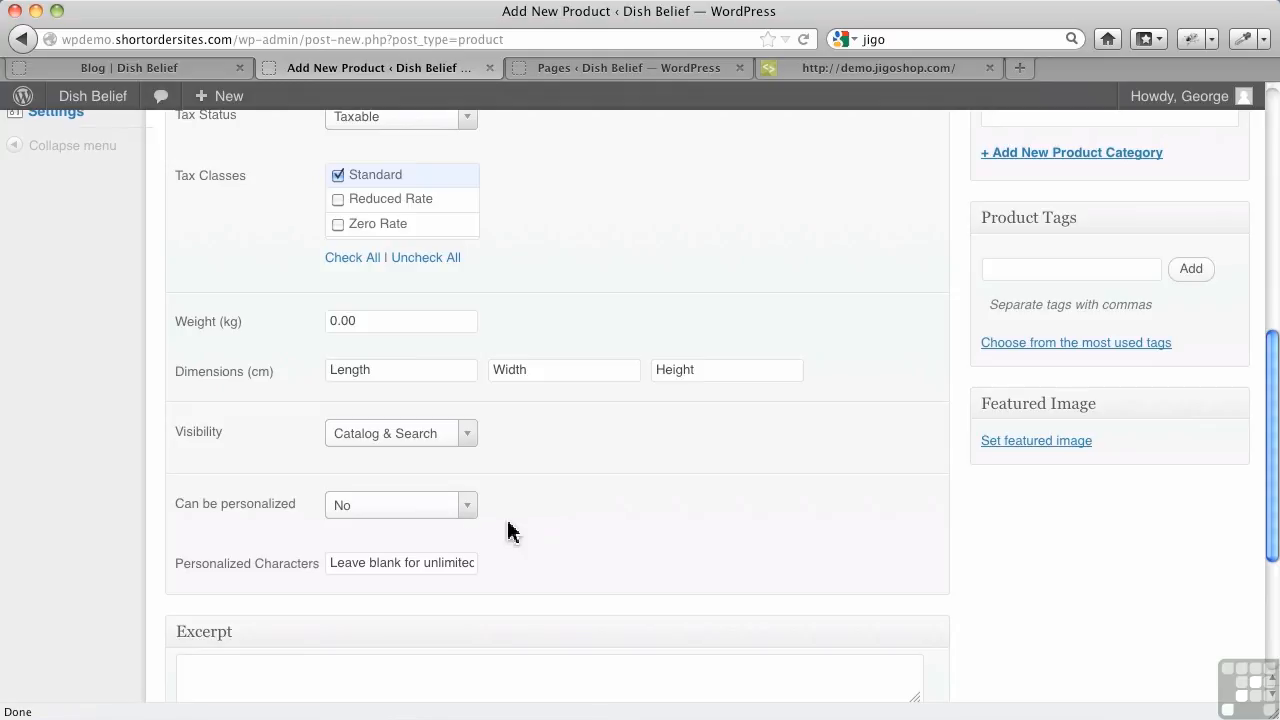
{"action": "left_click", "coordinate": [400, 504]}
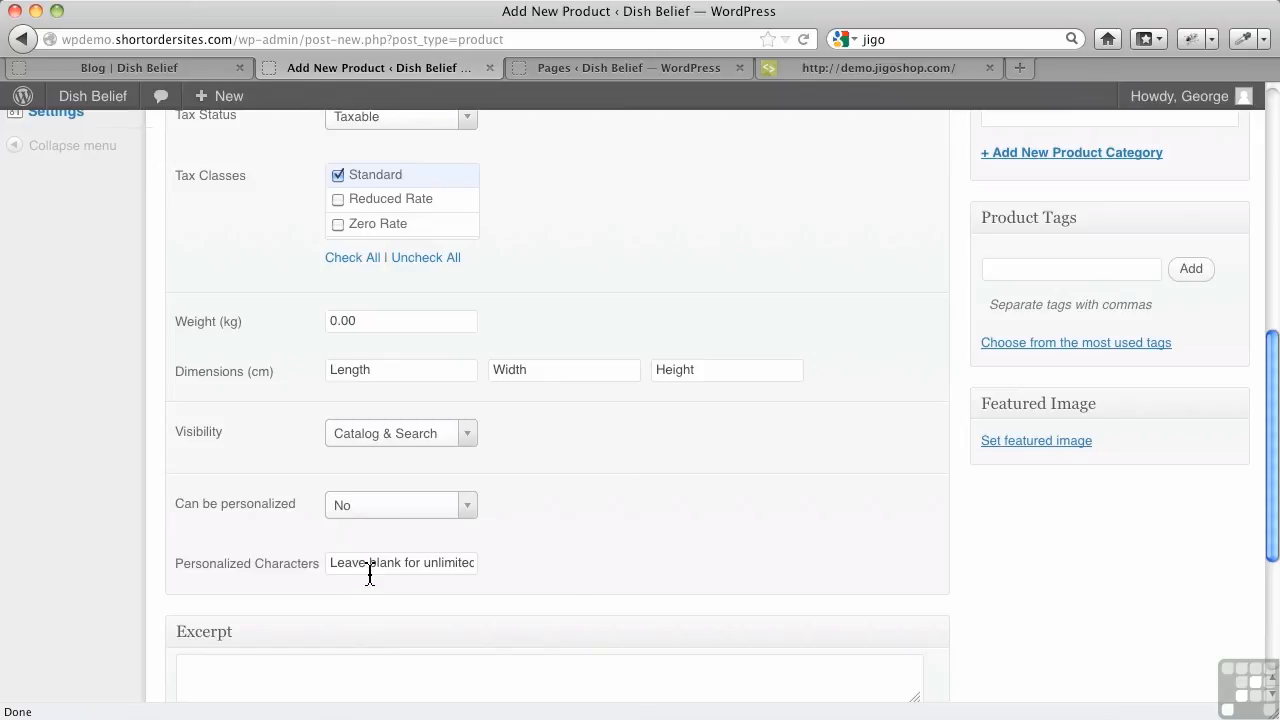
{"action": "scroll", "scroll_direction": "down", "scroll_amount": 3}
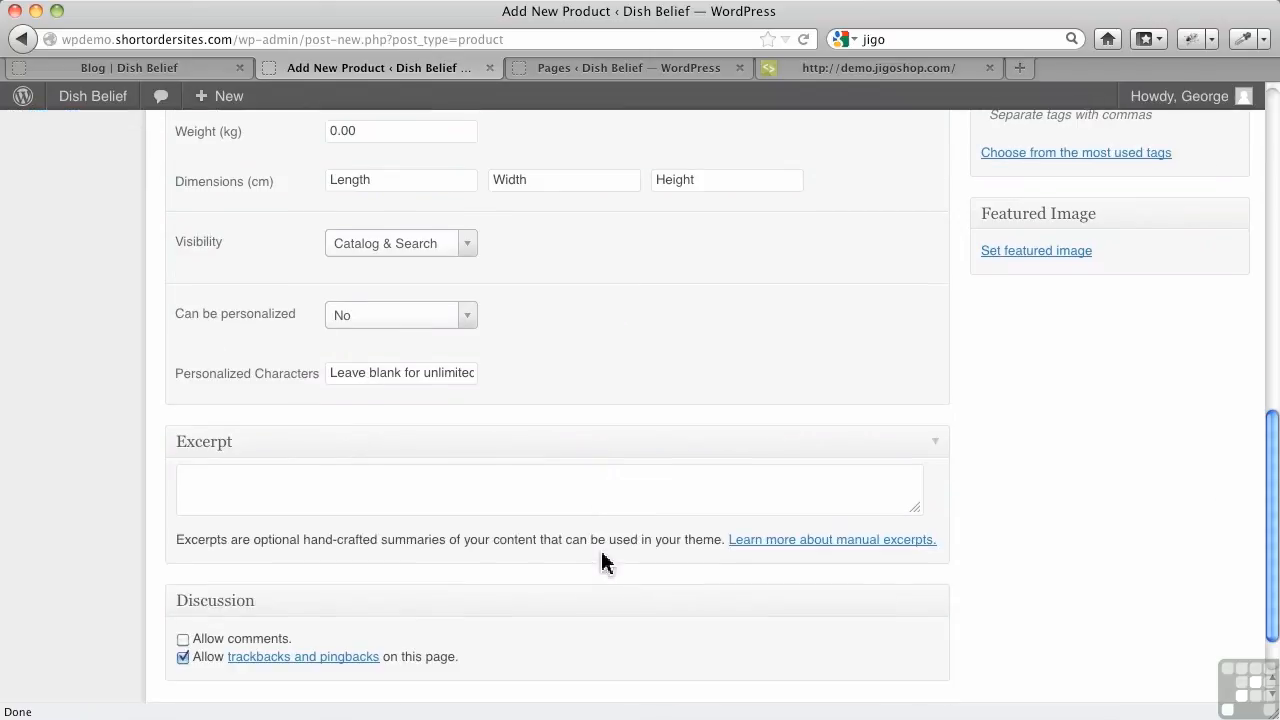
{"action": "scroll", "scroll_direction": "up", "scroll_amount": 3}
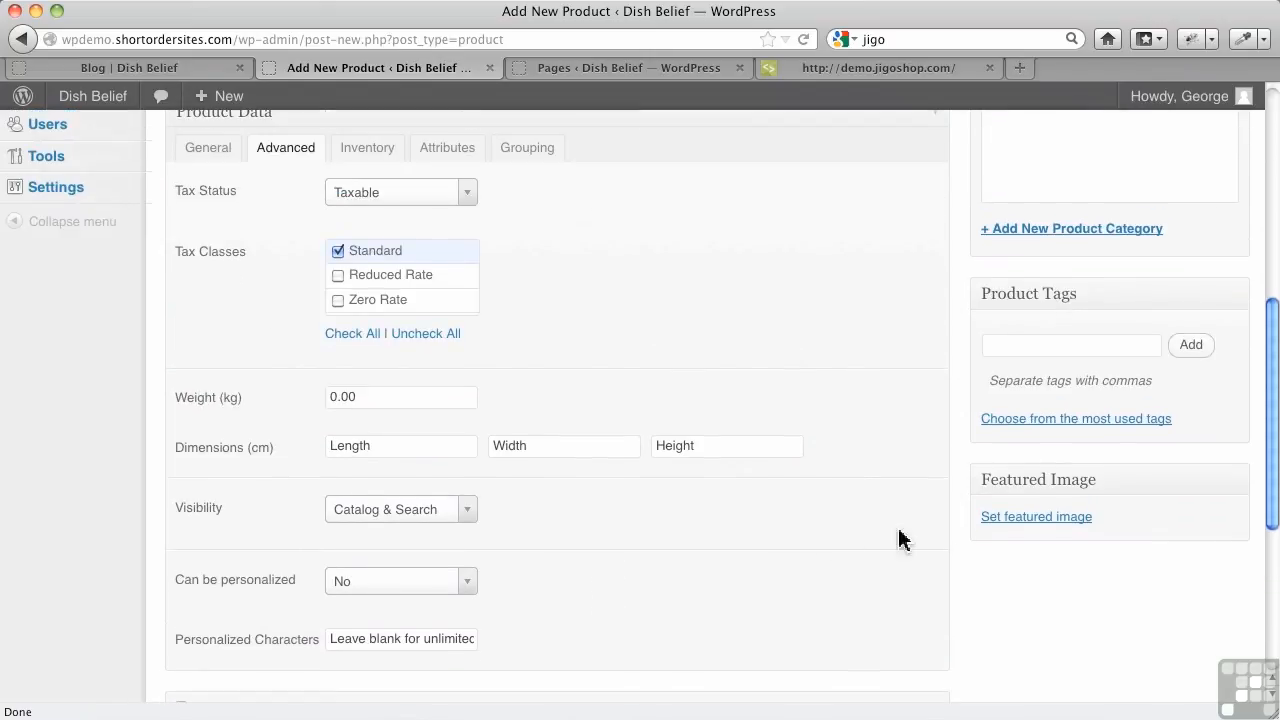
{"action": "mouse_move", "coordinate": [1015, 527]}
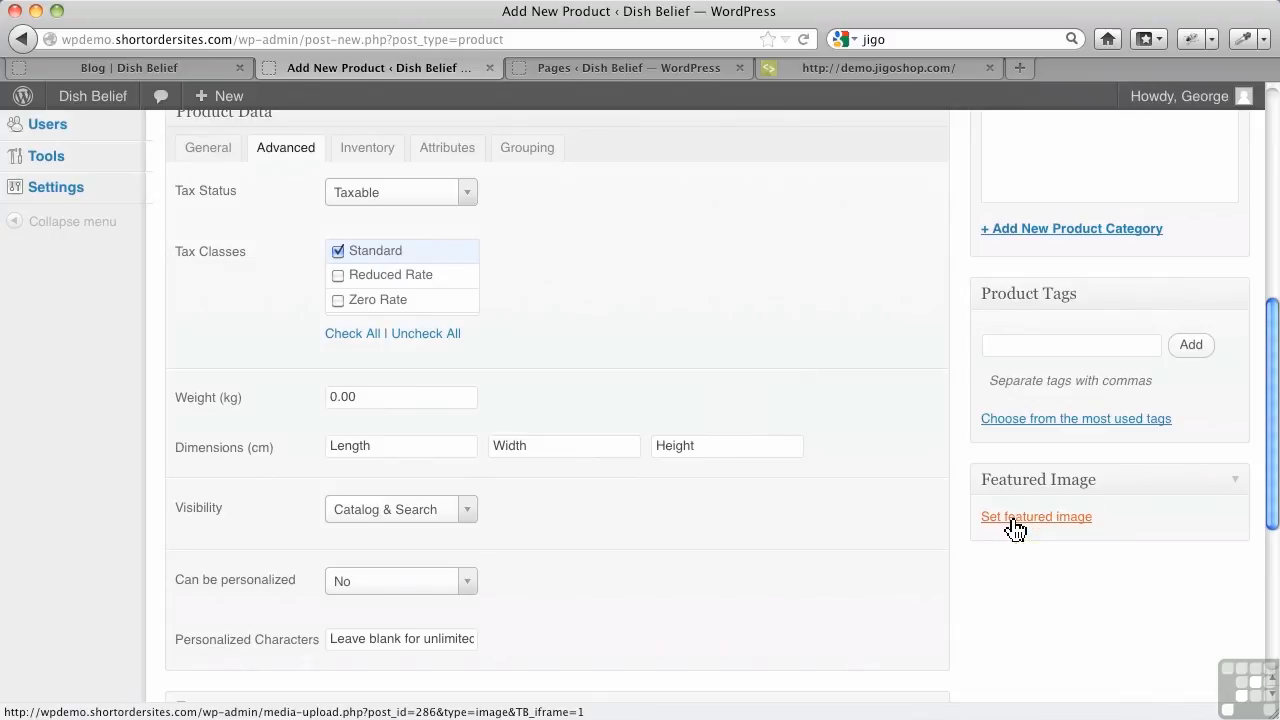
Upload cobalt-blue-wide-lip-bowl.jpg from Kitchen Stuff > Bowls > bowls-2
{"action": "left_click", "coordinate": [1036, 516]}
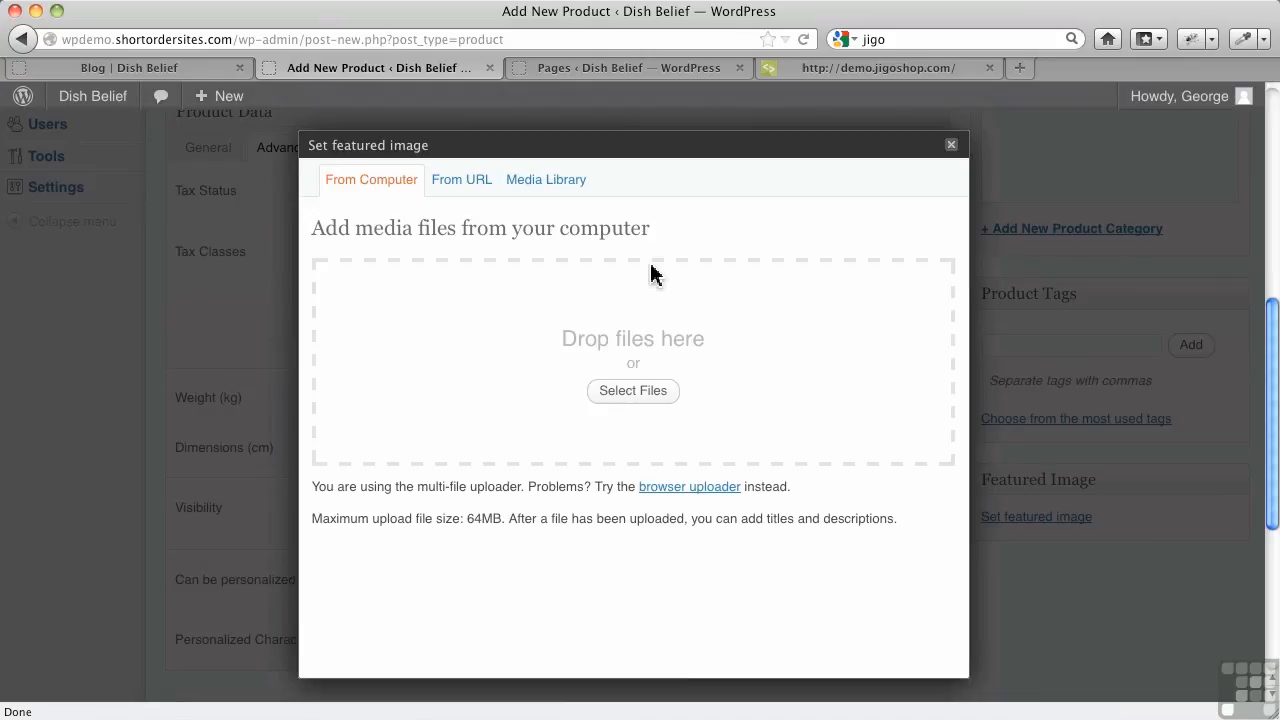
{"action": "left_click", "coordinate": [632, 390]}
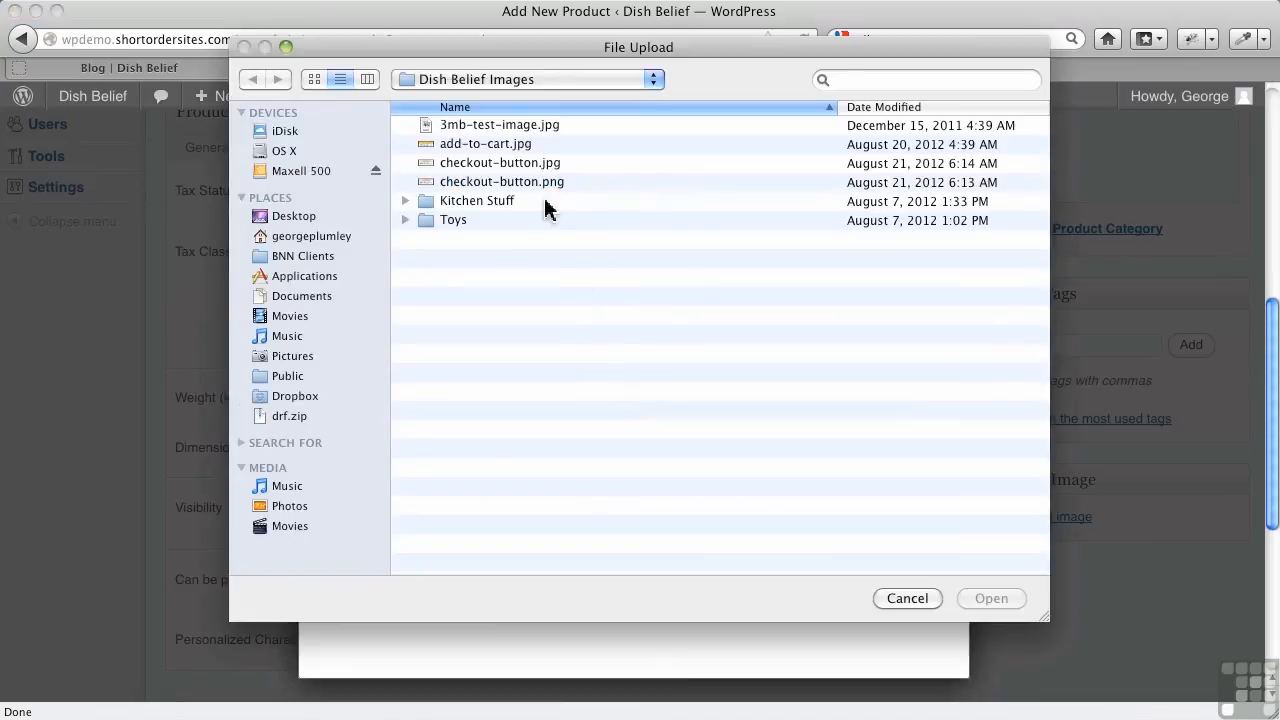
{"action": "double_click", "coordinate": [477, 200]}
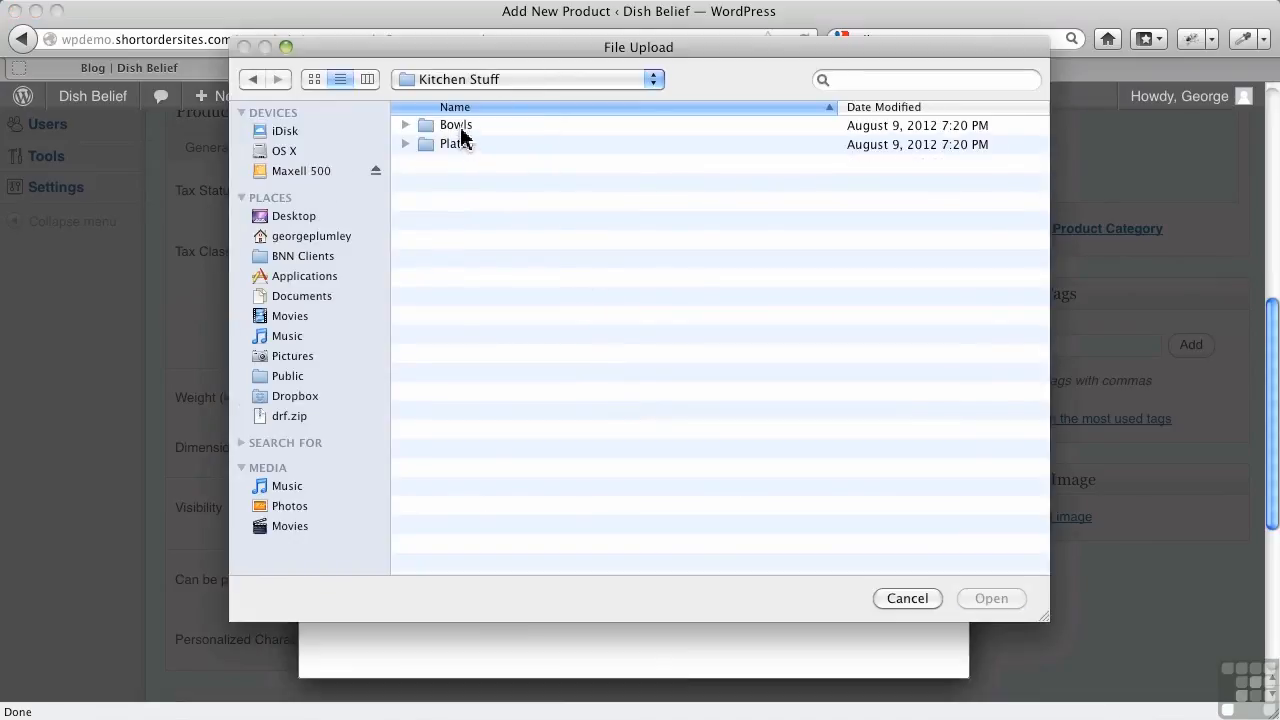
{"action": "double_click", "coordinate": [456, 124]}
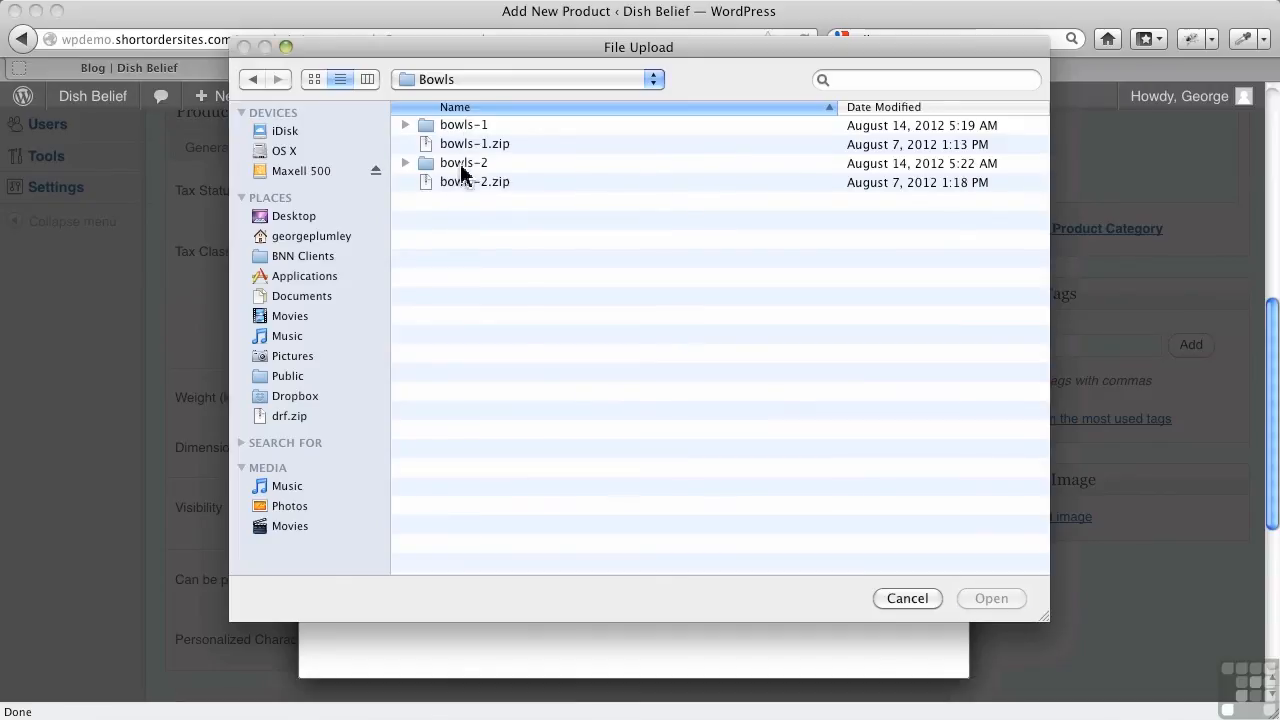
{"action": "double_click", "coordinate": [463, 162]}
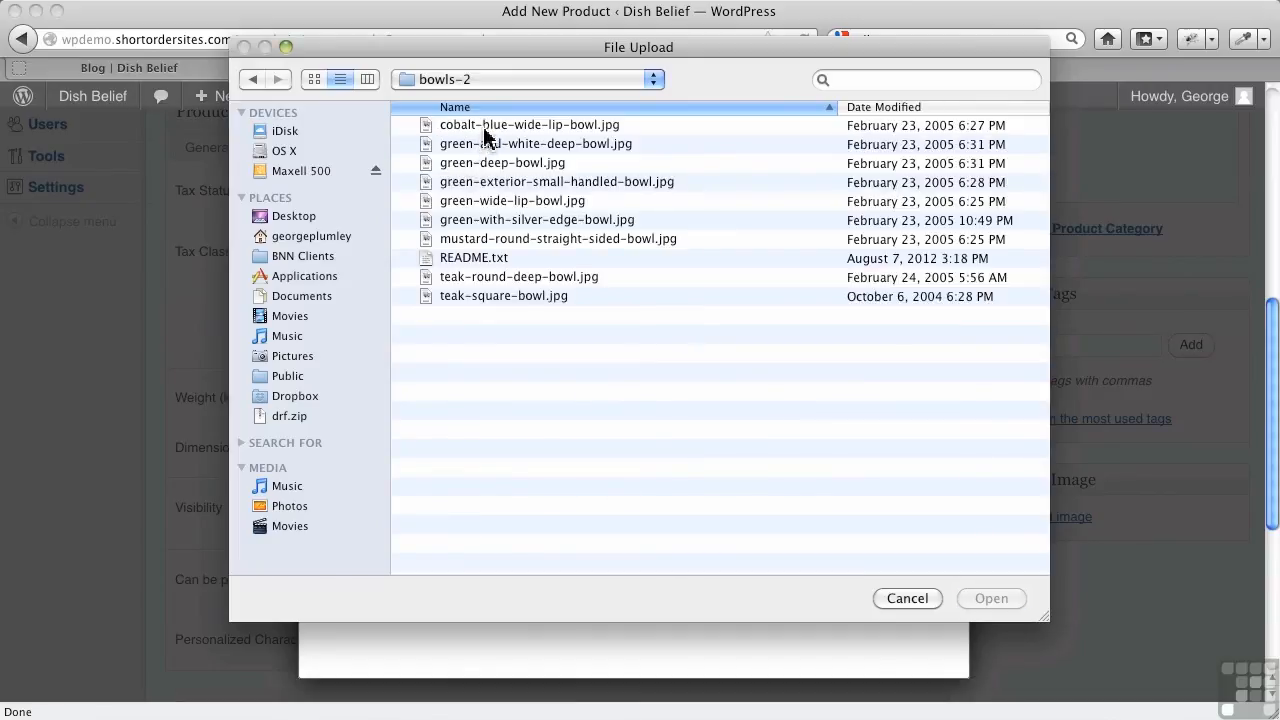
{"action": "left_click", "coordinate": [529, 124]}
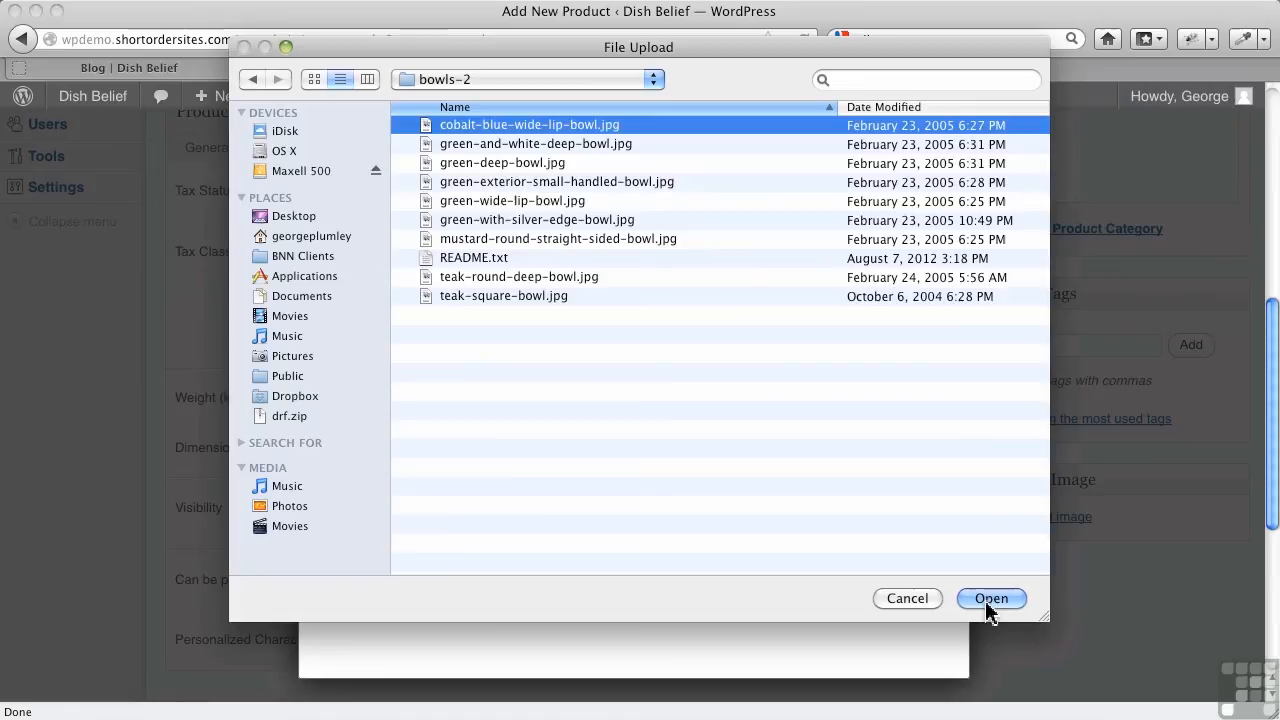
{"action": "left_click", "coordinate": [990, 598]}
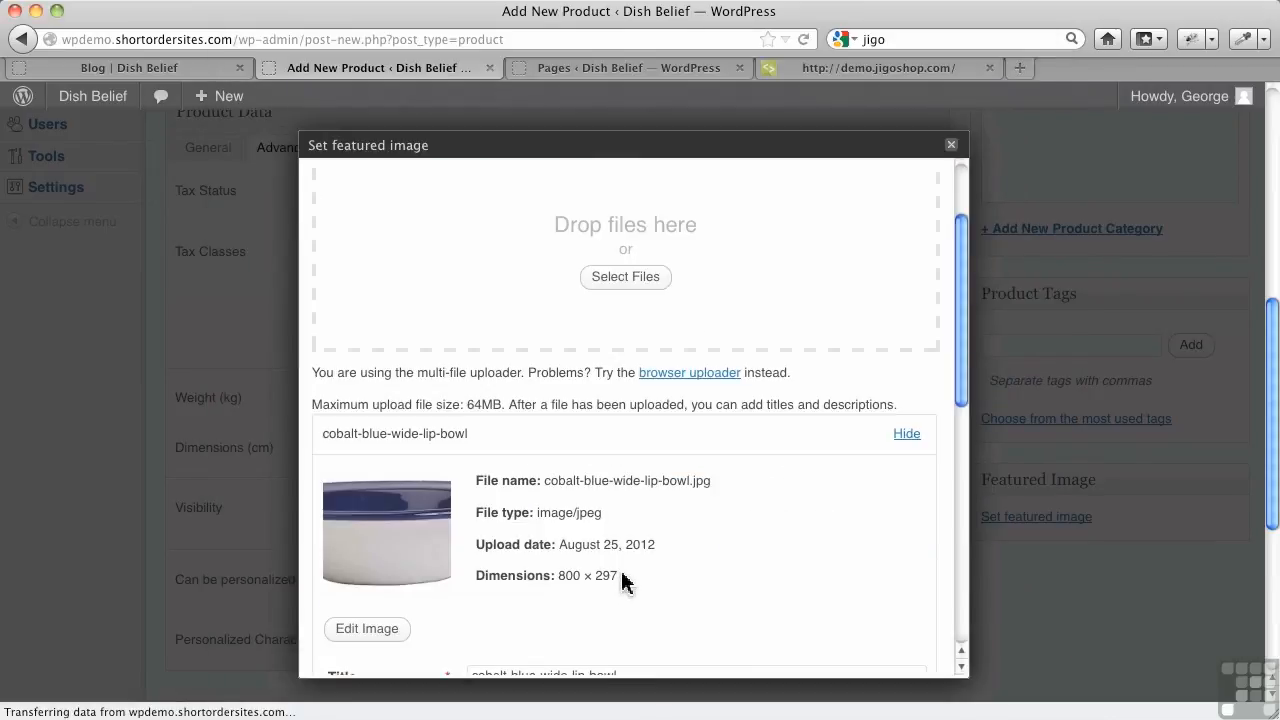
Use the uploaded photo as the featured image and close the dialog
{"action": "scroll", "scroll_direction": "down", "scroll_amount": 3}
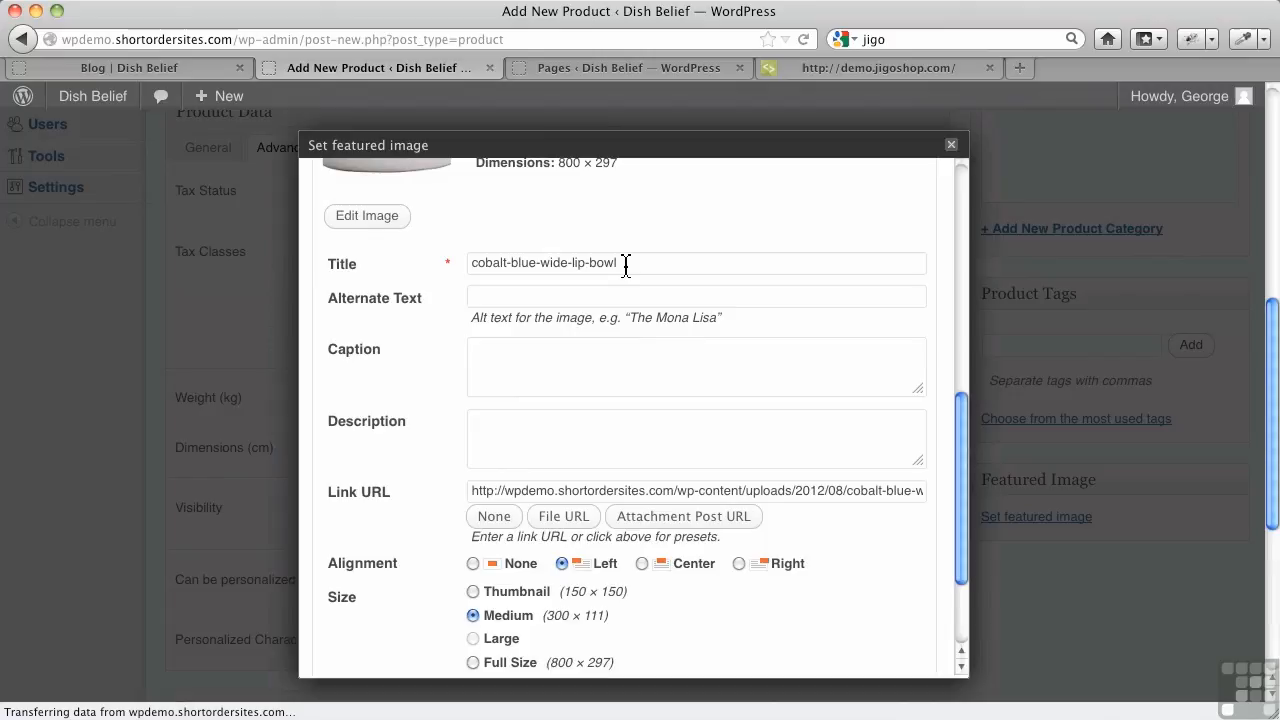
{"action": "scroll", "scroll_direction": "down", "scroll_amount": 3}
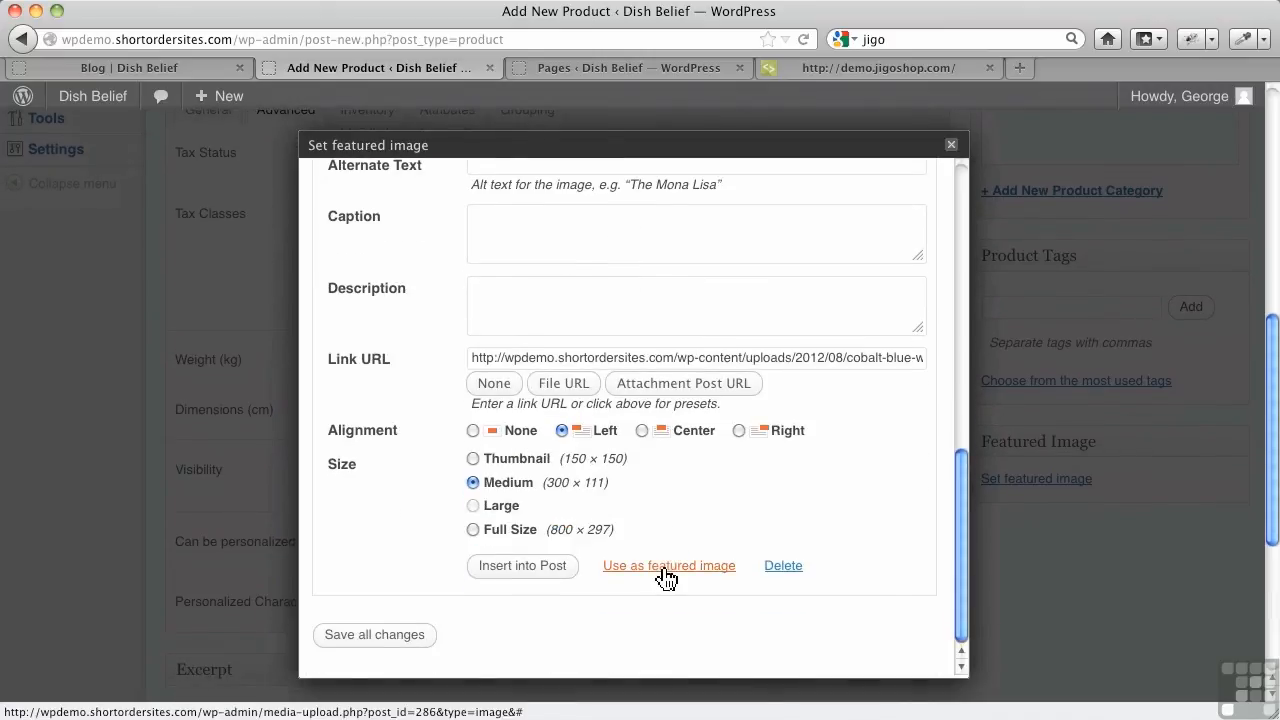
{"action": "left_click", "coordinate": [668, 565]}
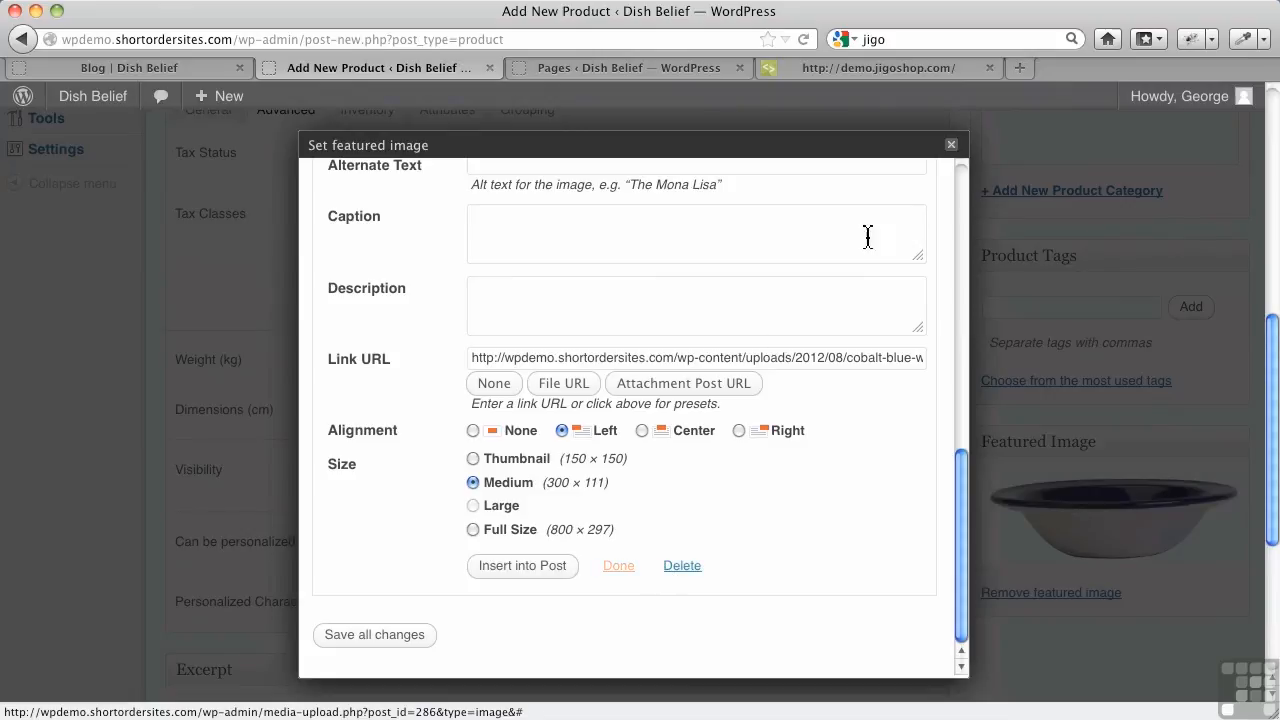
{"action": "left_click", "coordinate": [618, 565]}
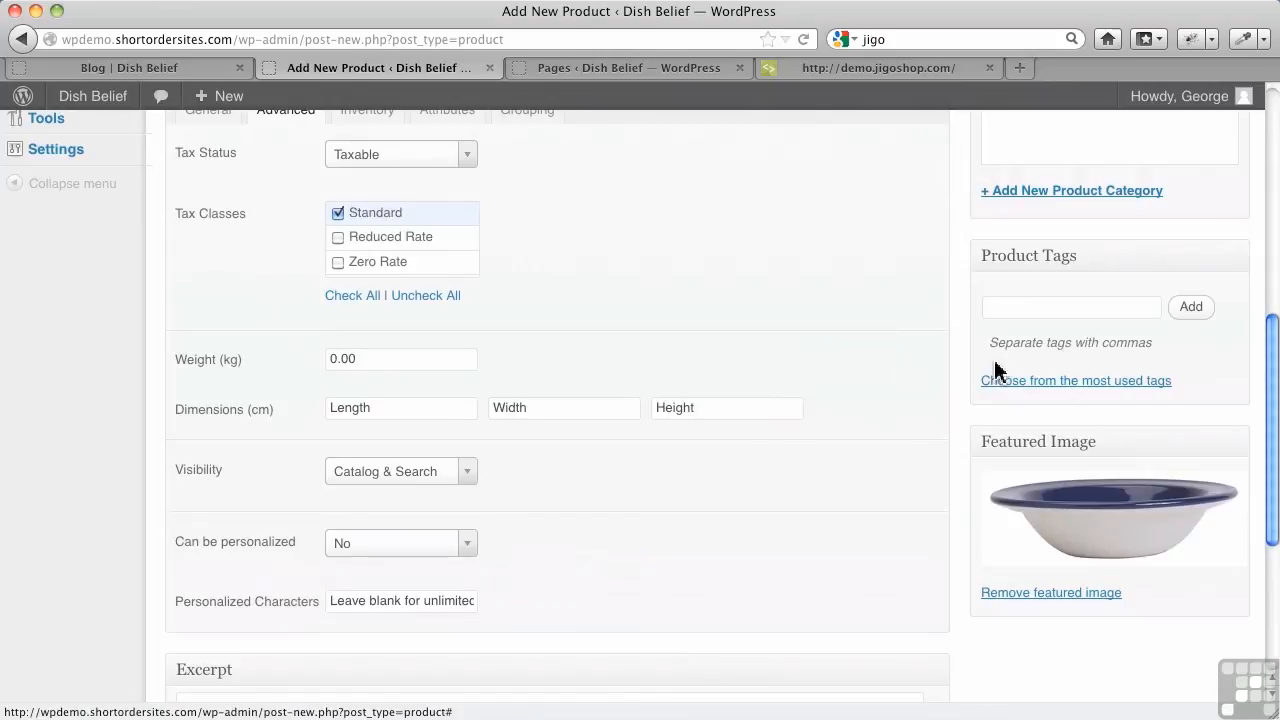
{"action": "mouse_move", "coordinate": [1114, 547]}
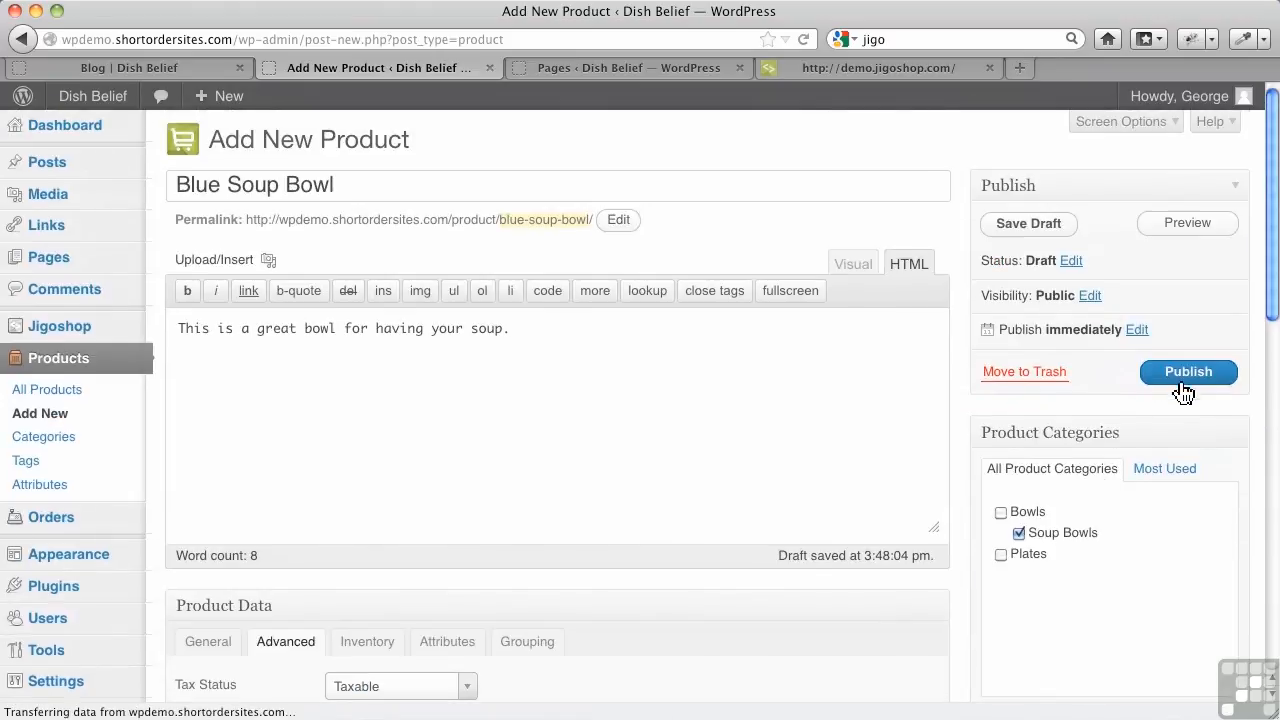
Publish Blue Soup Bowl and switch to the Blog | Dish Belief tab
{"action": "left_click", "coordinate": [1188, 371]}
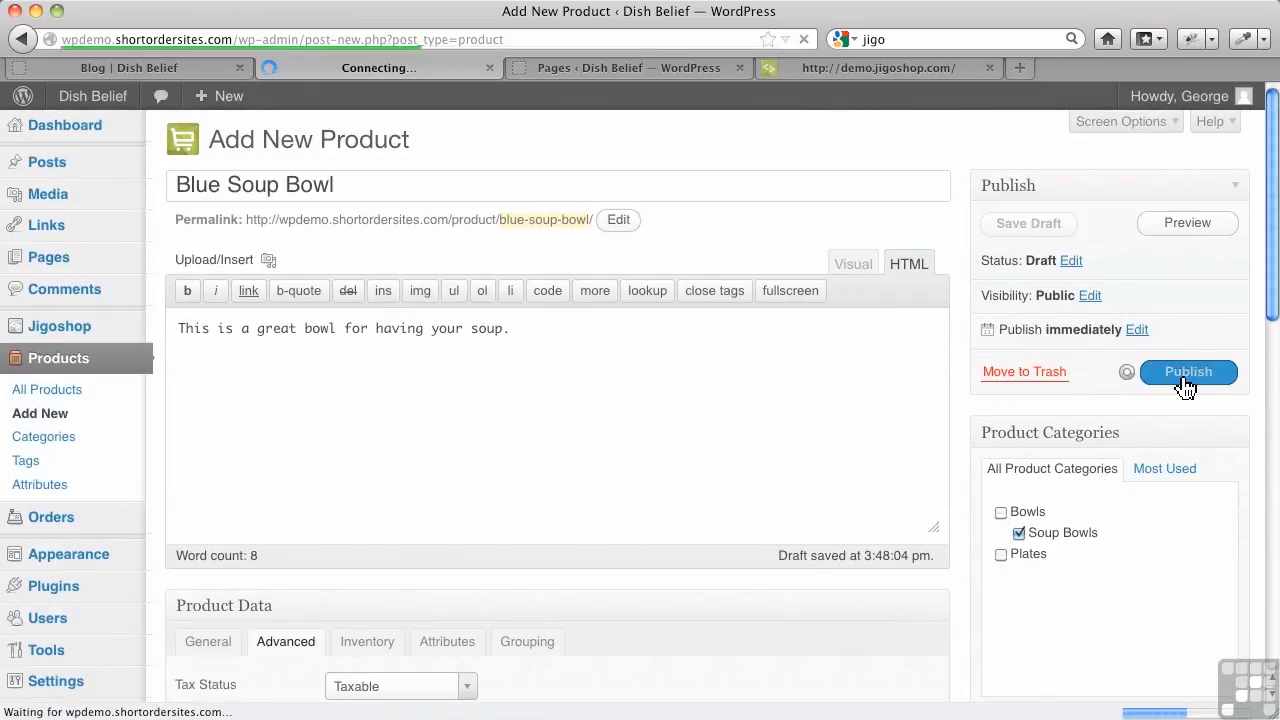
{"action": "left_click", "coordinate": [1188, 371]}
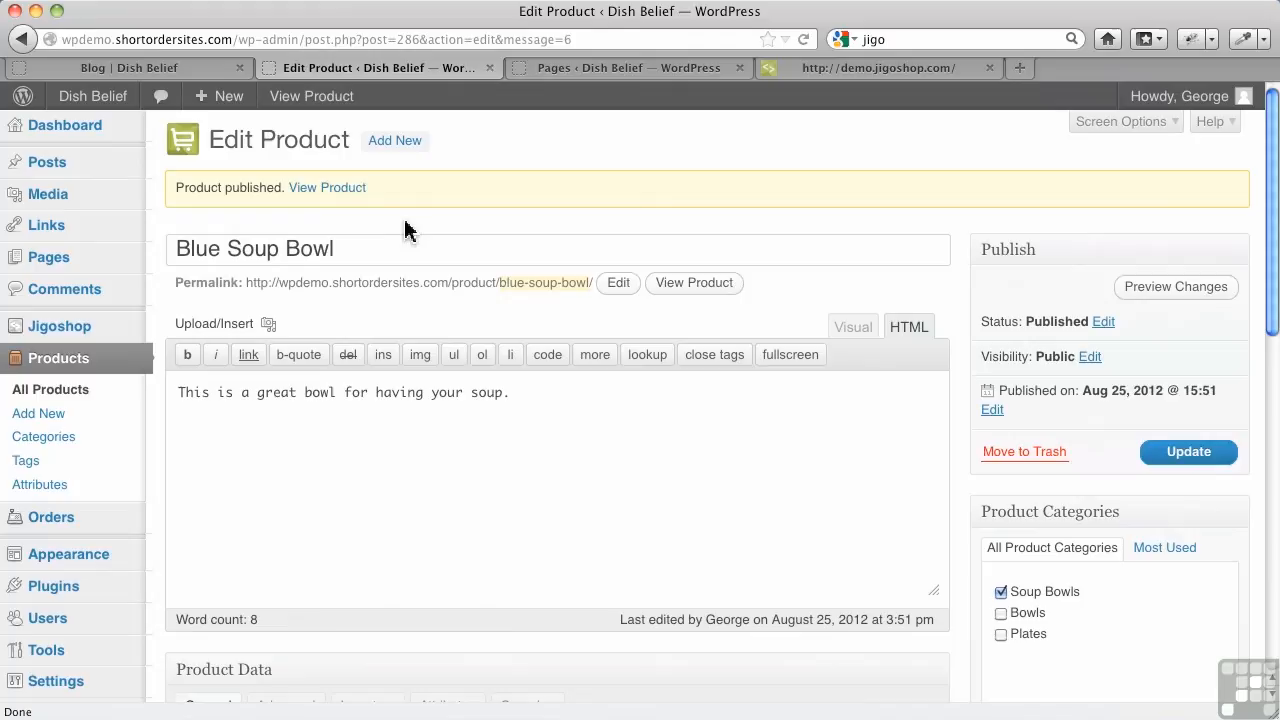
{"action": "left_click", "coordinate": [130, 67]}
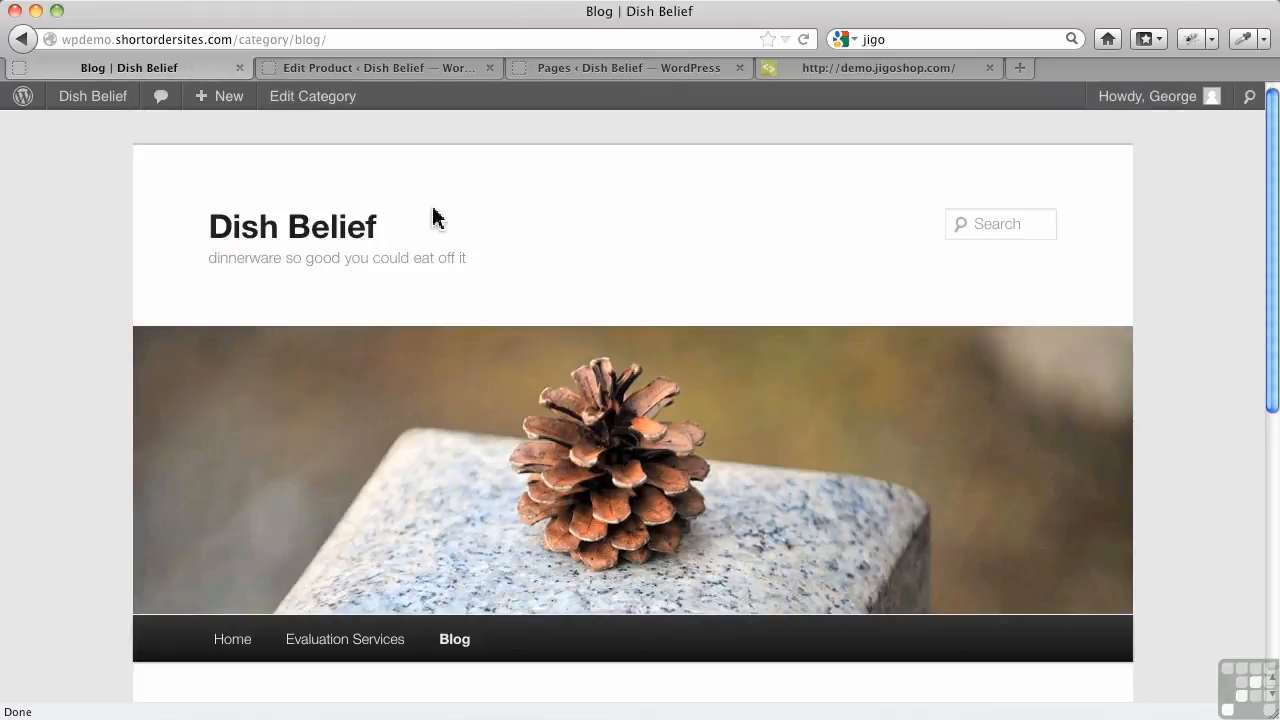
In Appearance > Menus, tick Shop under Pages and add it to the menu
{"action": "scroll", "scroll_direction": "down", "scroll_amount": 3}
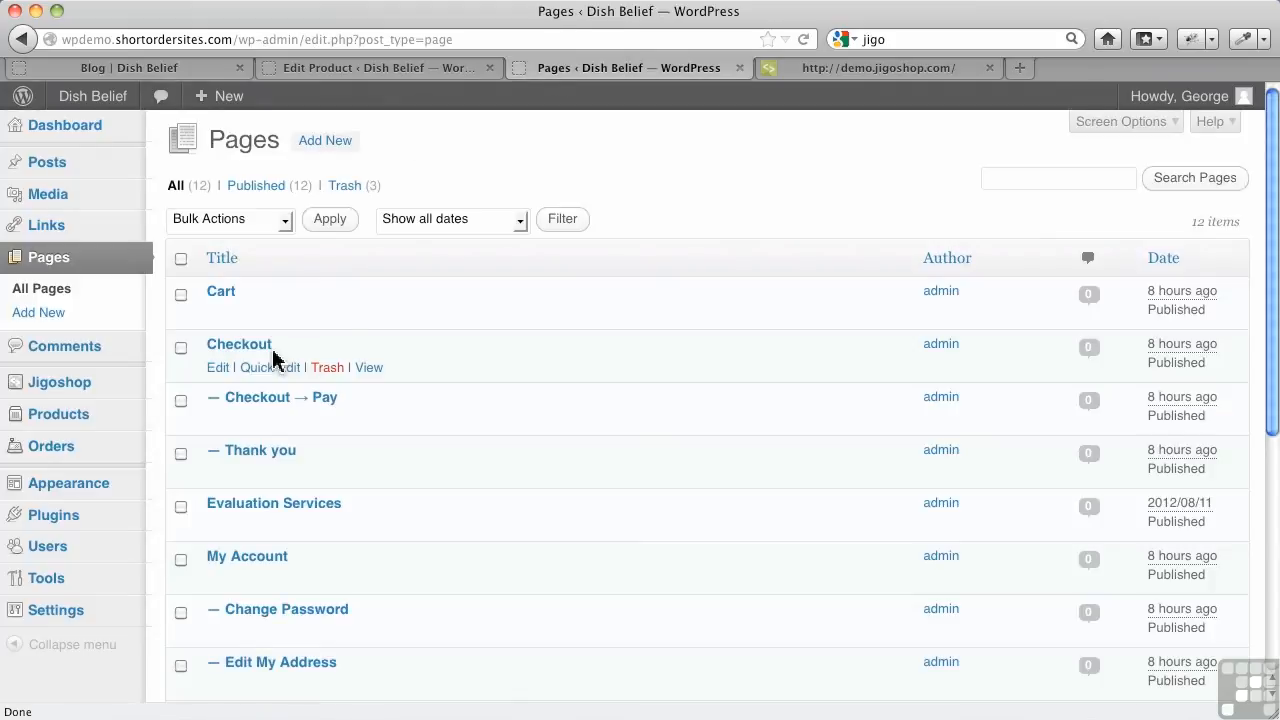
{"action": "mouse_move", "coordinate": [68, 483]}
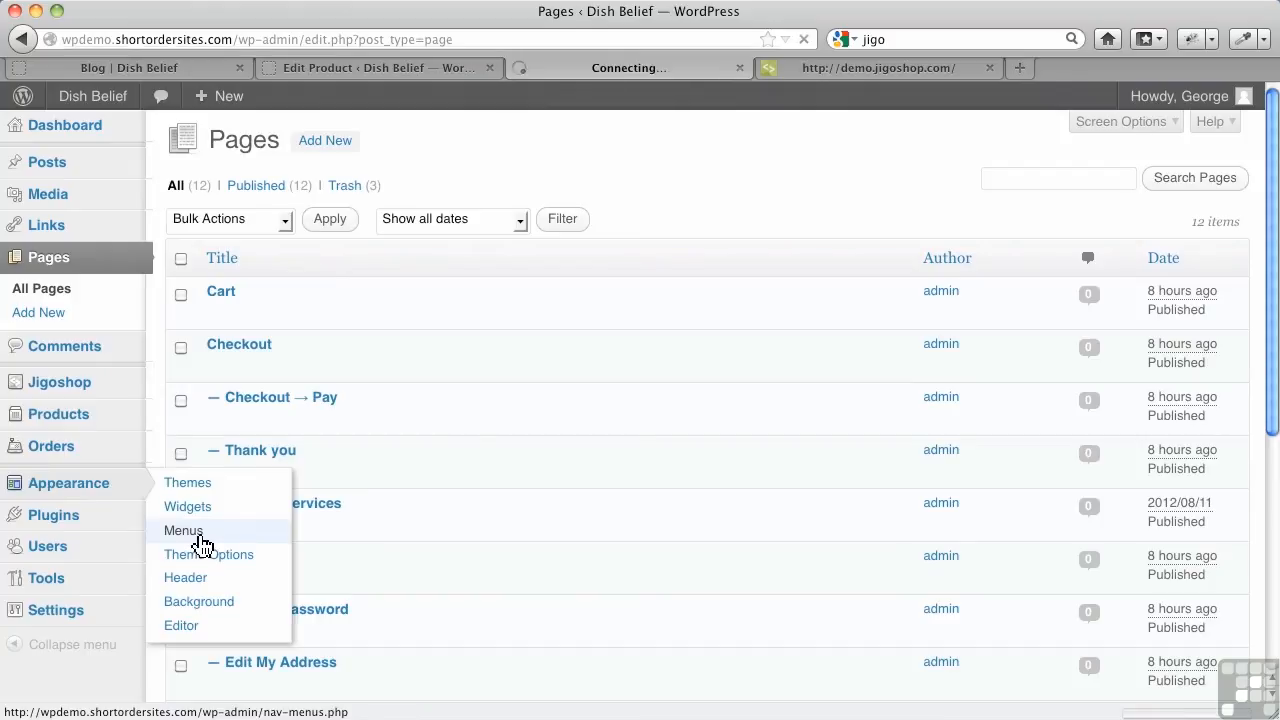
{"action": "left_click", "coordinate": [184, 530]}
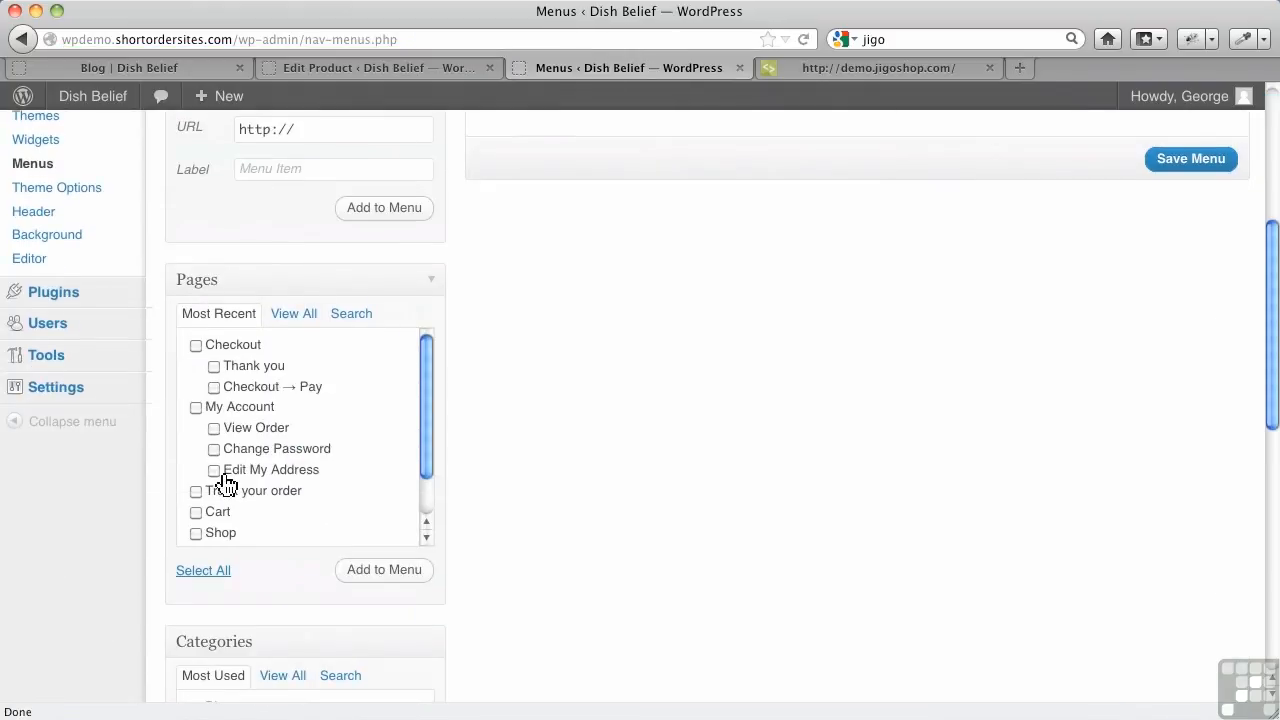
{"action": "left_click", "coordinate": [196, 533]}
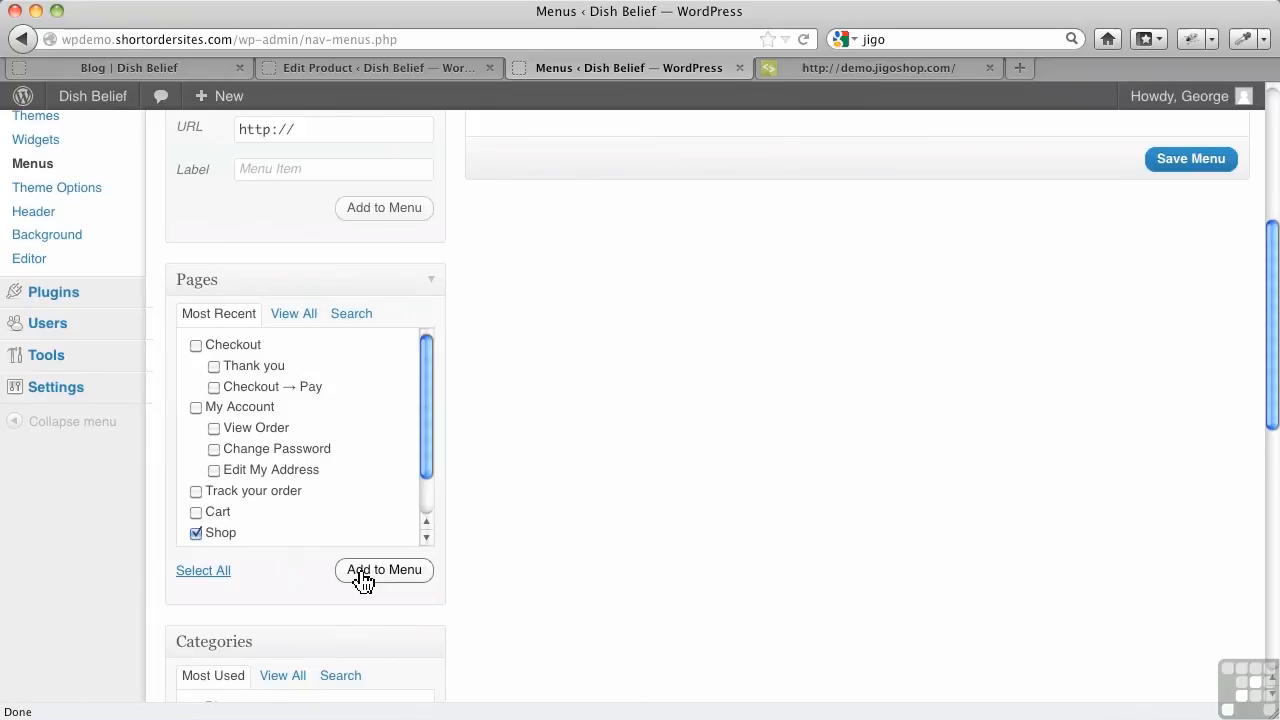
{"action": "left_click", "coordinate": [383, 569]}
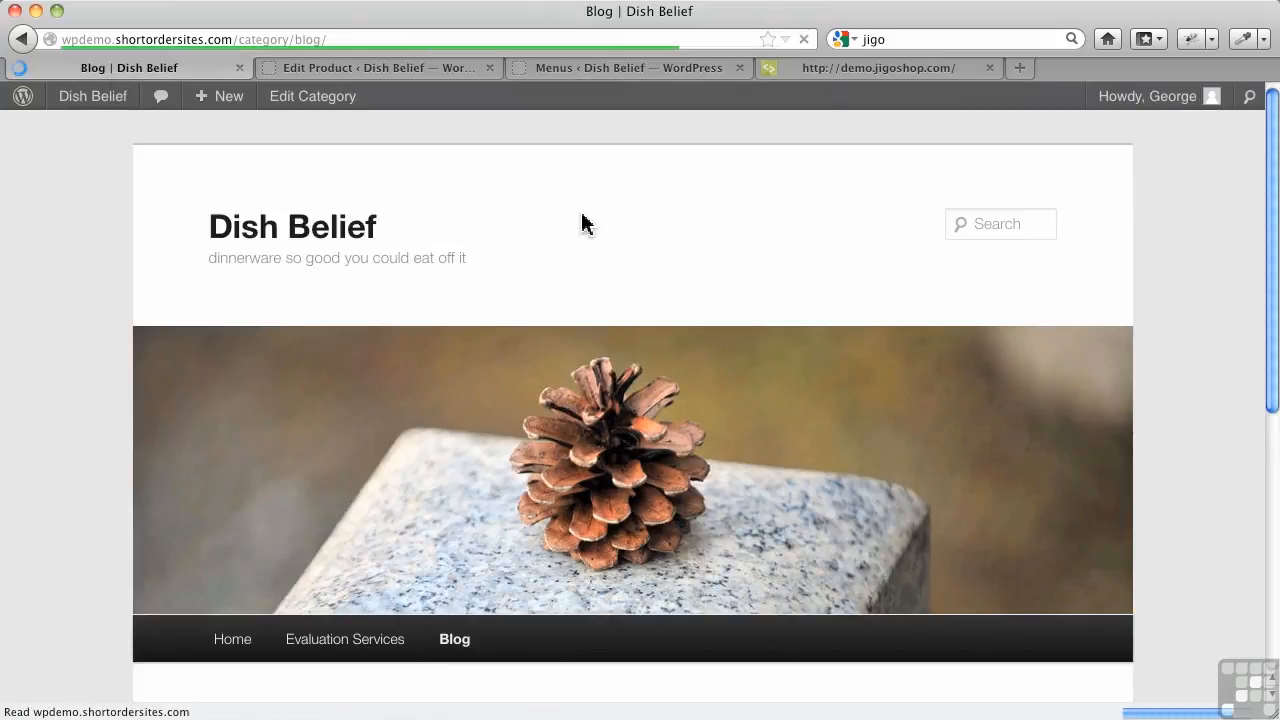
Open the Dish Belief storefront's Shop page listing the Blue Soup Bowl at $25.00
{"action": "scroll", "scroll_direction": "down", "scroll_amount": 3}
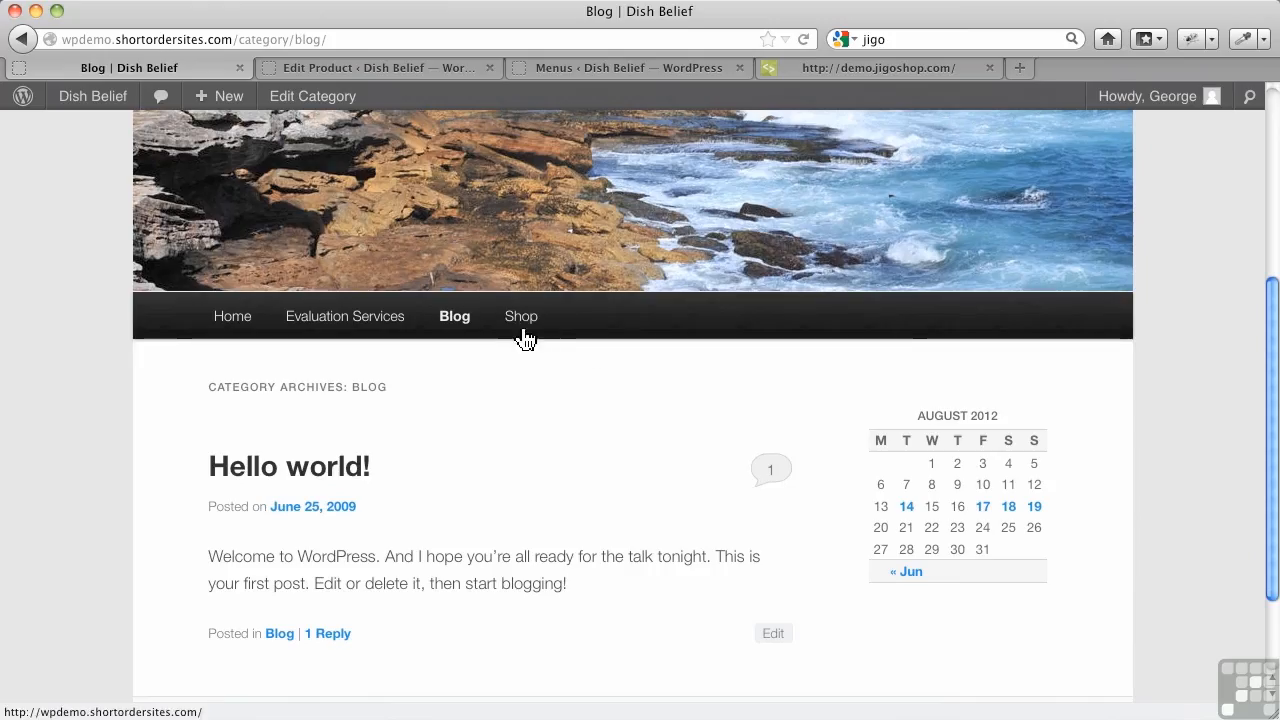
{"action": "left_click", "coordinate": [521, 316]}
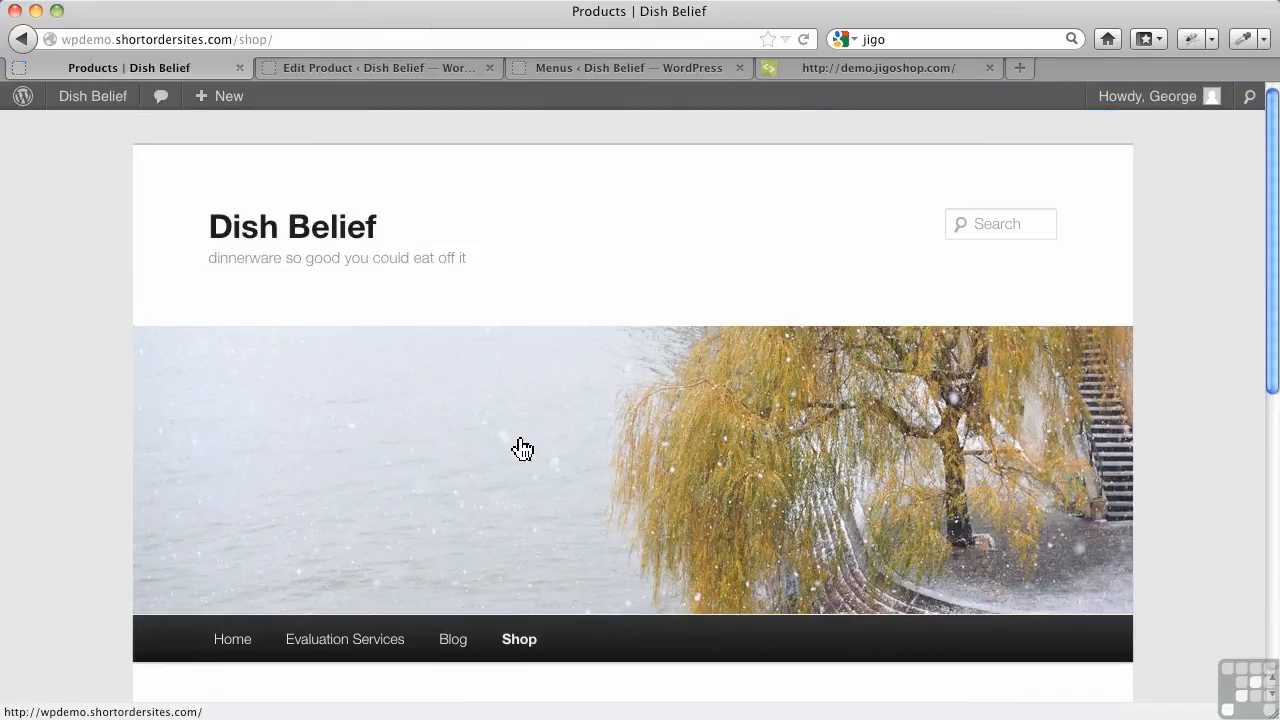
{"action": "scroll", "scroll_direction": "down", "scroll_amount": 3}
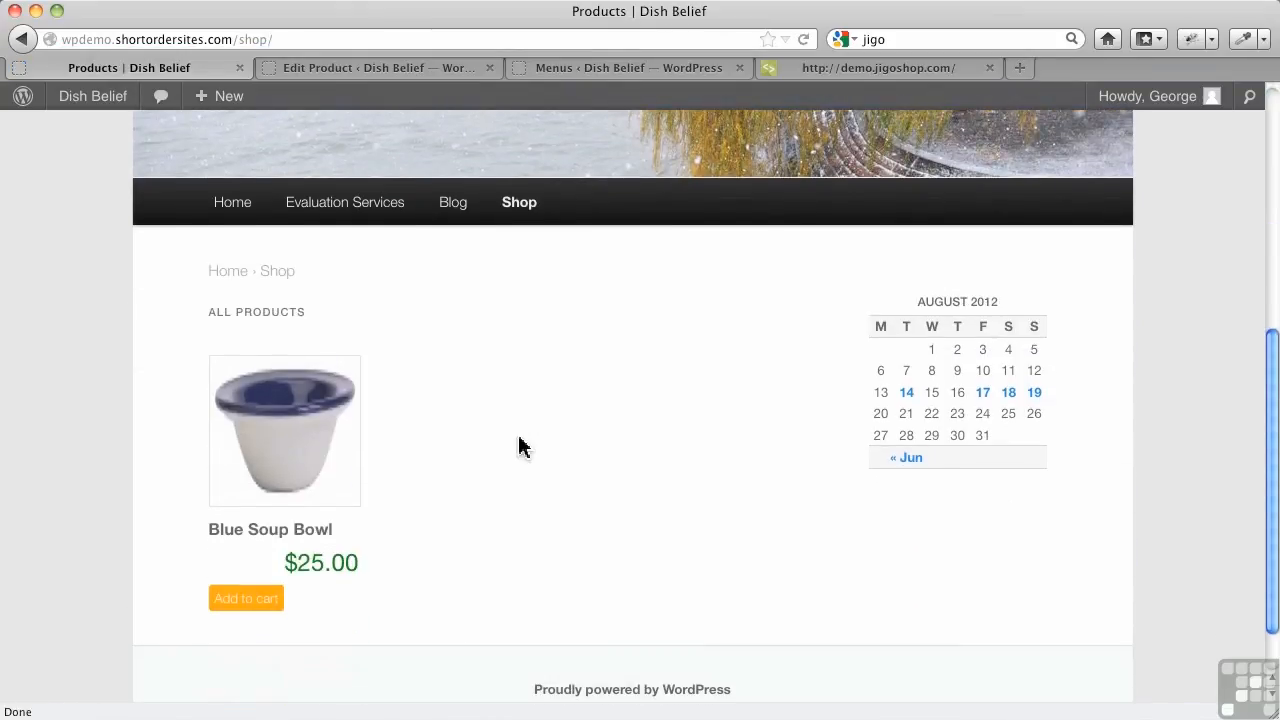
{"action": "mouse_move", "coordinate": [293, 440]}
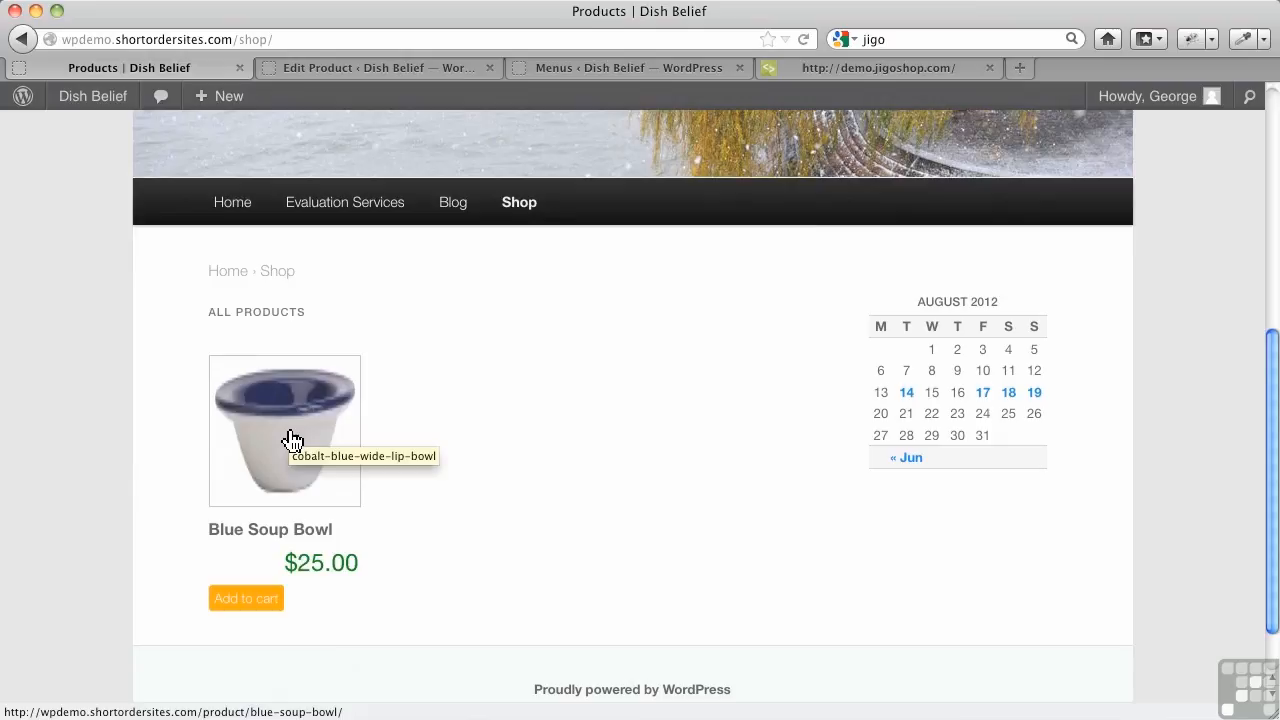
View the Blue Soup Bowl product page showing In Stock, then return to the Shop catalog
{"action": "left_click", "coordinate": [285, 430]}
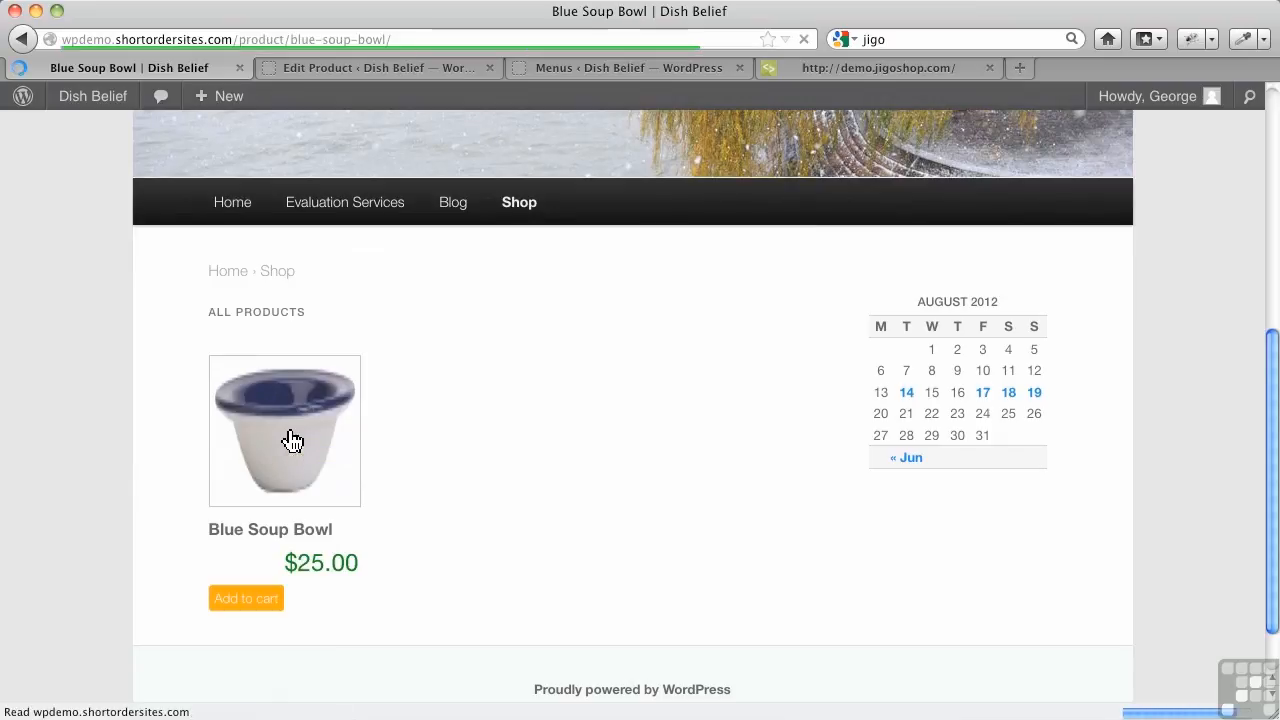
{"action": "left_click", "coordinate": [285, 431]}
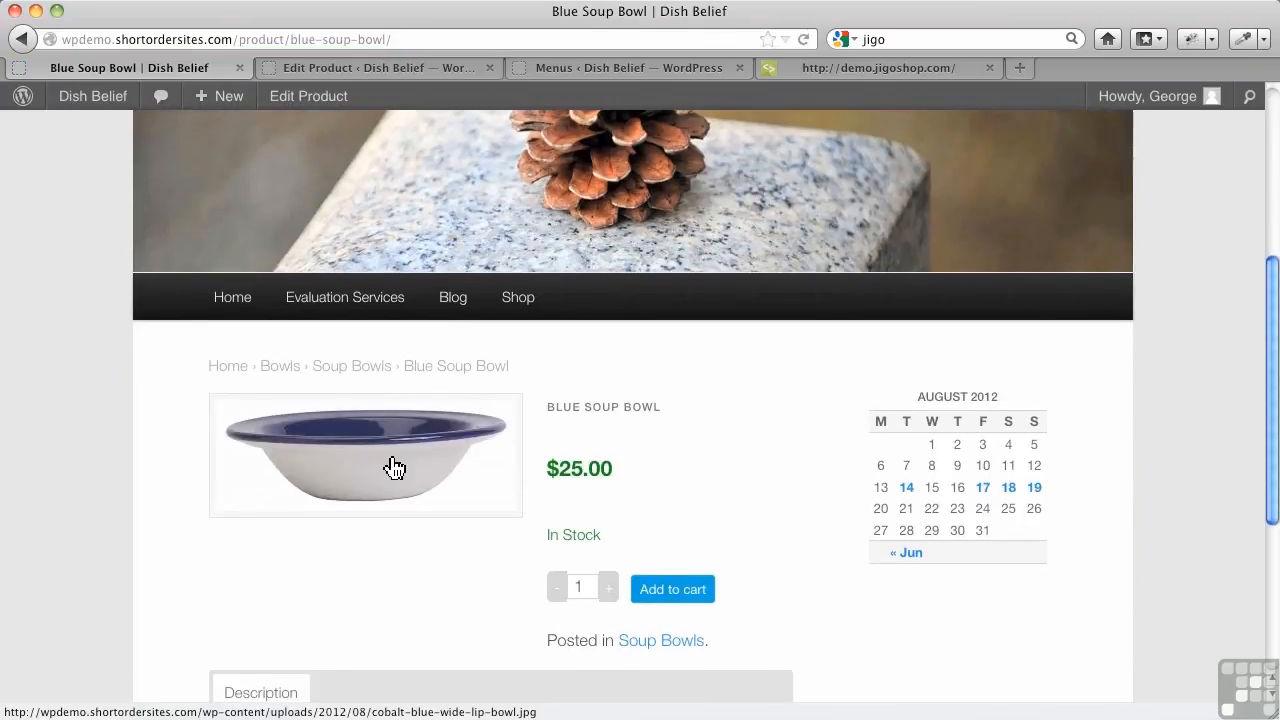
{"action": "scroll", "scroll_direction": "down", "scroll_amount": 3}
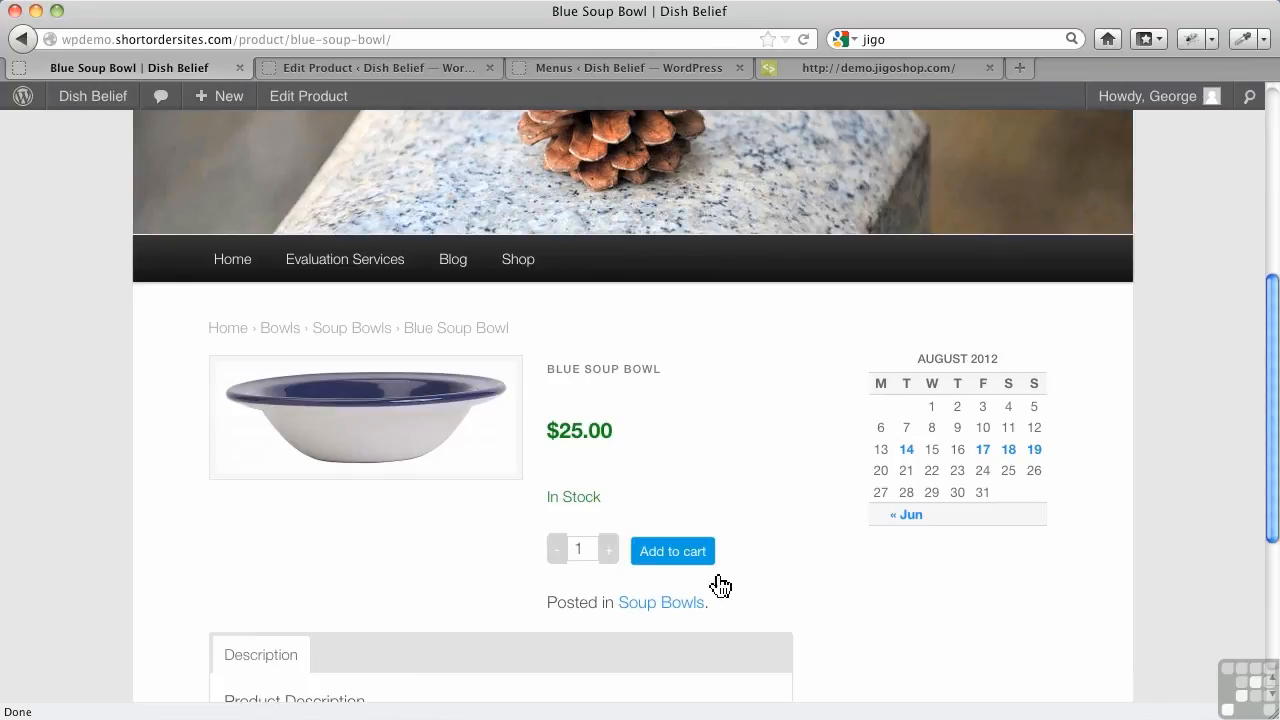
{"action": "scroll", "scroll_direction": "down", "scroll_amount": 3}
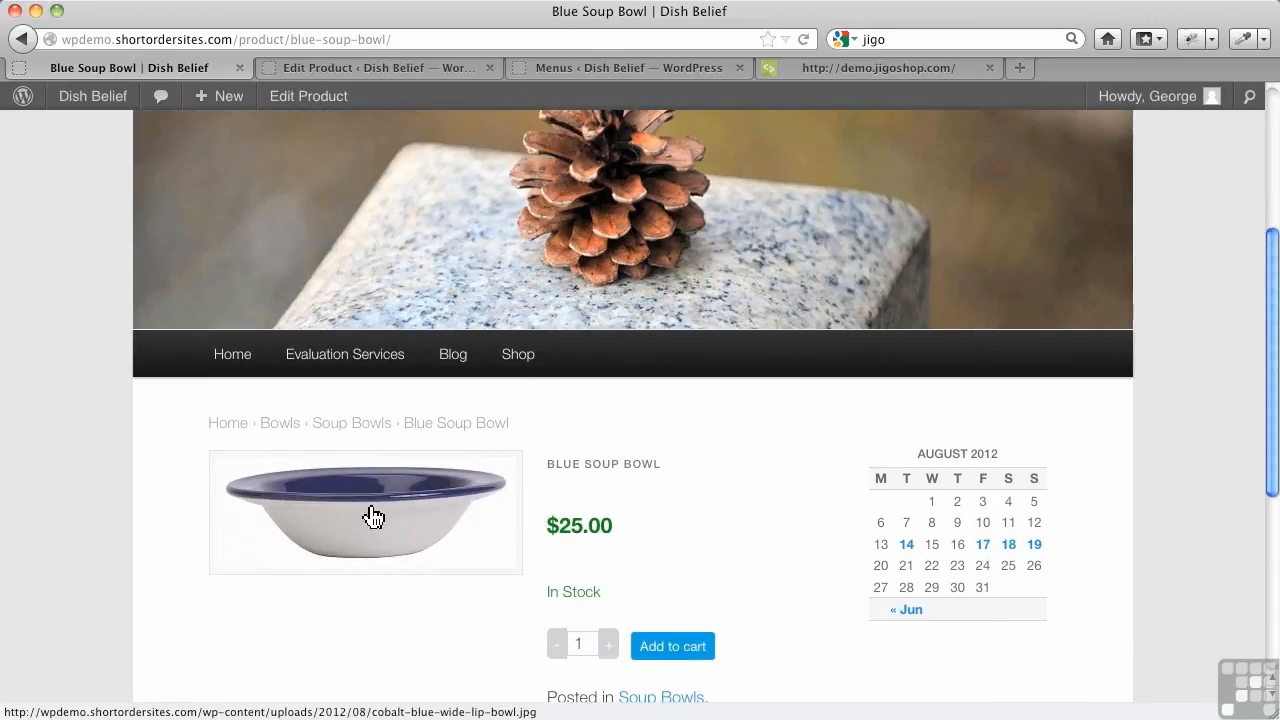
{"action": "scroll", "scroll_direction": "up", "scroll_amount": 3}
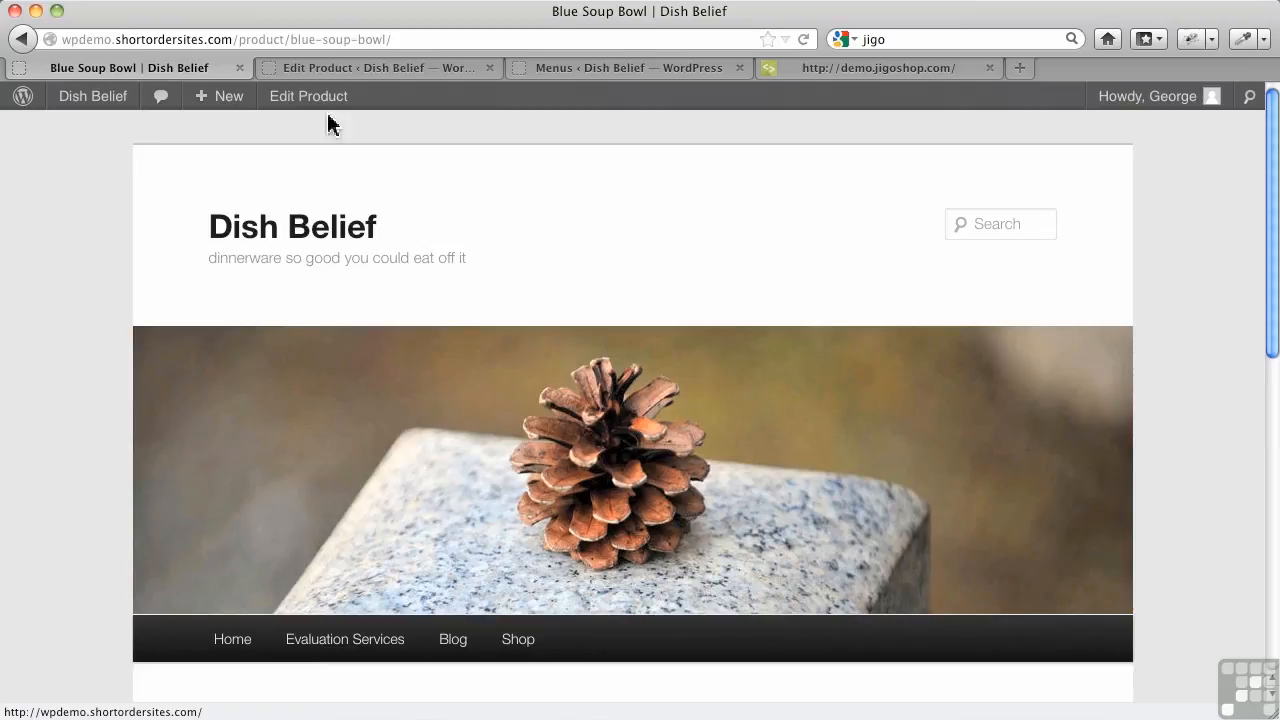
{"action": "left_click", "coordinate": [518, 639]}
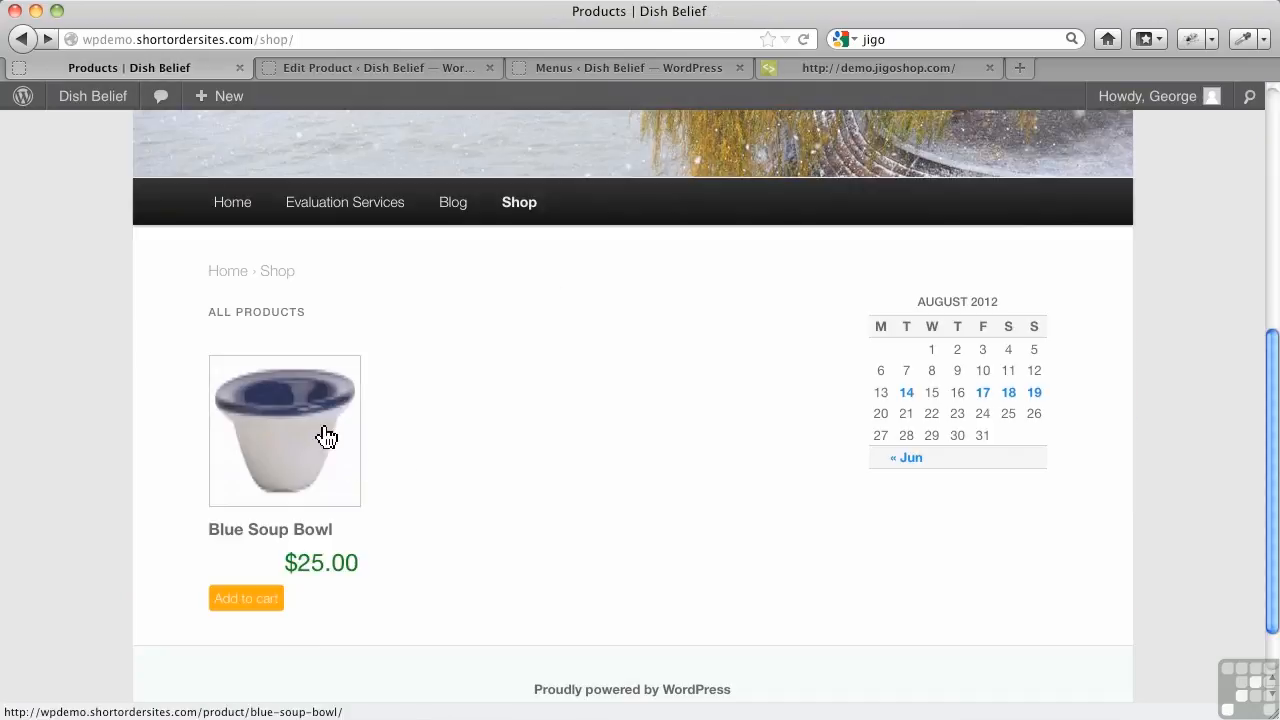
{"action": "mouse_move", "coordinate": [428, 438]}
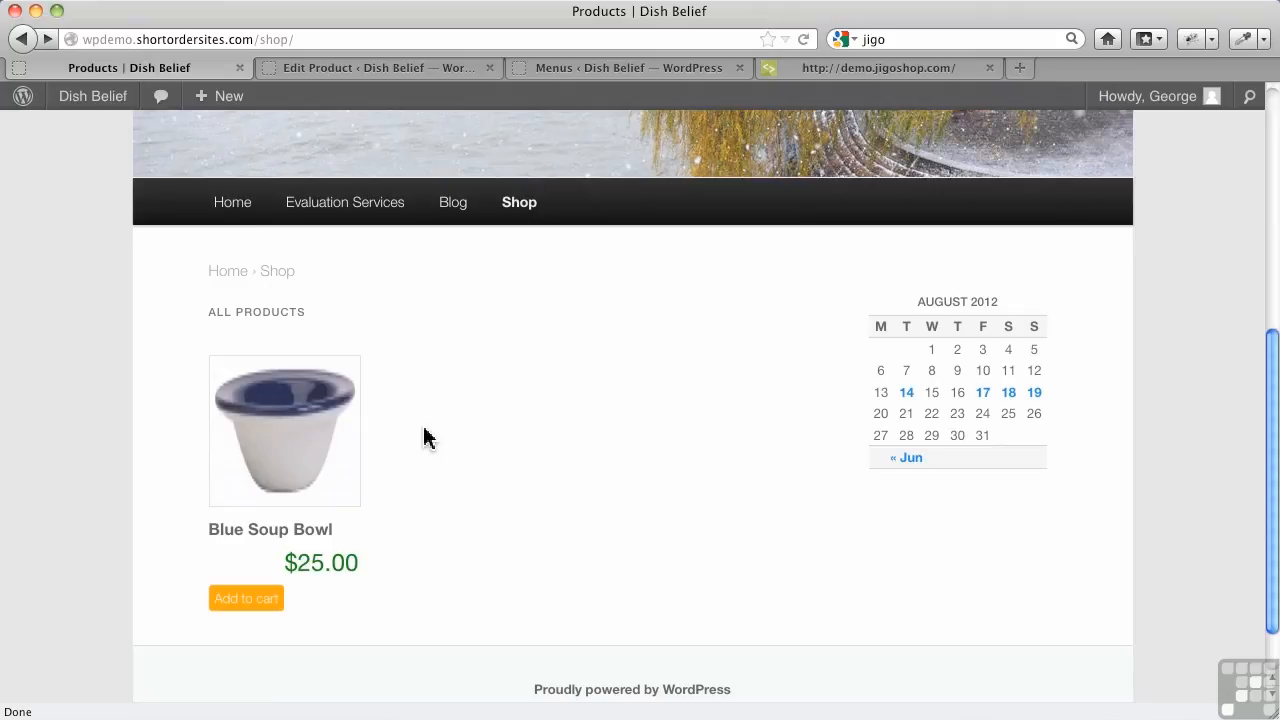